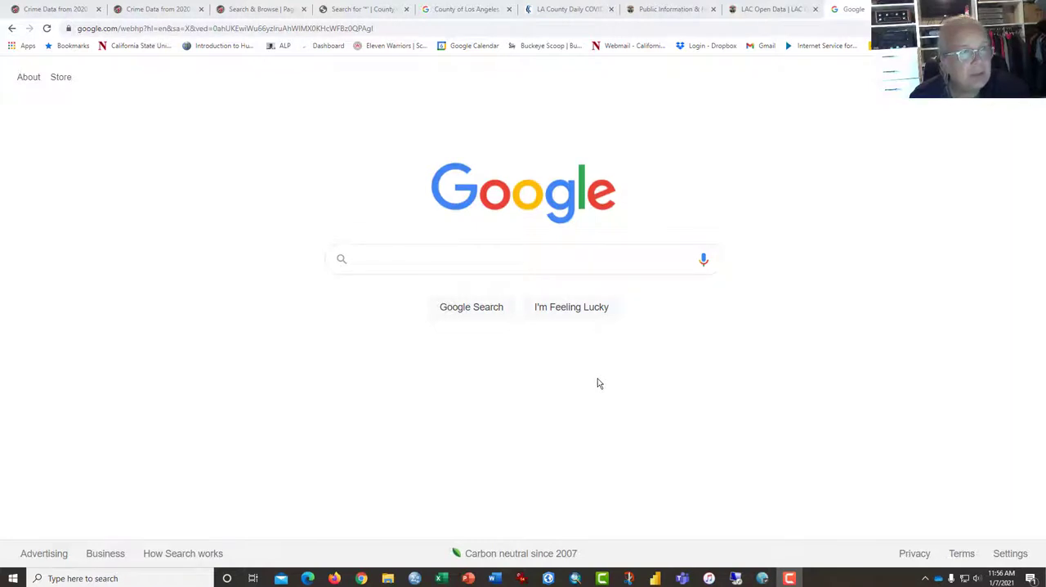
pyautogui.moveTo(76, 188)
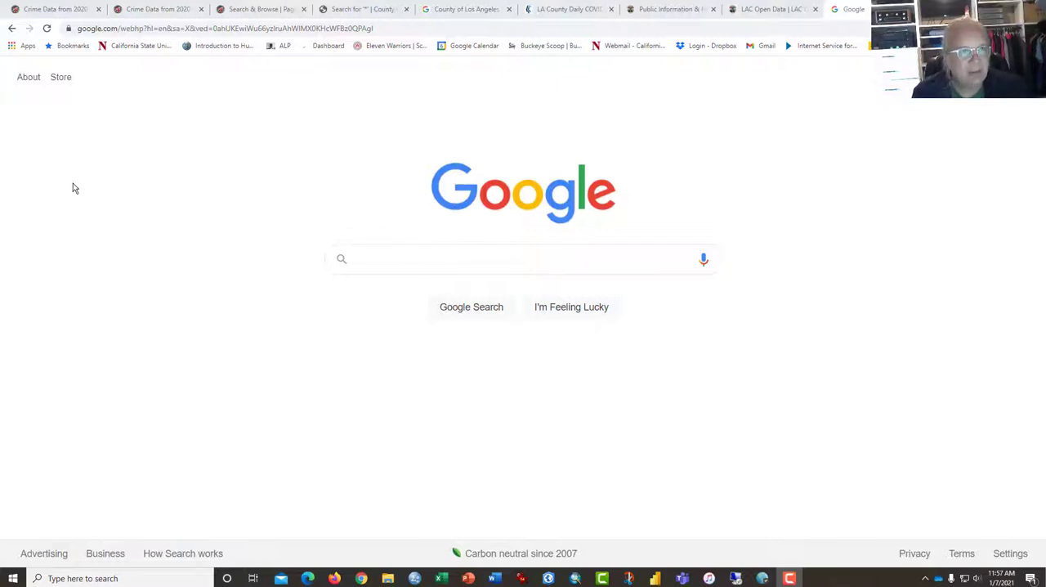
pyautogui.moveTo(163, 111)
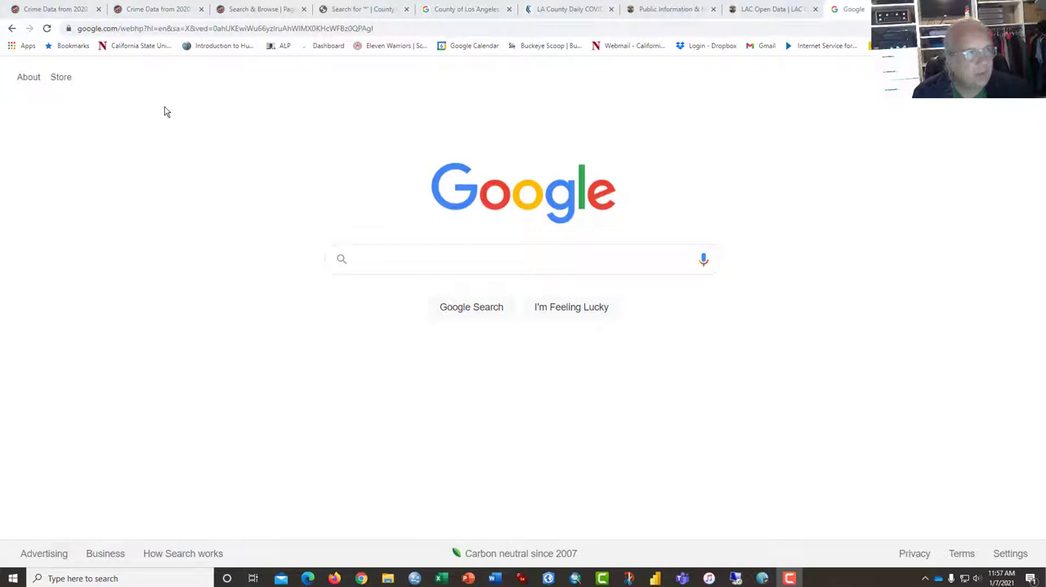
pyautogui.moveTo(616, 134)
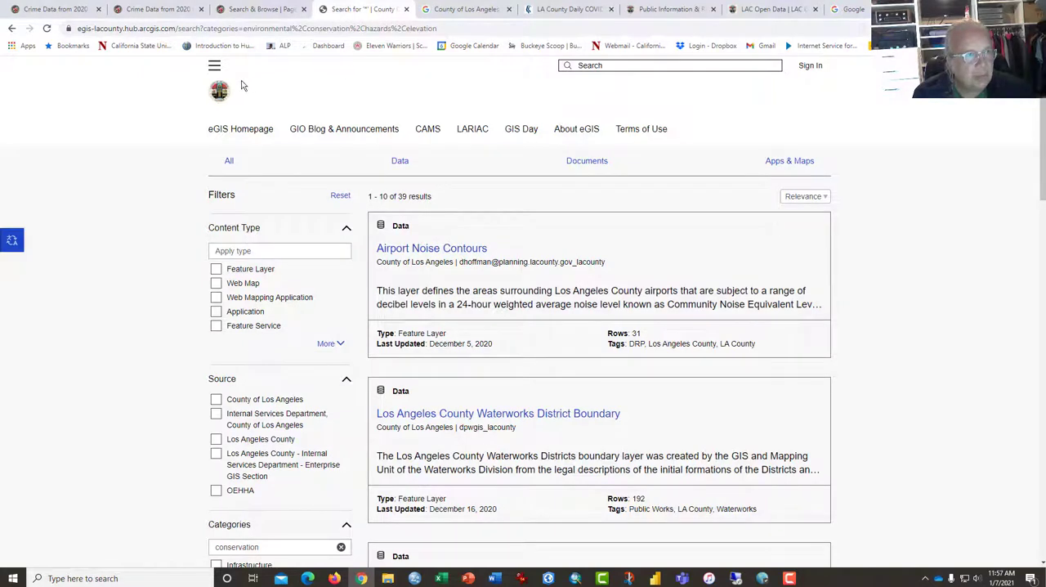
# - Switch to the LA County Daily COVID-19 Data page and scroll through its deaths and hospitalization figures
pyautogui.click(569, 10)
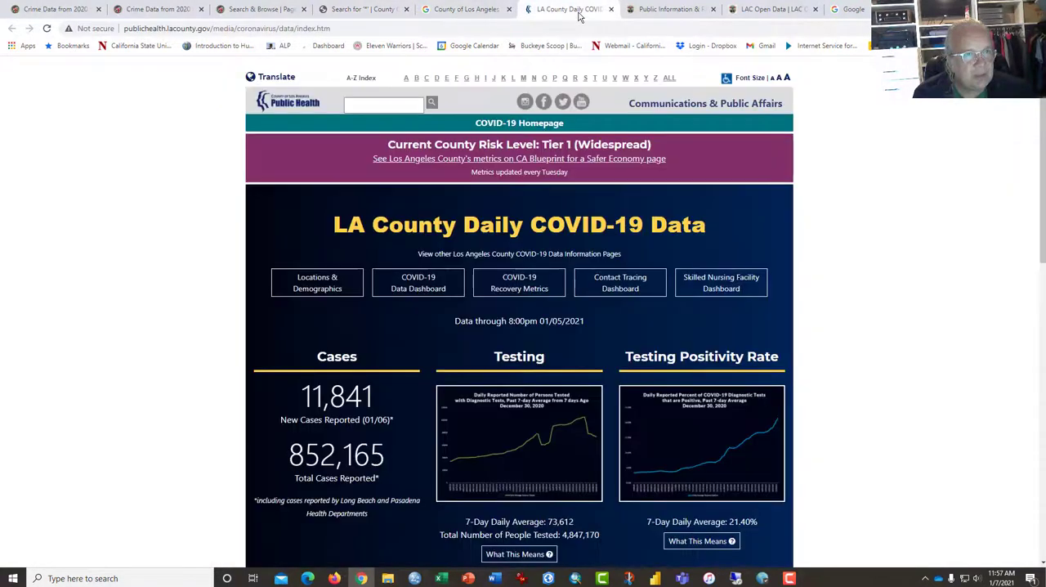
pyautogui.moveTo(605, 245)
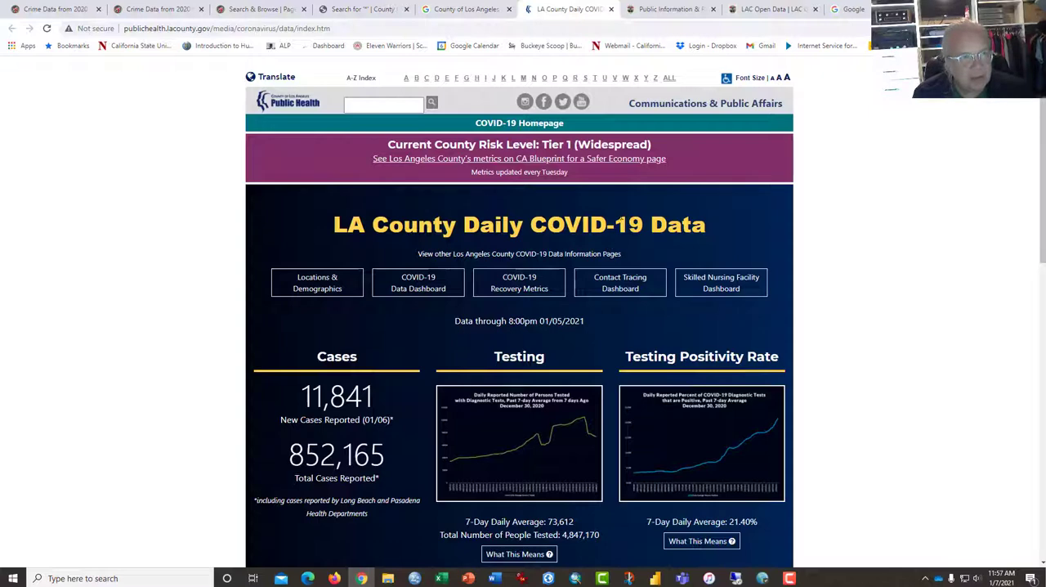
pyautogui.moveTo(853, 309)
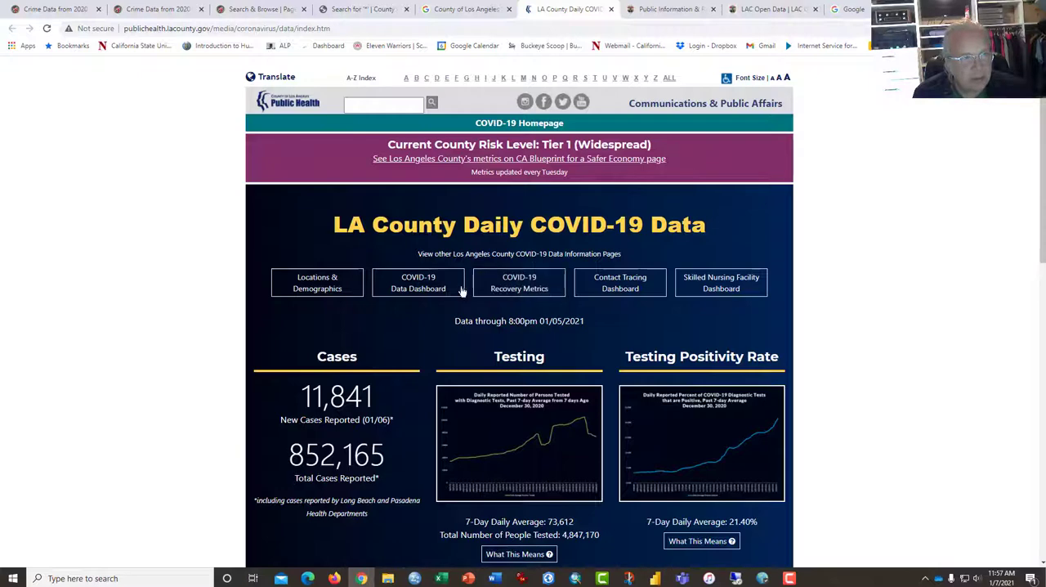
pyautogui.scroll(-3)
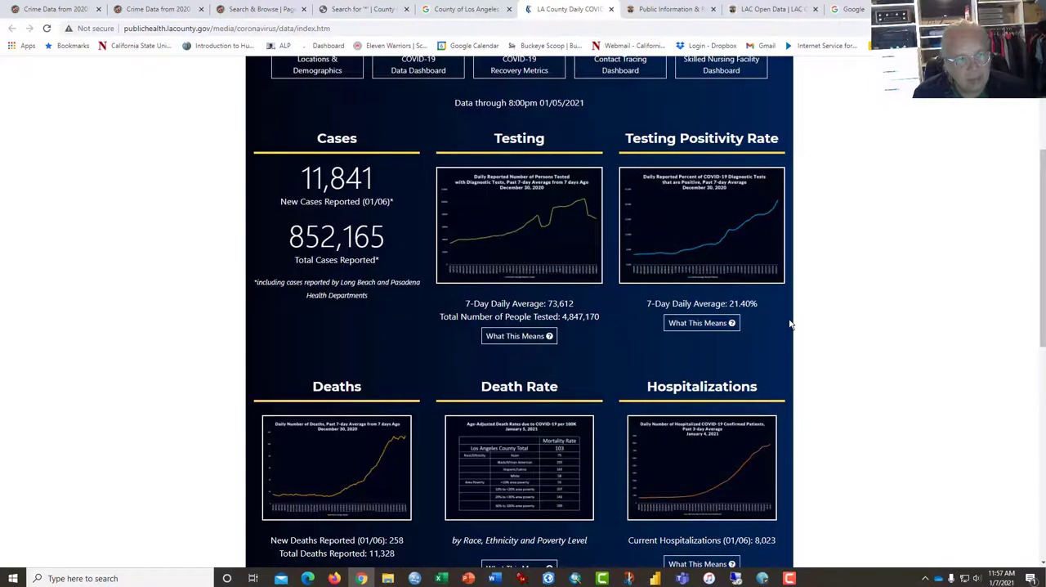
pyautogui.scroll(3)
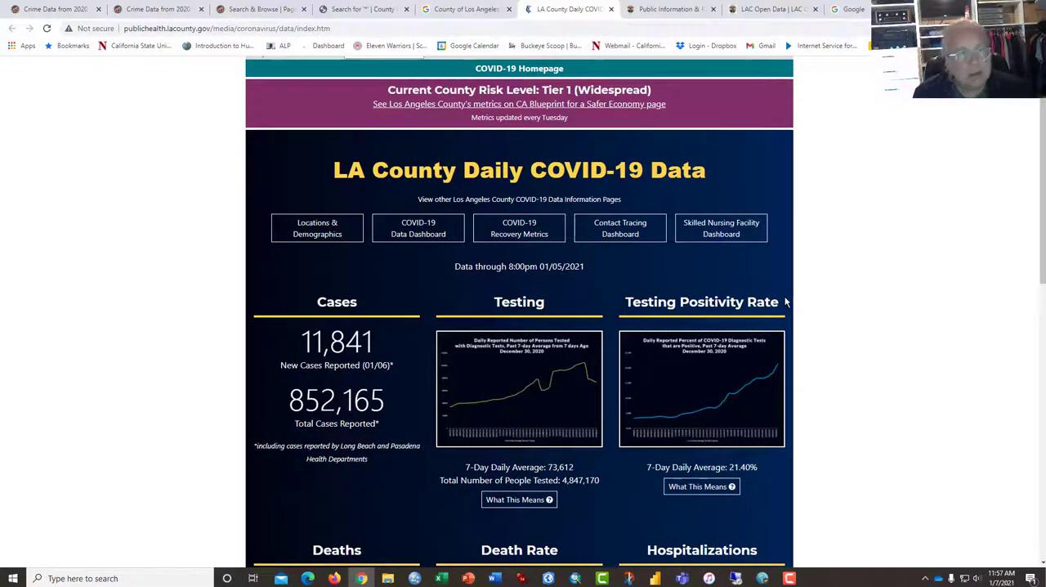
pyautogui.moveTo(850, 274)
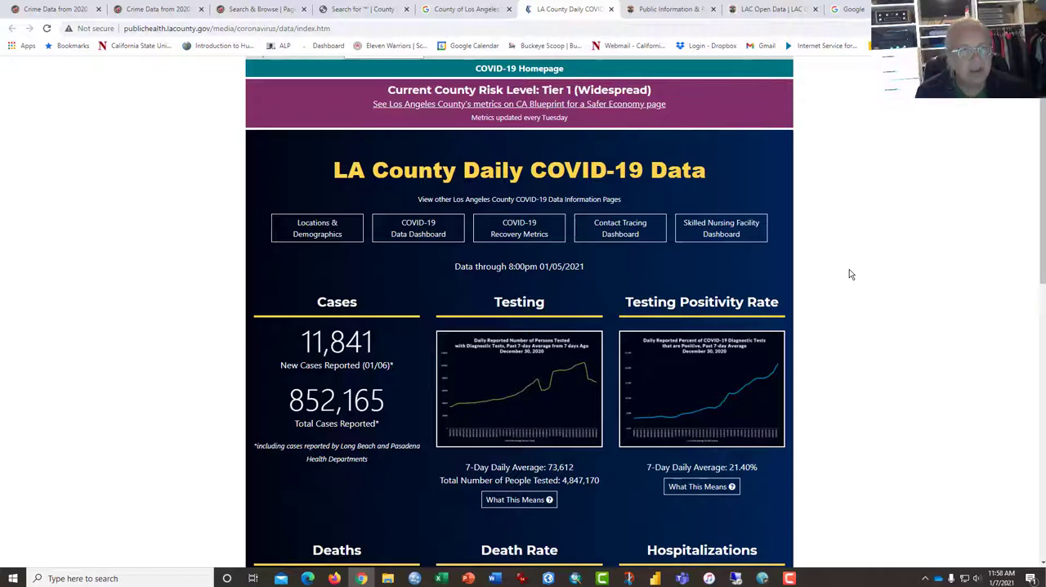
pyautogui.moveTo(572, 10)
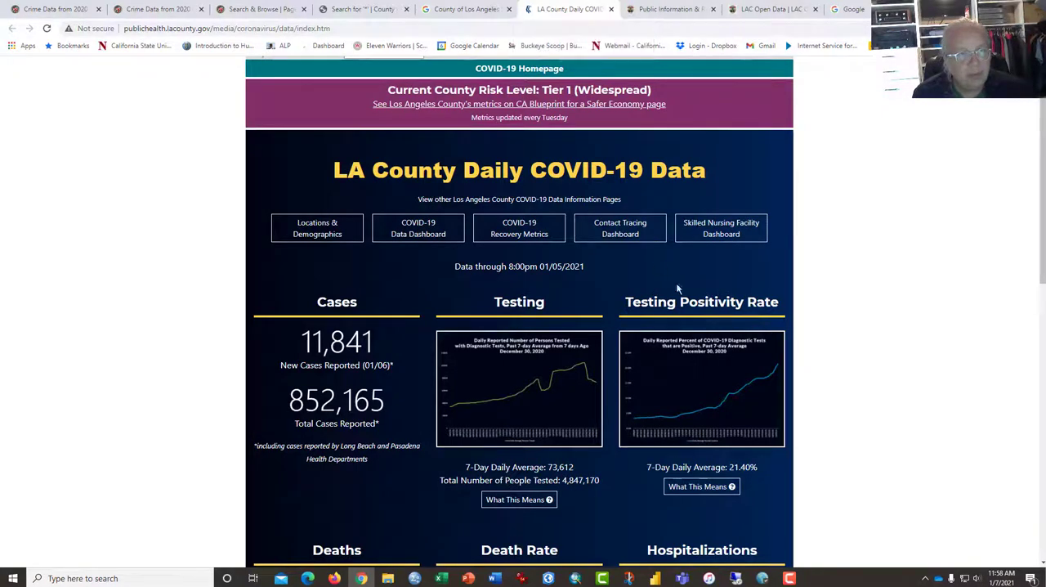
pyautogui.scroll(3)
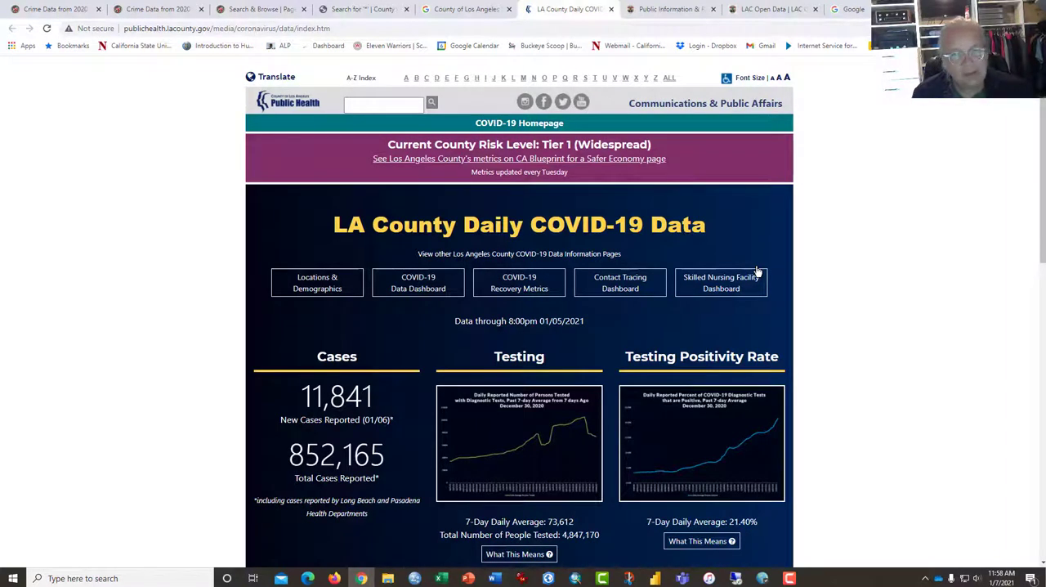
pyautogui.moveTo(760, 260)
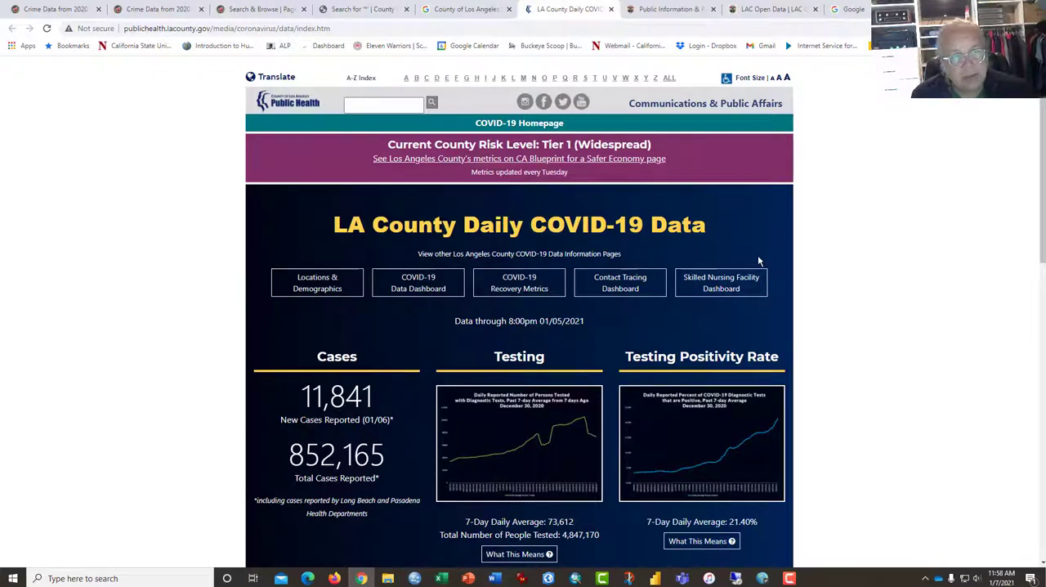
# - Switch to the Public Information & Records page and expand the Government menu's section list
pyautogui.click(670, 10)
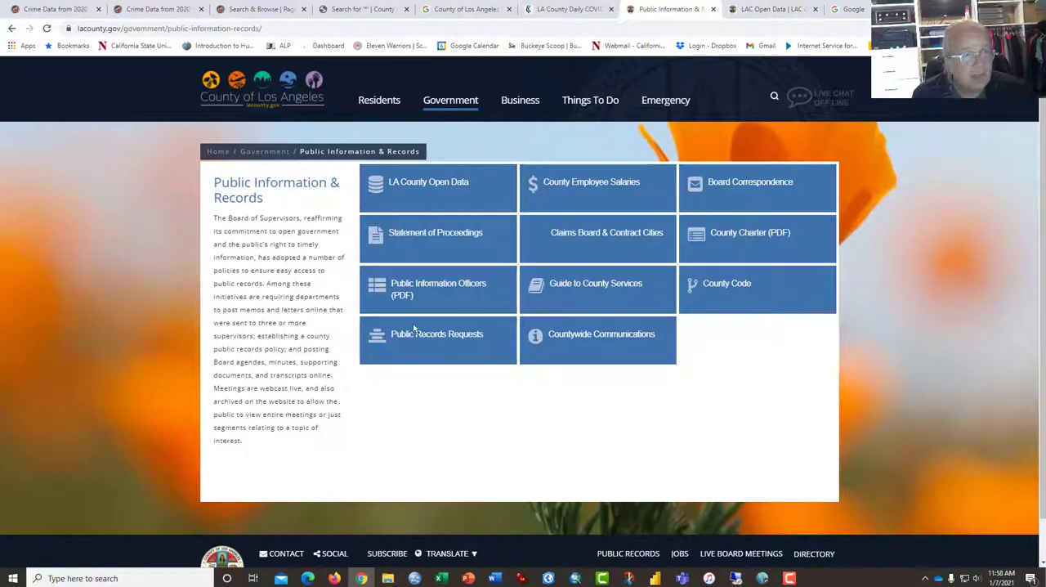
pyautogui.moveTo(268, 203)
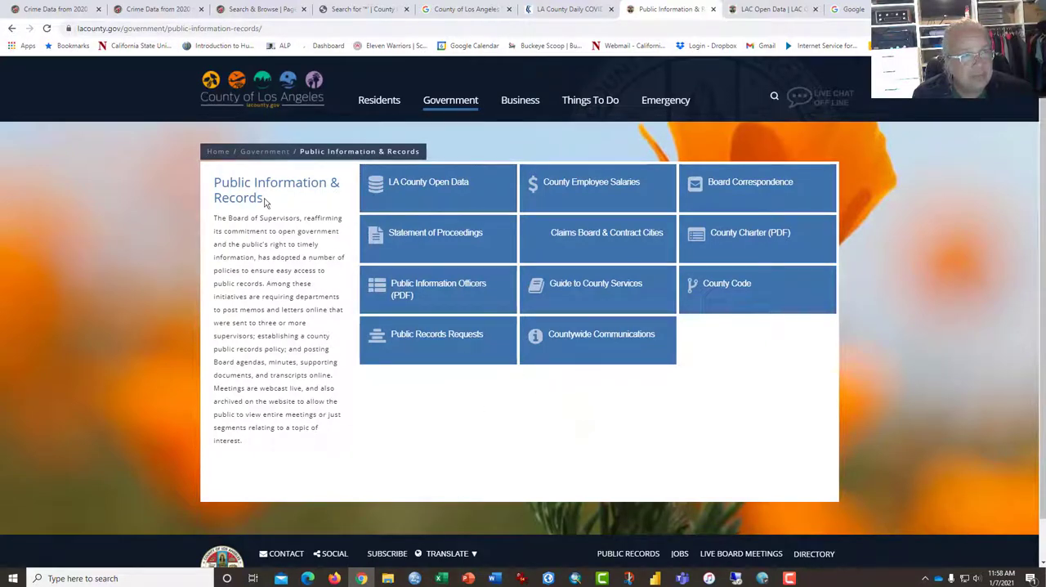
pyautogui.click(451, 100)
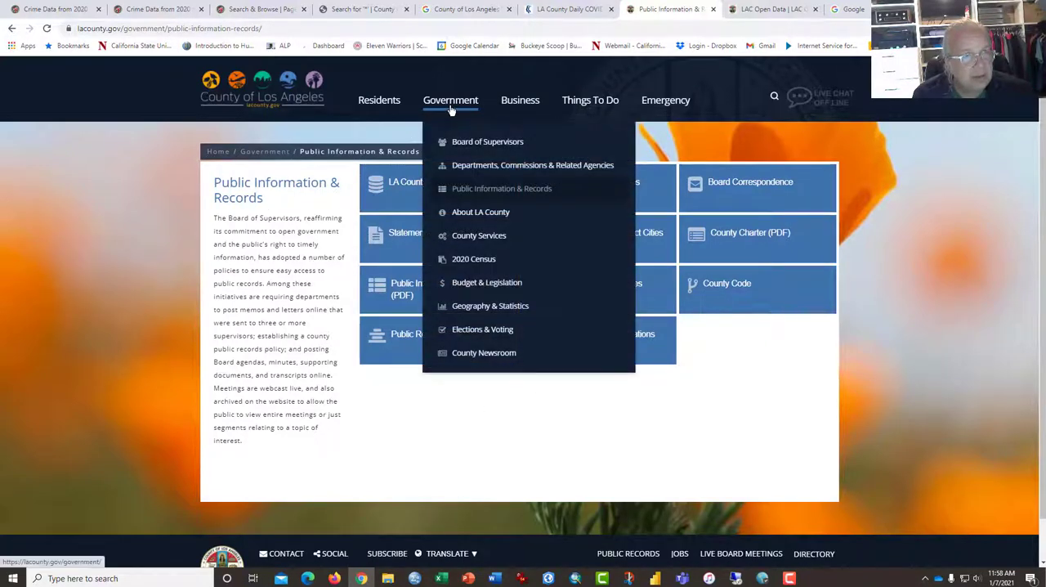
pyautogui.moveTo(494, 193)
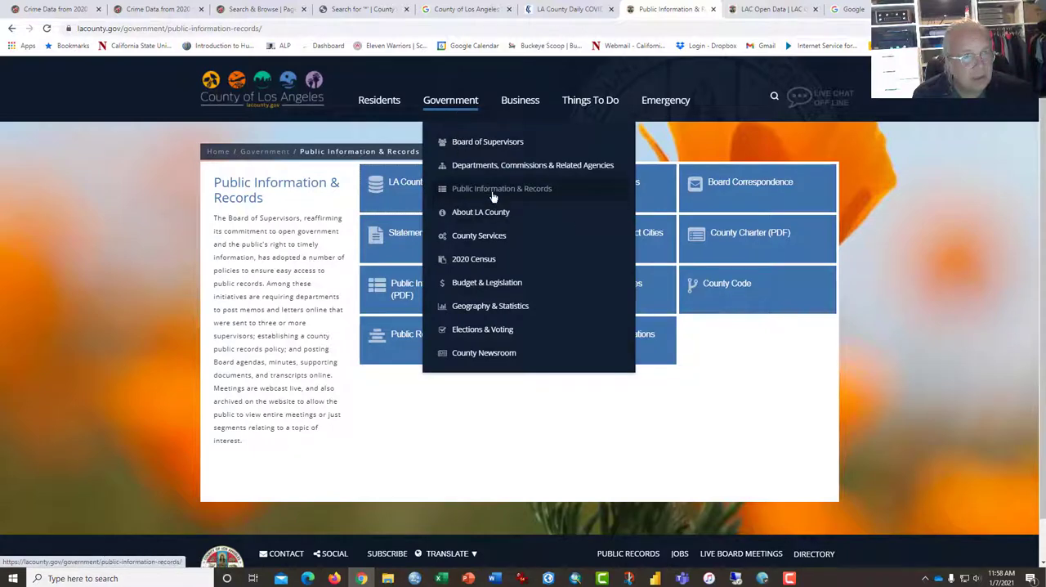
pyautogui.moveTo(510, 240)
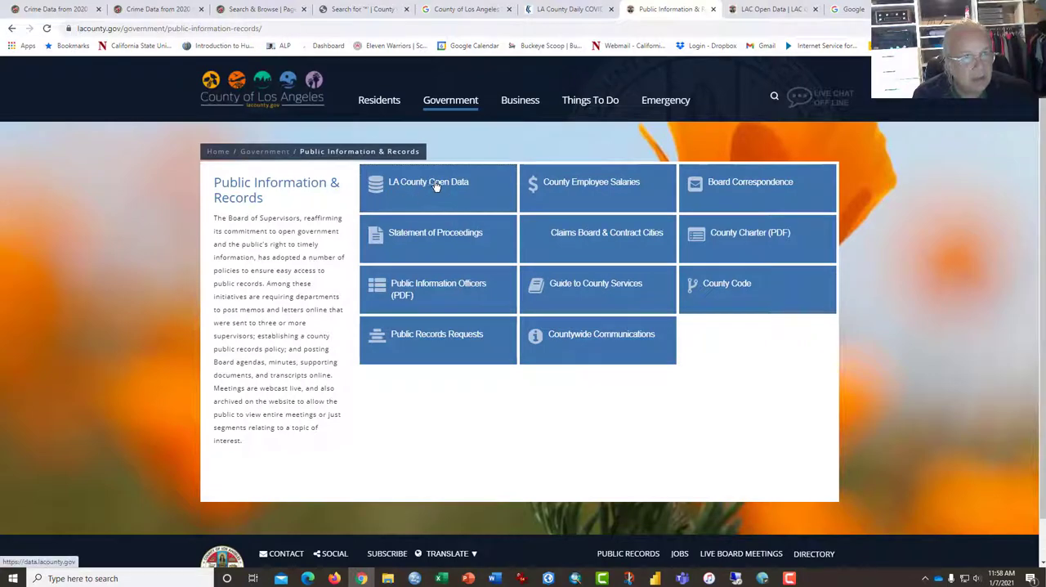
pyautogui.moveTo(433, 186)
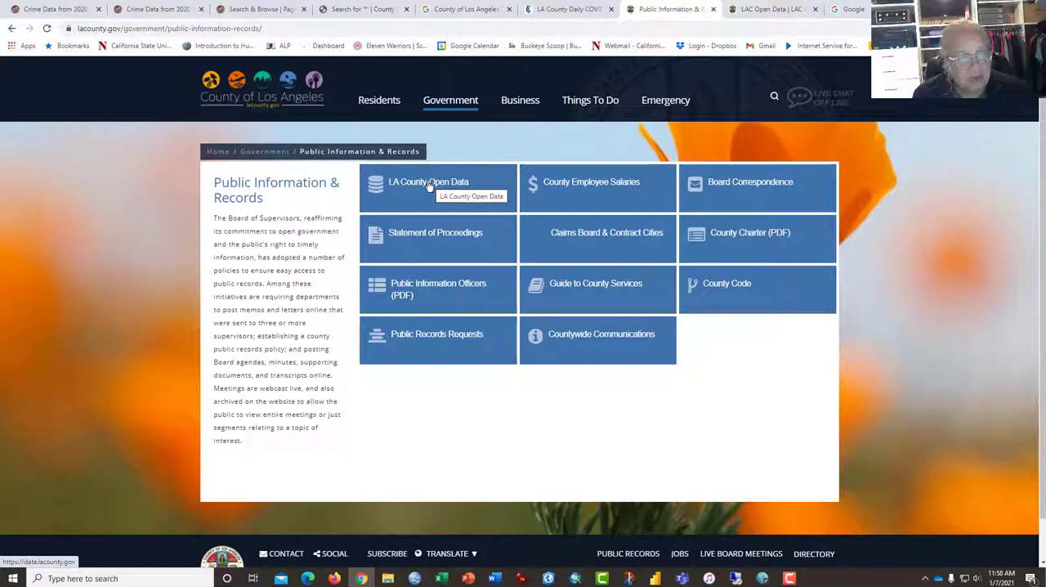
# - Go to the LA County Open Data portal welcome page with its category tiles
pyautogui.click(428, 181)
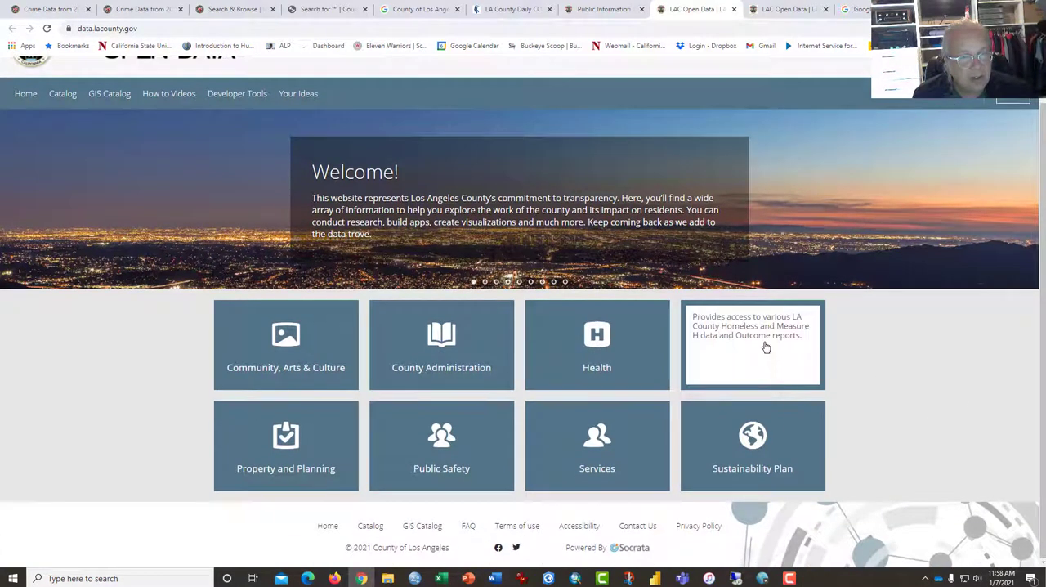
pyautogui.moveTo(830, 380)
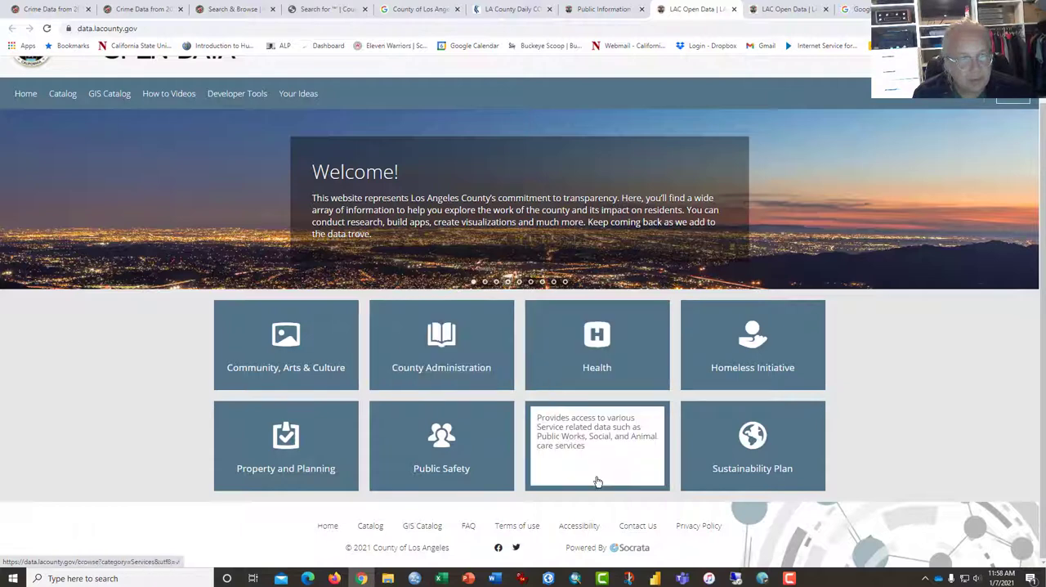
pyautogui.moveTo(123, 454)
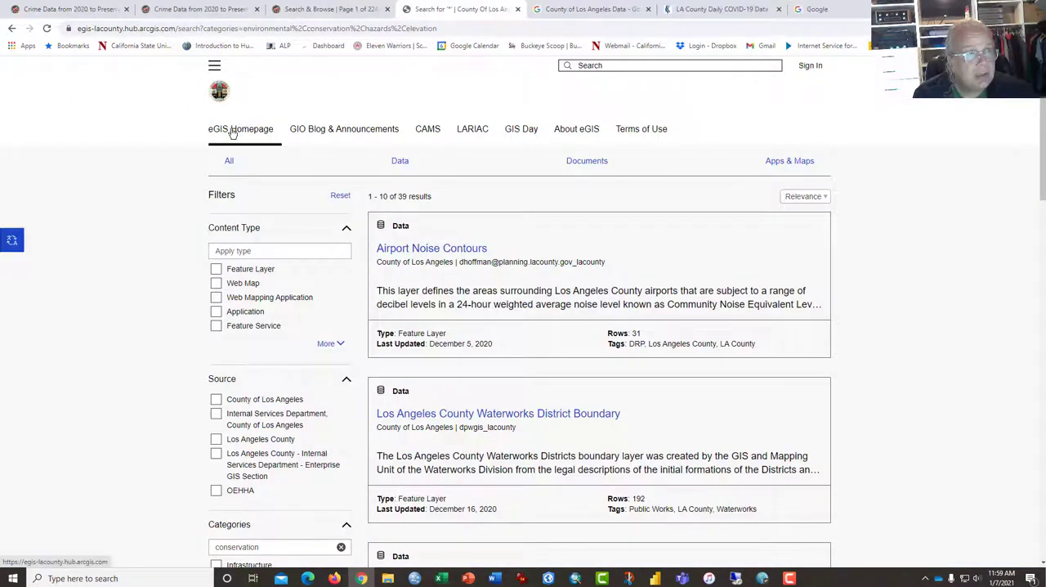
# - Go to the eGIS homepage and scroll to its Data tiles like Addressing, Boundaries and Imagery
pyautogui.click(240, 127)
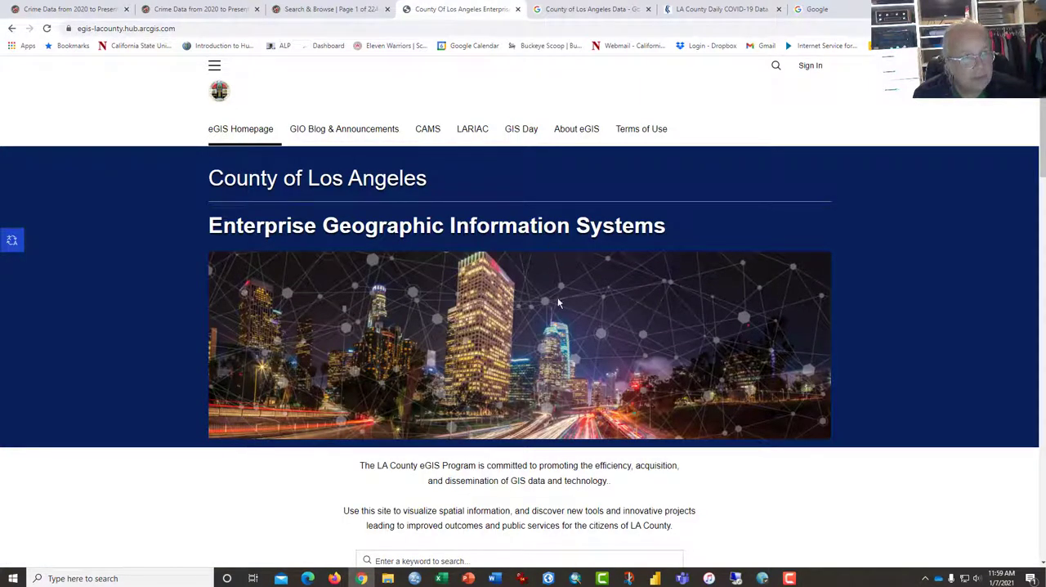
pyautogui.scroll(-3)
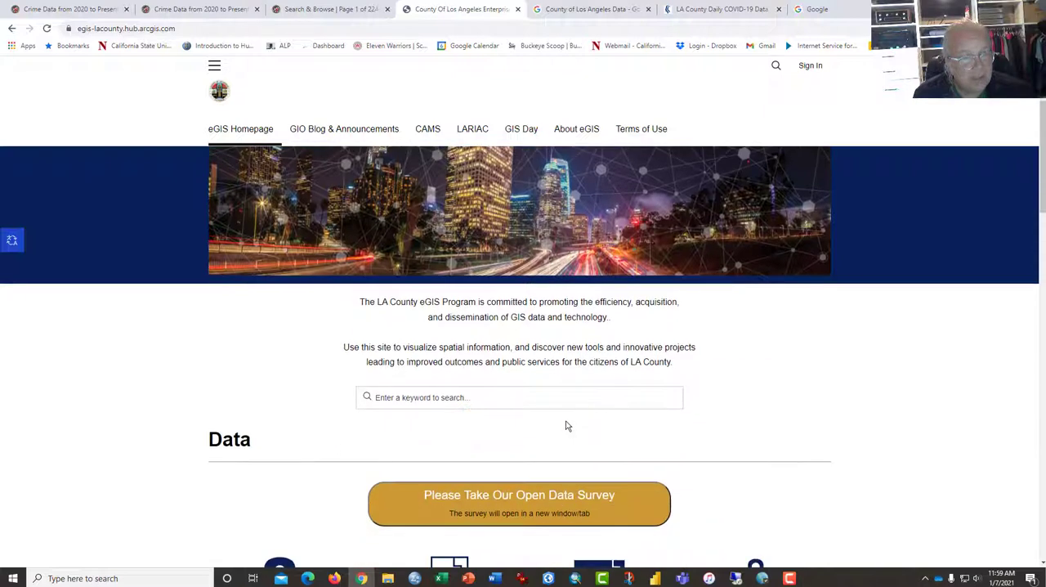
pyautogui.scroll(-3)
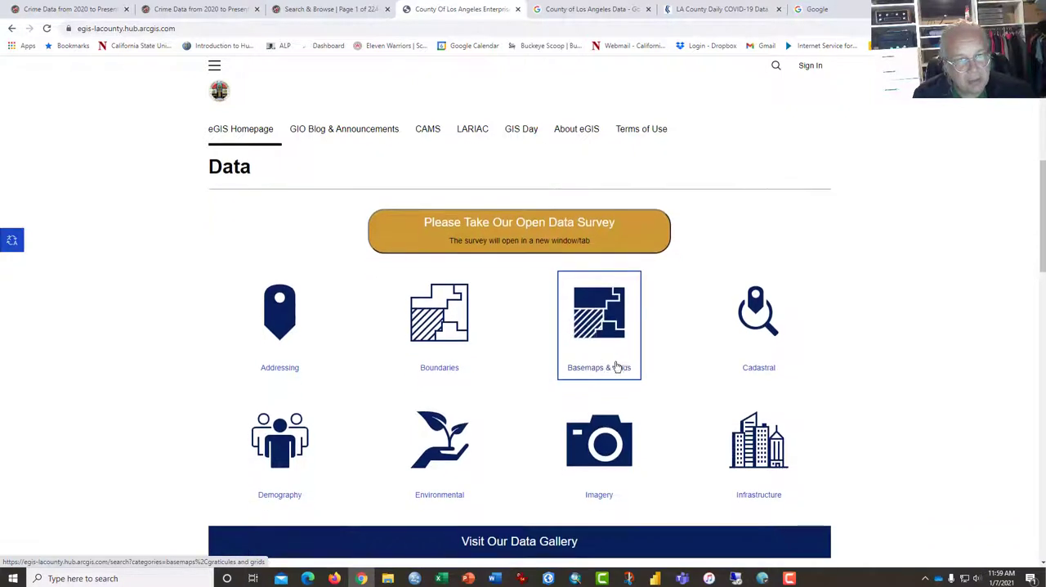
pyautogui.moveTo(598, 327)
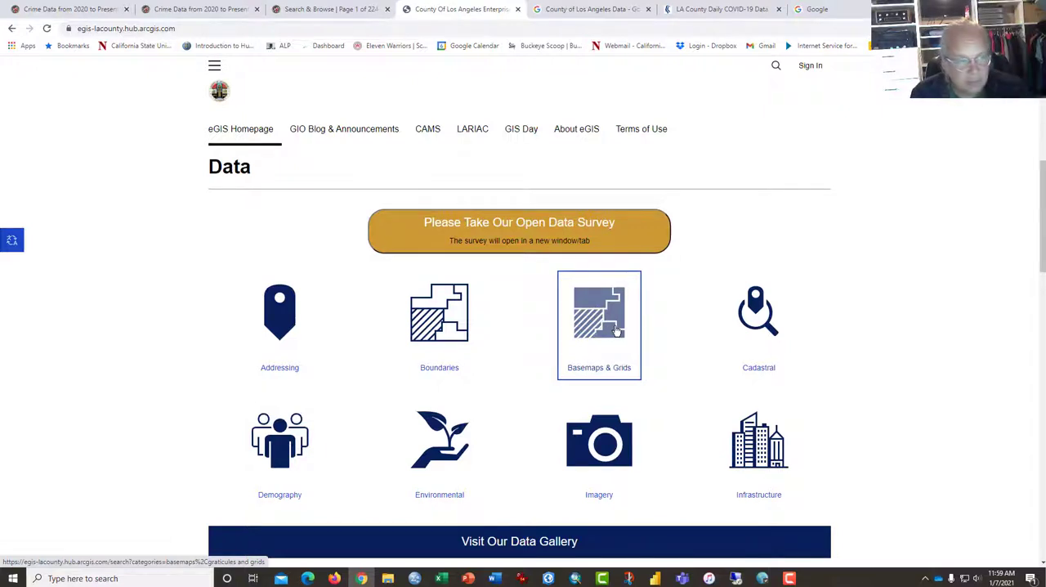
pyautogui.moveTo(601, 350)
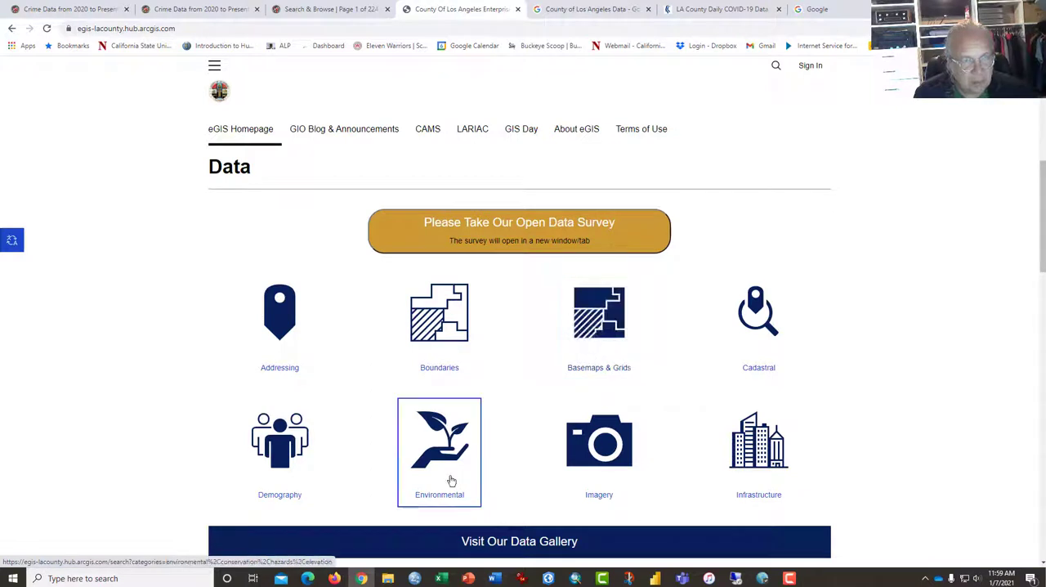
pyautogui.moveTo(434, 487)
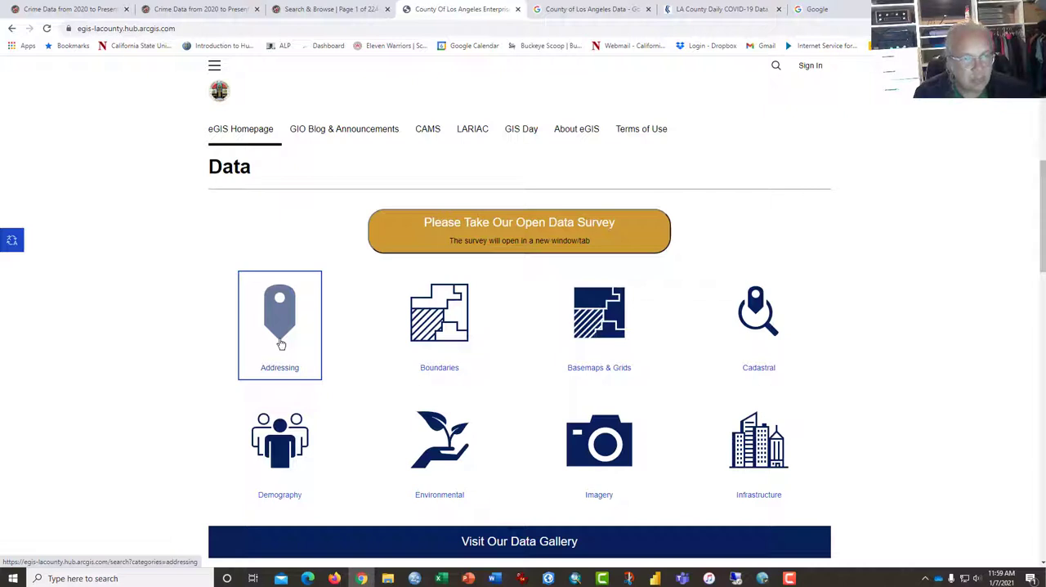
pyautogui.moveTo(279, 451)
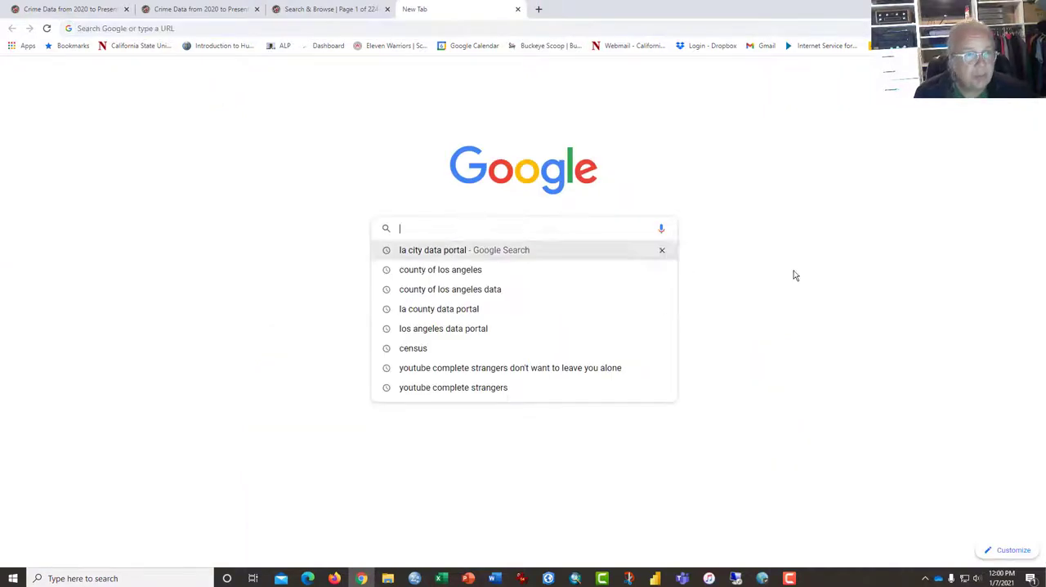
pyautogui.moveTo(869, 288)
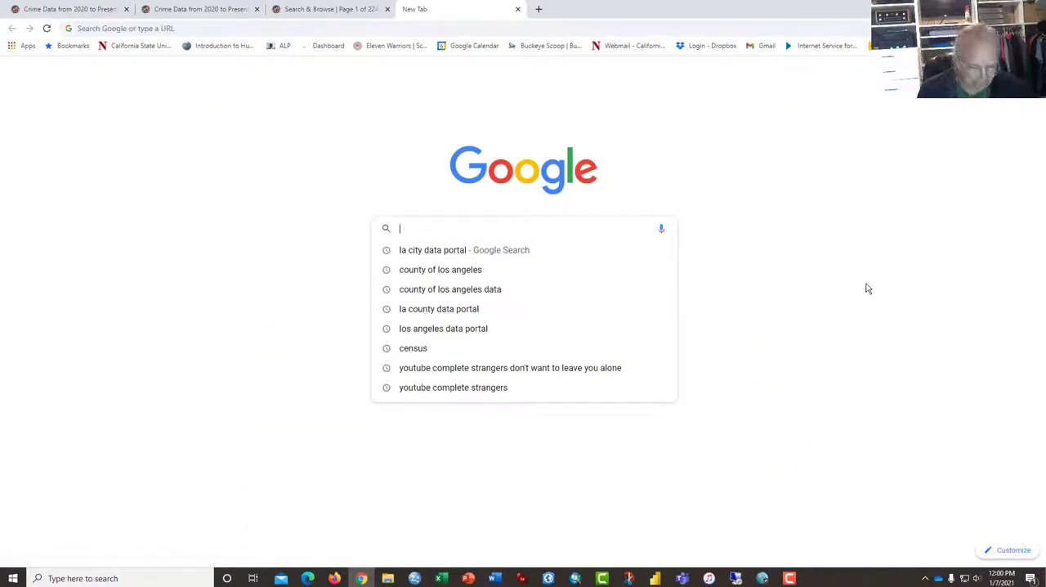
# - Search Google for "City Los Angeles Data Portal"
pyautogui.write('Th')
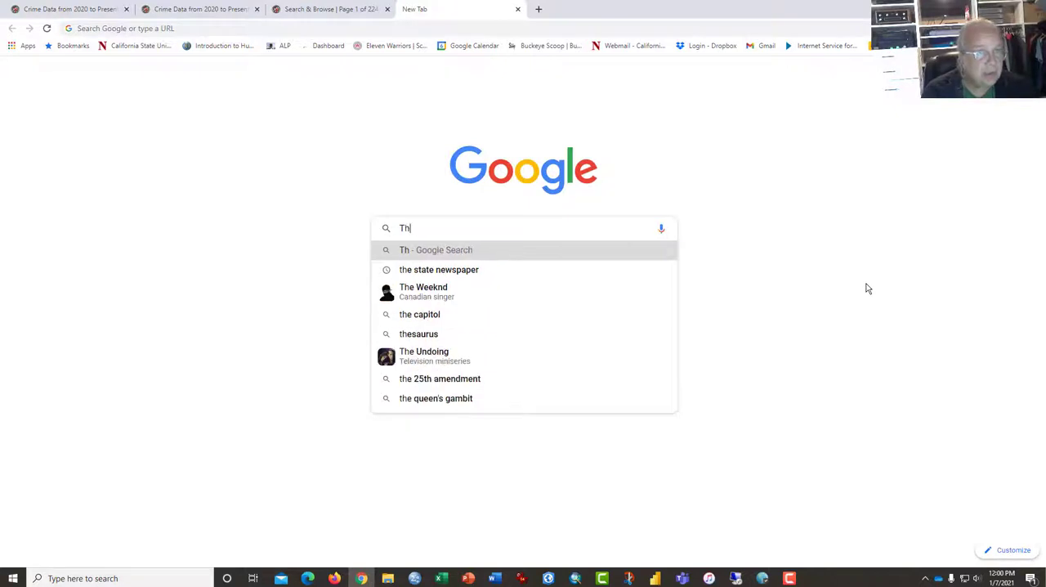
pyautogui.write('City')
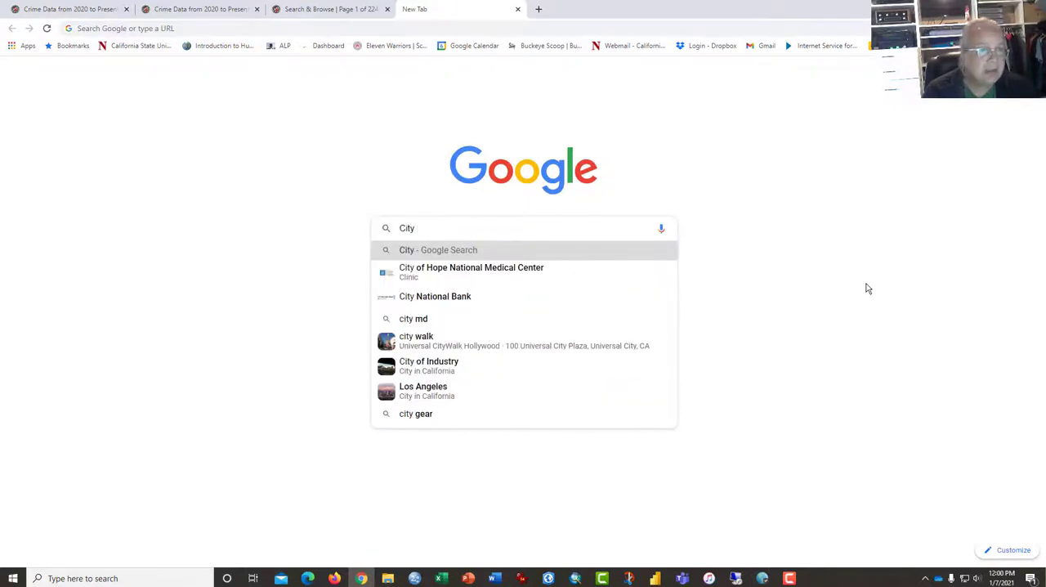
pyautogui.write('Los Angeles D')
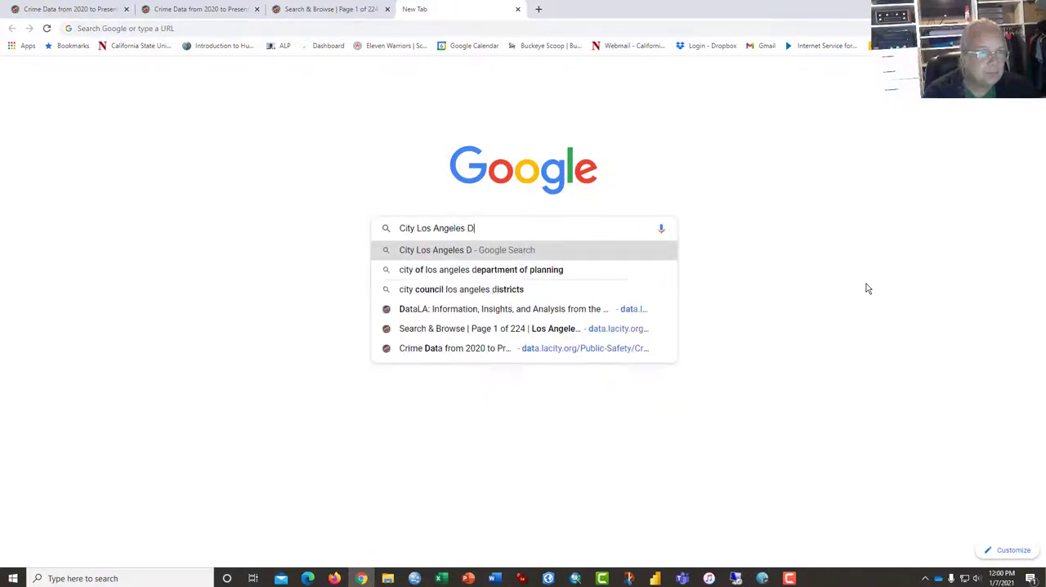
pyautogui.write('ata Po')
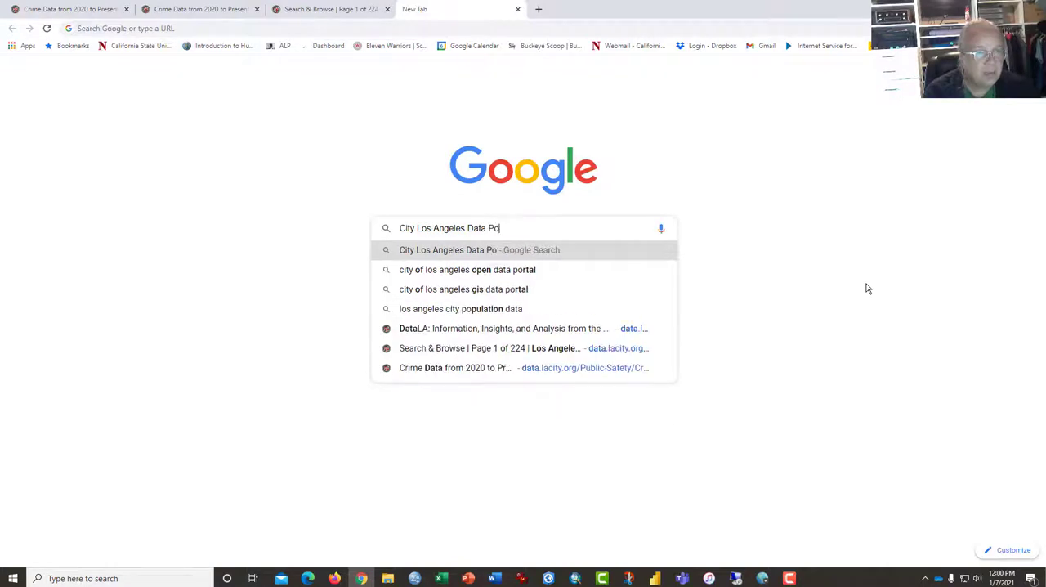
pyautogui.write('rtal')
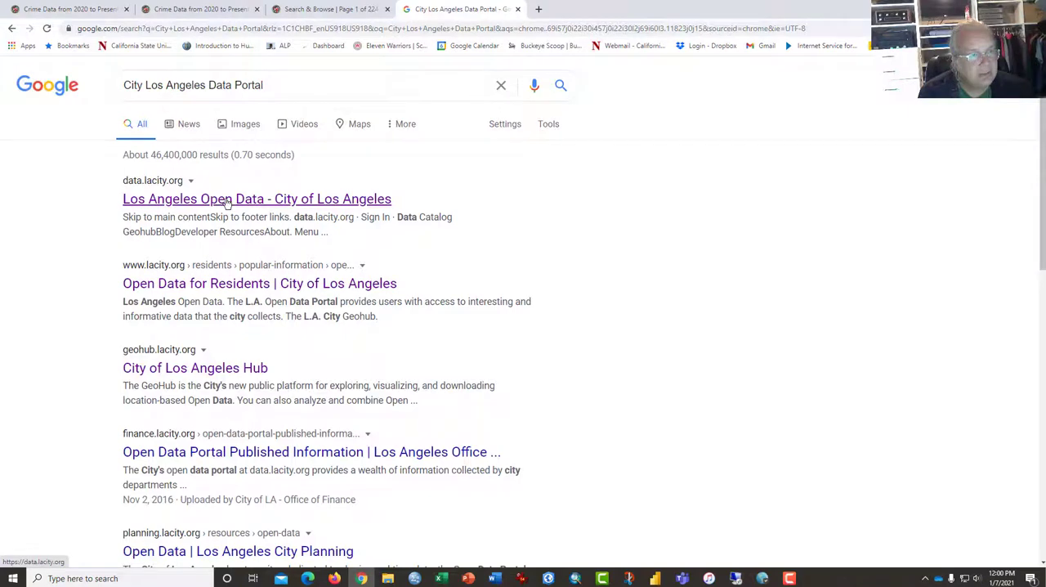
# - Enter the Los Angeles Open Data site from the search results and look over its home page
pyautogui.click(257, 200)
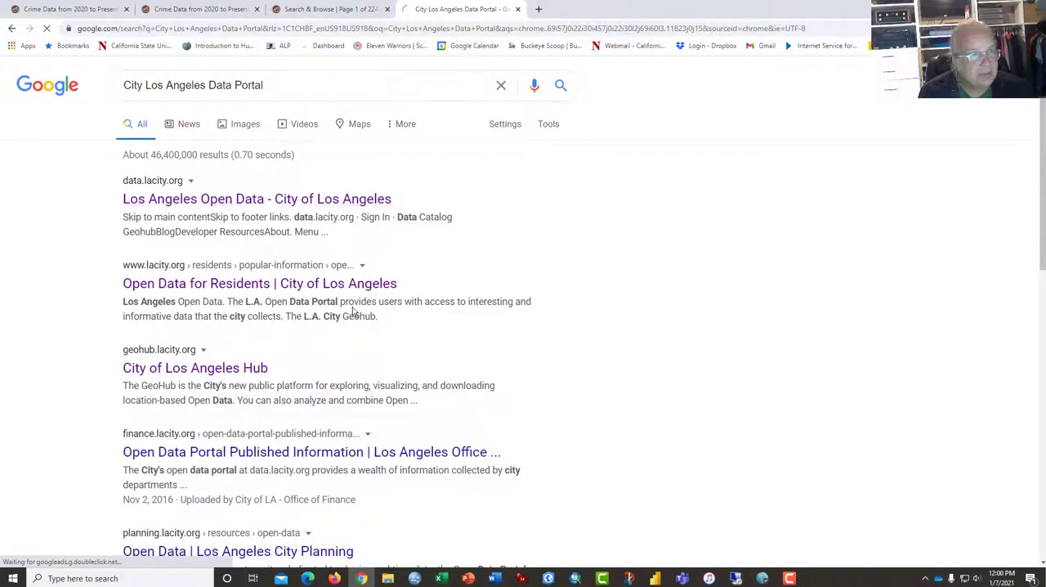
pyautogui.click(257, 199)
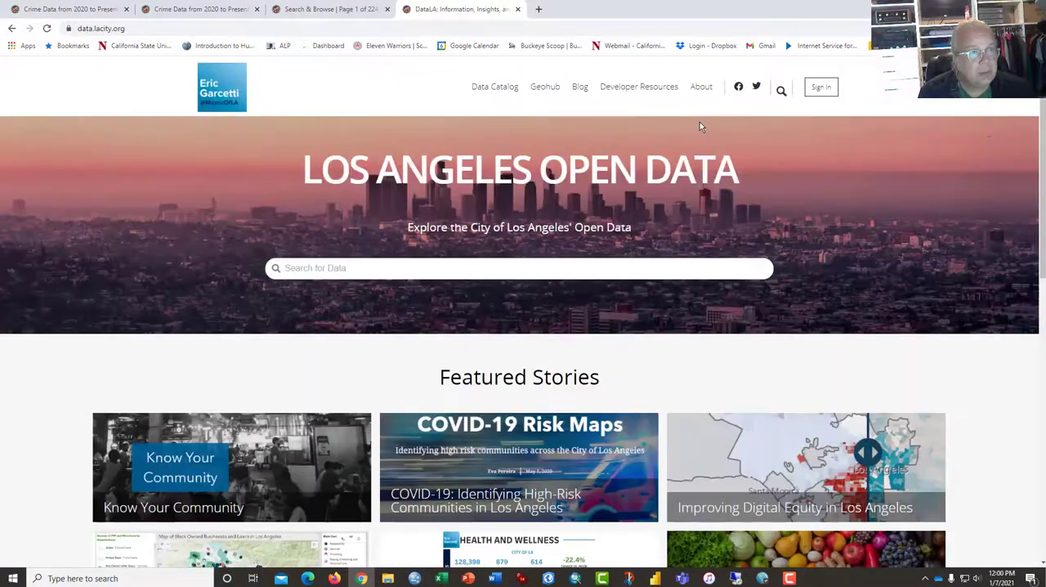
pyautogui.scroll(-3)
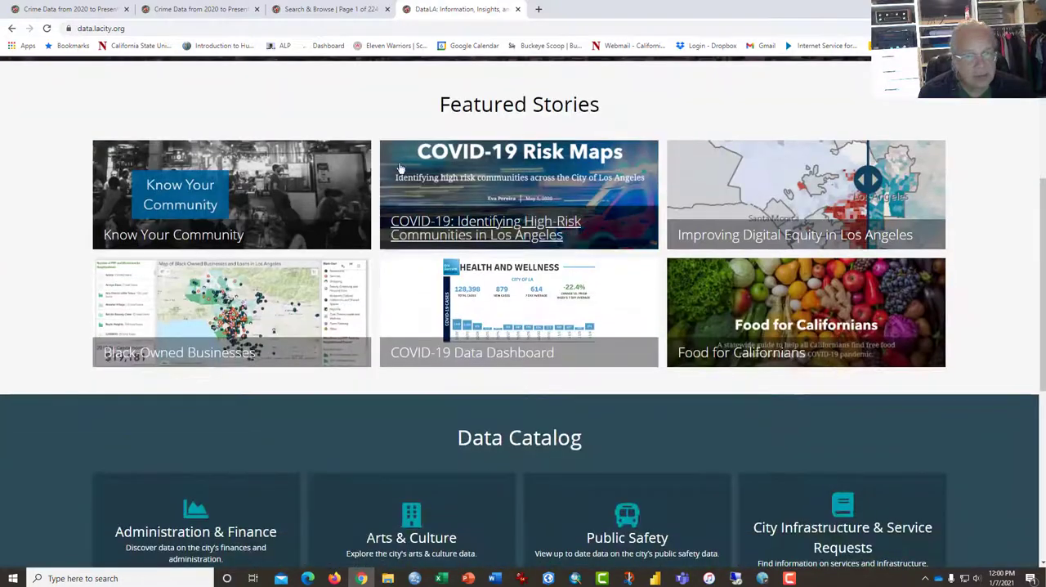
pyautogui.moveTo(764, 275)
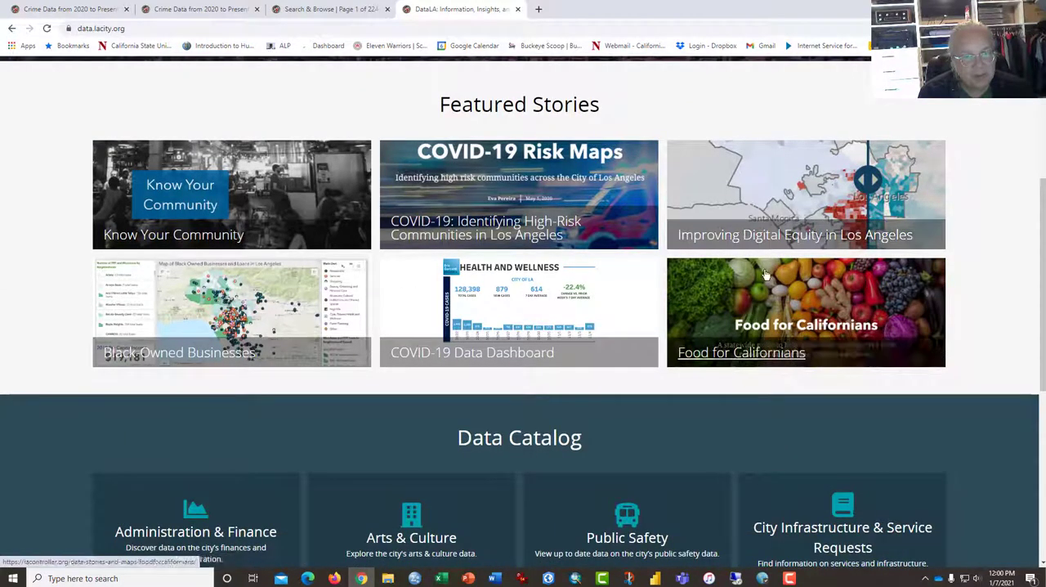
pyautogui.moveTo(269, 294)
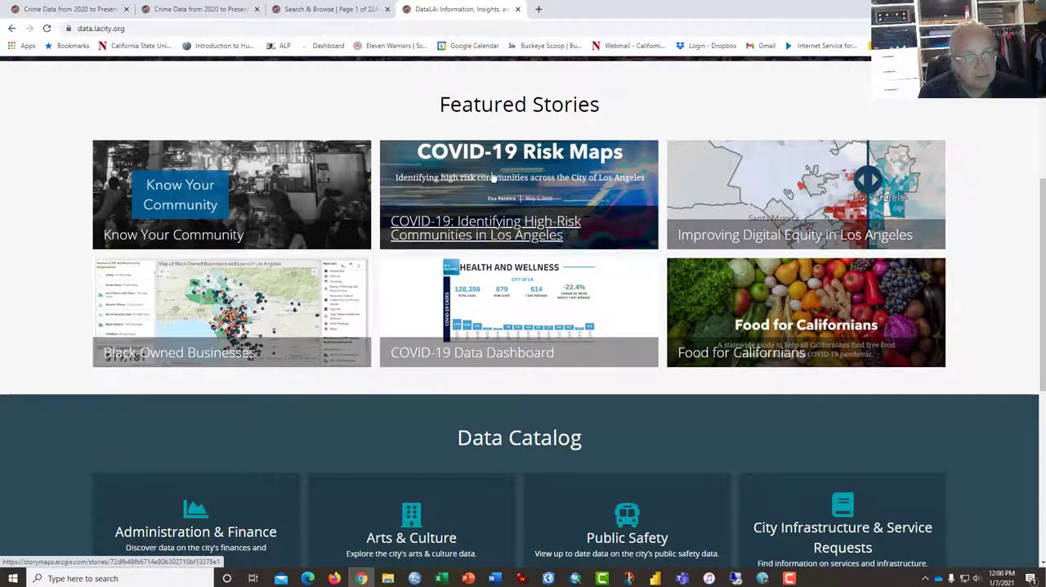
pyautogui.moveTo(570, 173)
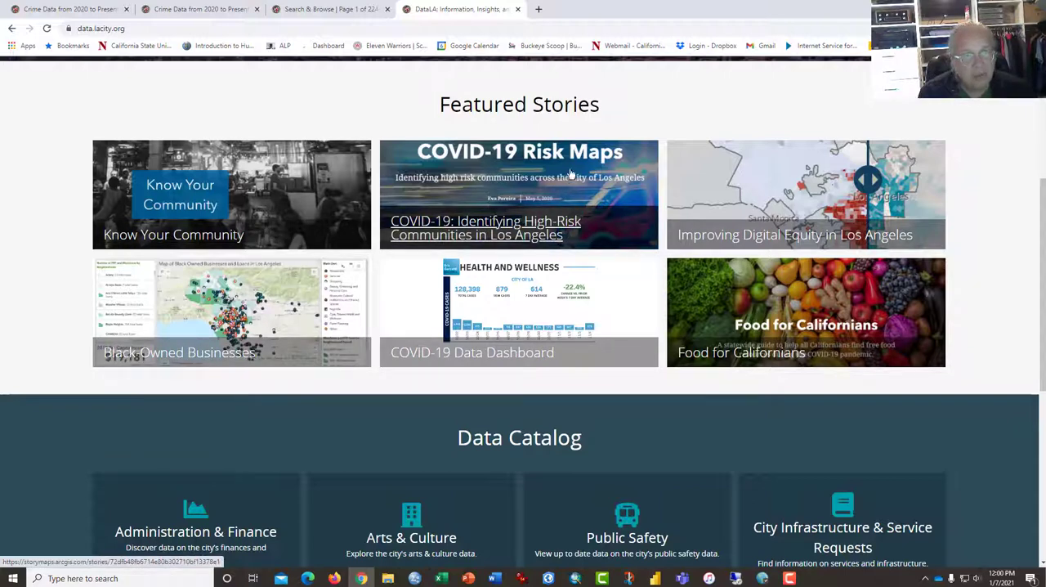
pyautogui.doubleClick(519, 105)
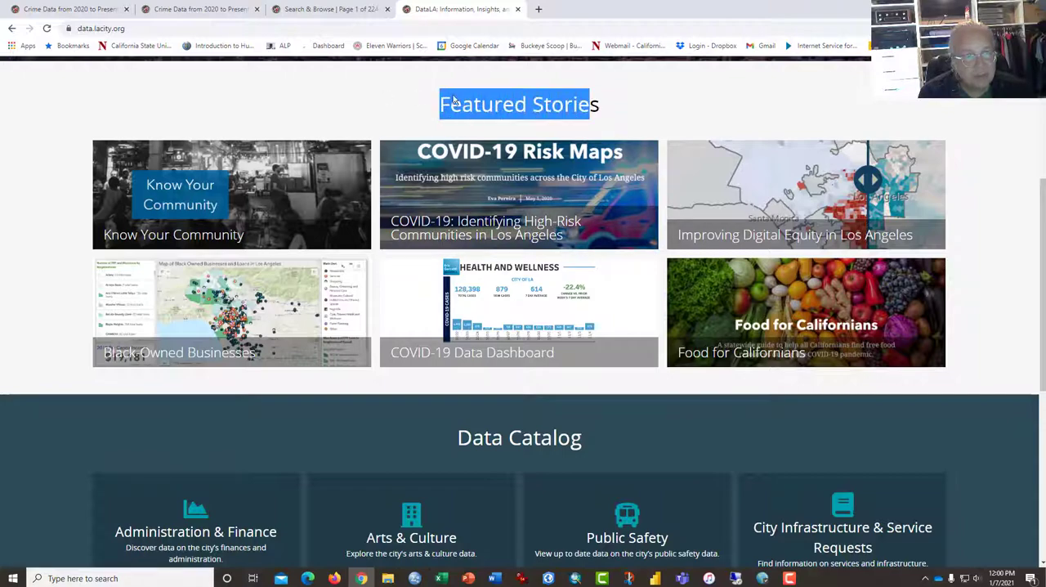
pyautogui.moveTo(637, 116)
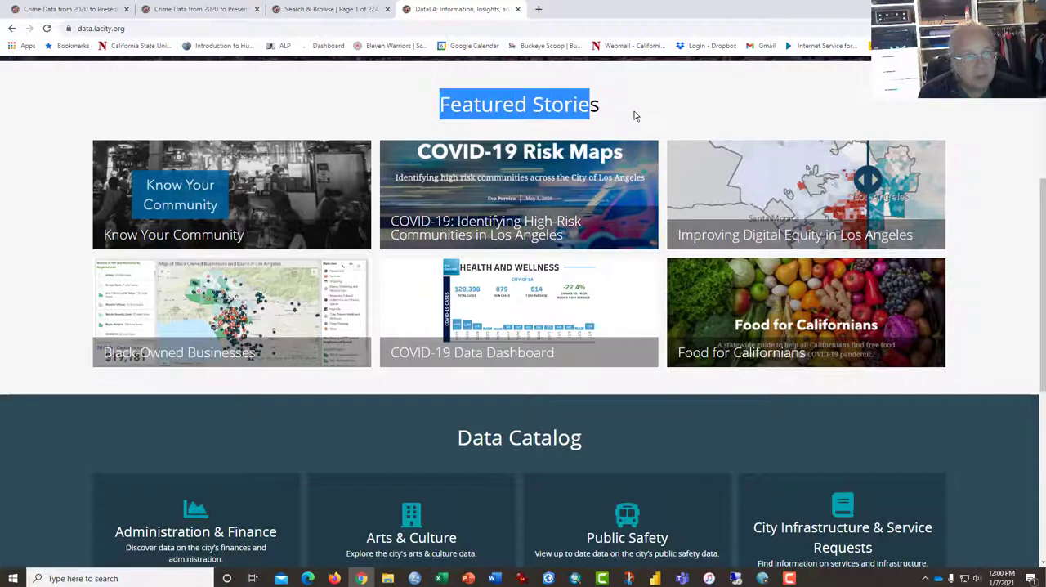
pyautogui.scroll(3)
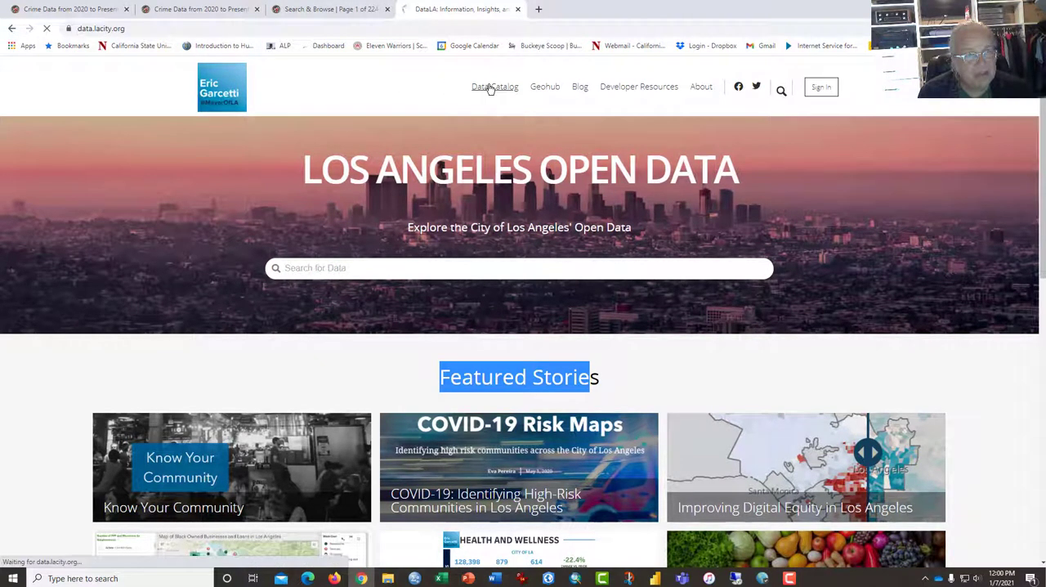
# - Show the full DataLA catalog of 2233 datasets sorted by Most Accessed and browse down the list
pyautogui.click(494, 86)
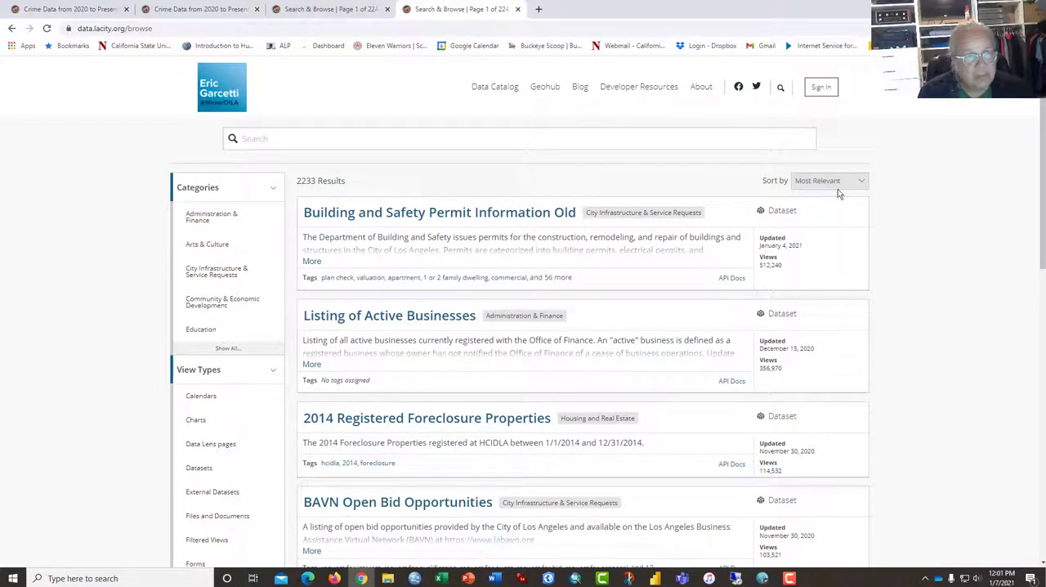
pyautogui.click(827, 179)
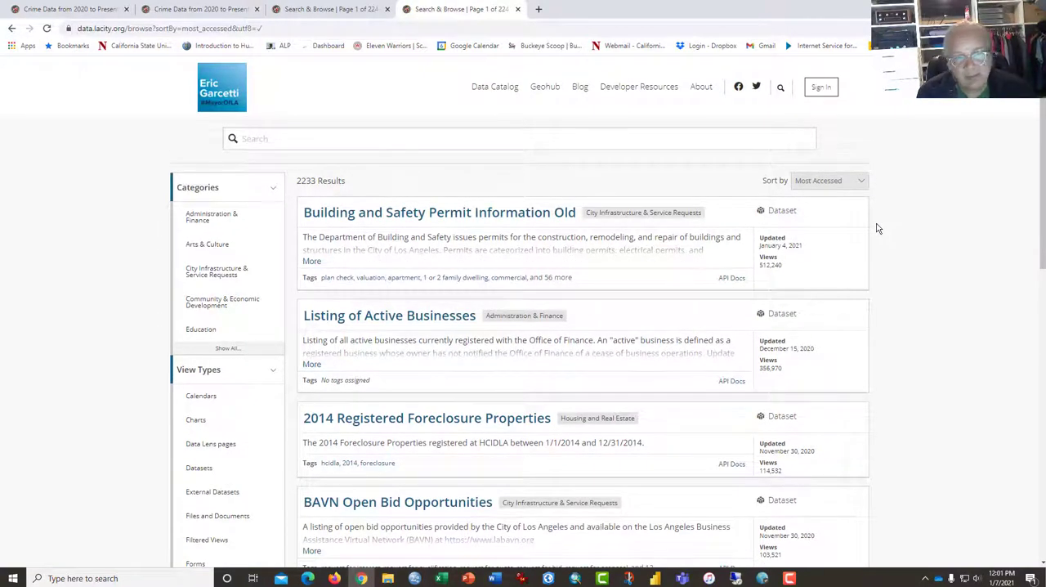
pyautogui.moveTo(439, 248)
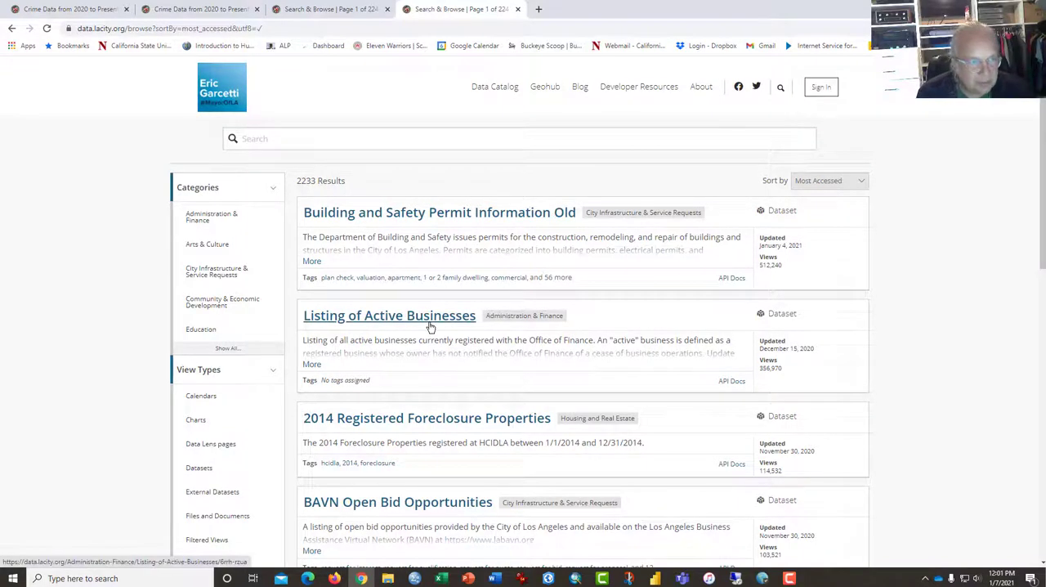
pyautogui.moveTo(454, 327)
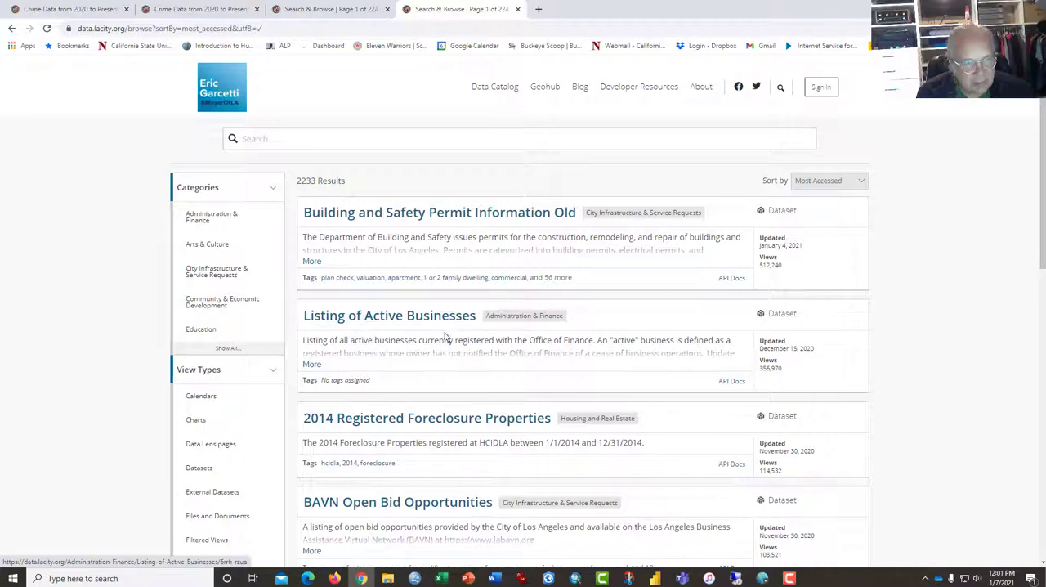
pyautogui.scroll(-3)
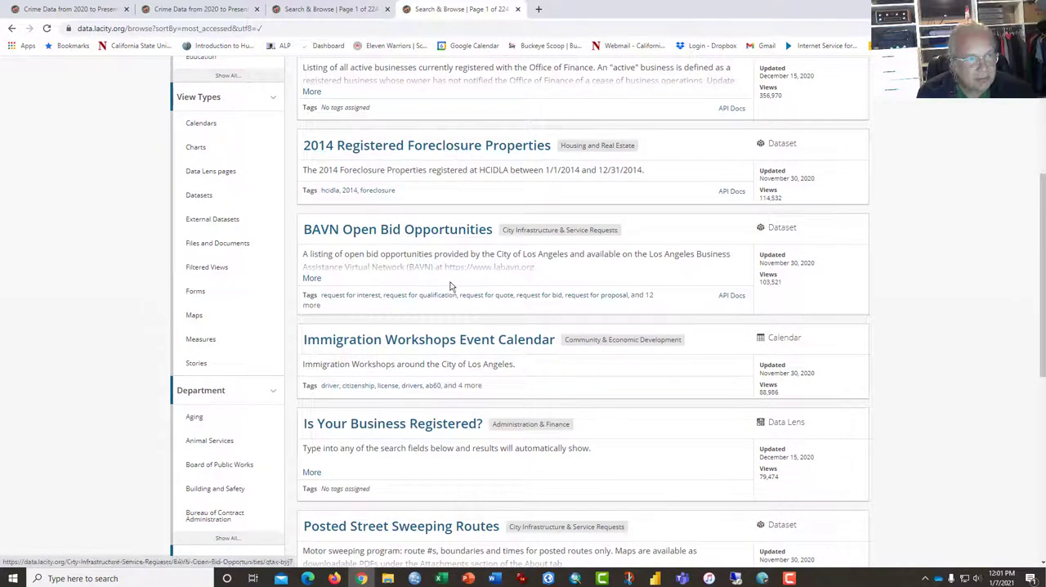
pyautogui.scroll(-3)
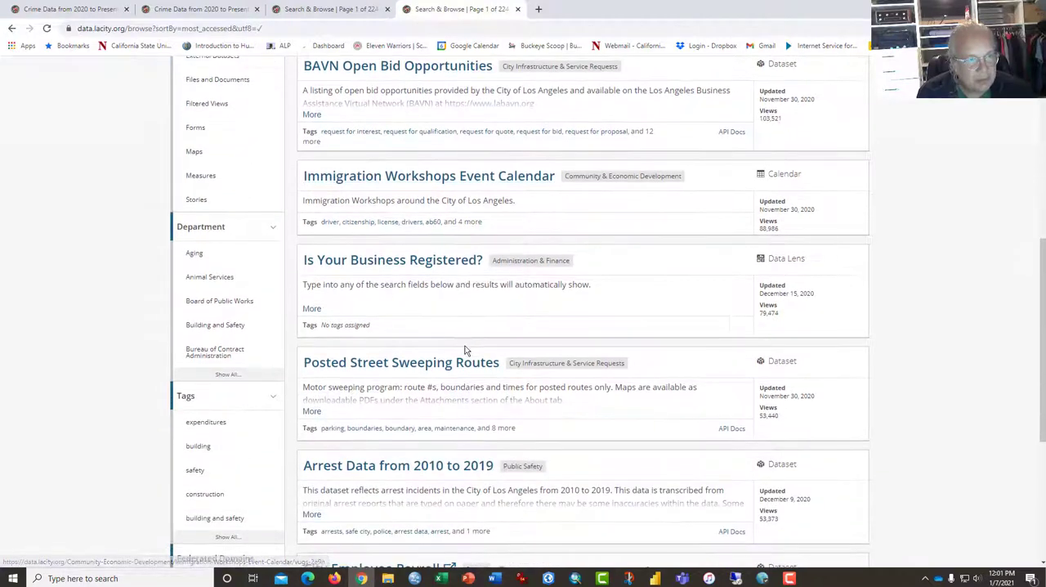
pyautogui.scroll(-3)
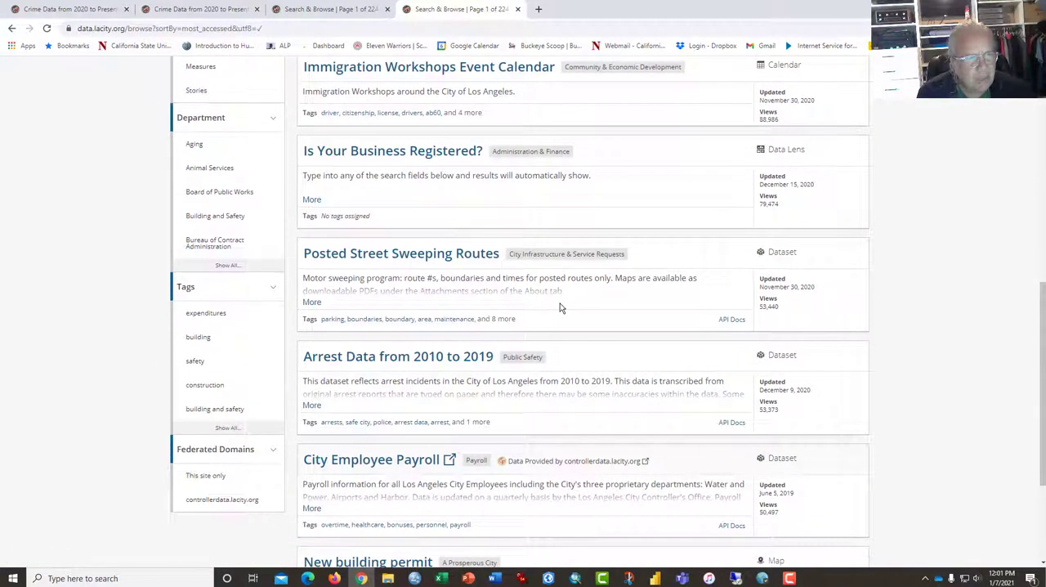
pyautogui.moveTo(532, 335)
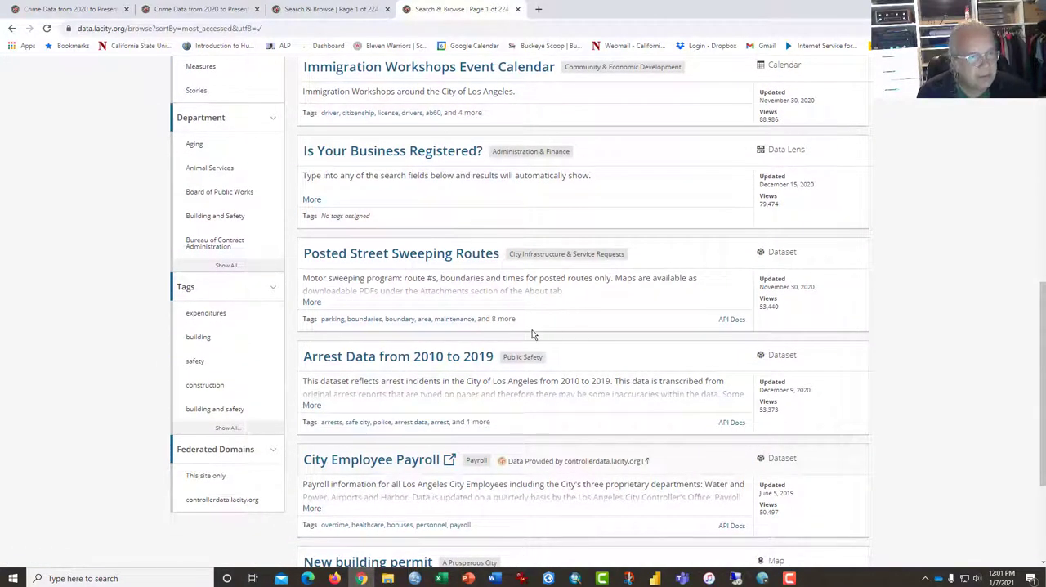
pyautogui.moveTo(399, 355)
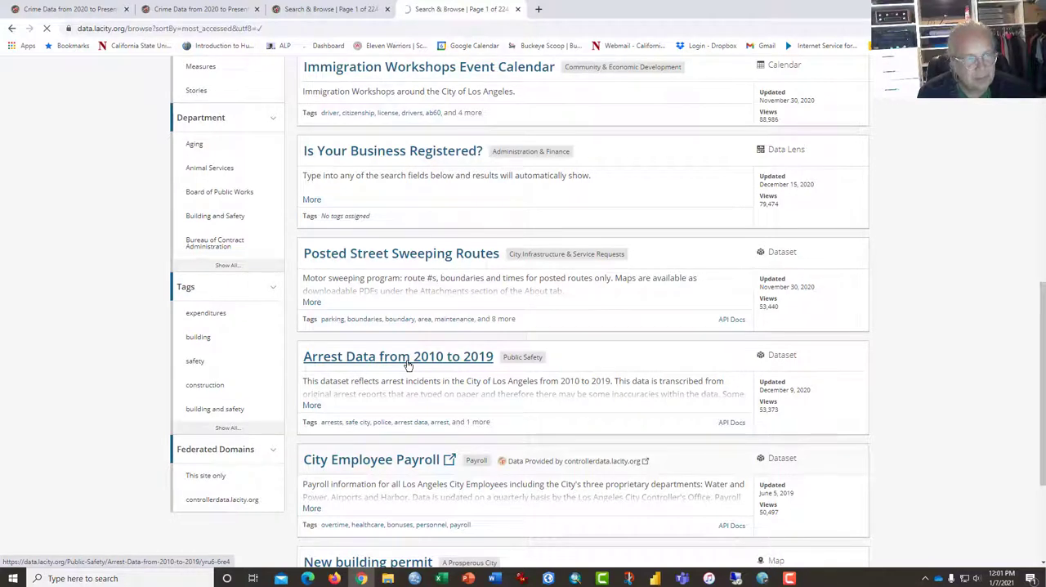
# - Bring up the Arrest Data from 2010 to 2019 dataset page and check its 1.32M row count
pyautogui.click(399, 356)
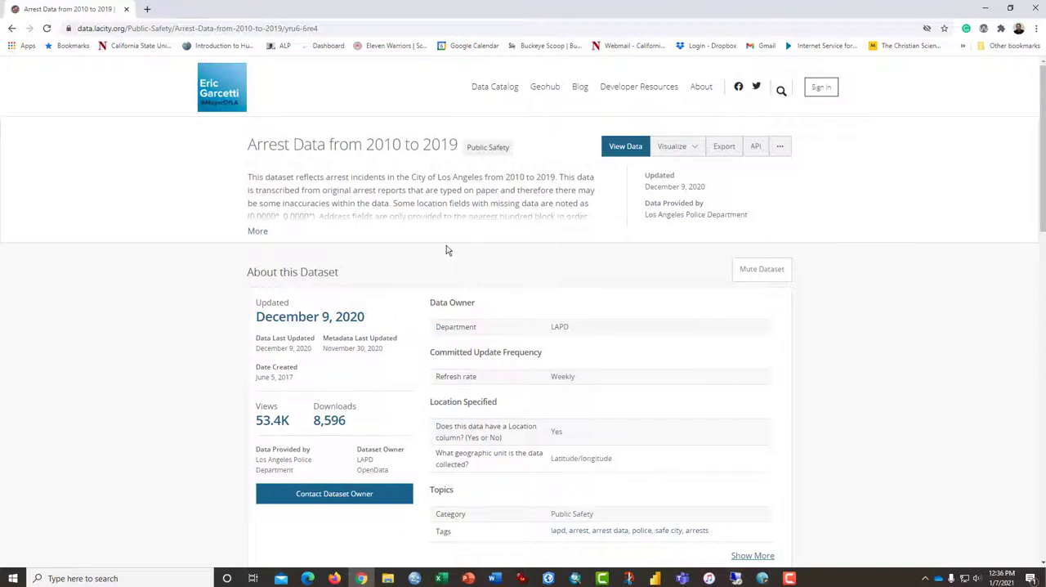
pyautogui.moveTo(410, 310)
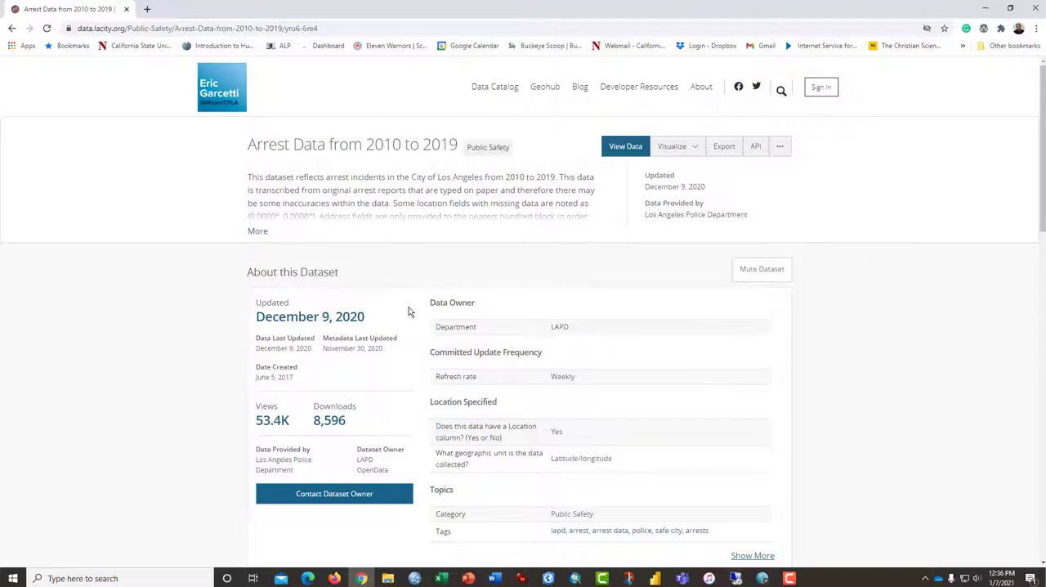
pyautogui.scroll(-3)
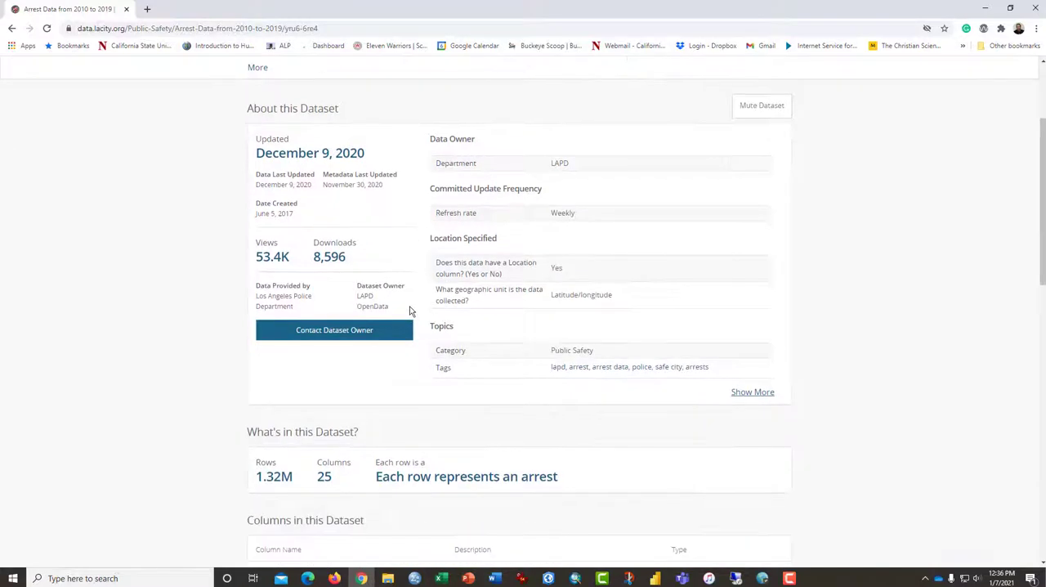
pyautogui.doubleClick(275, 475)
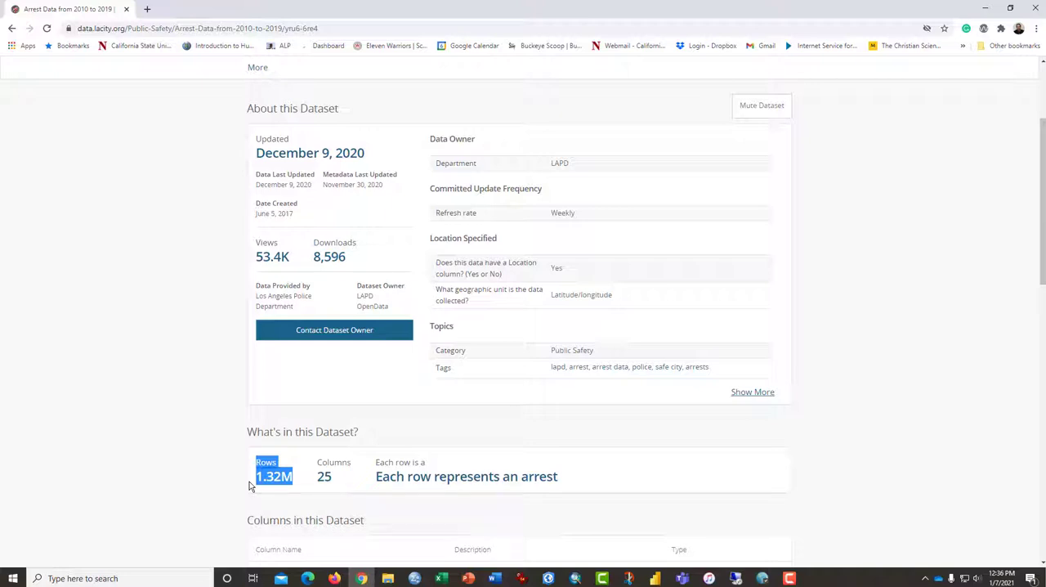
pyautogui.scroll(3)
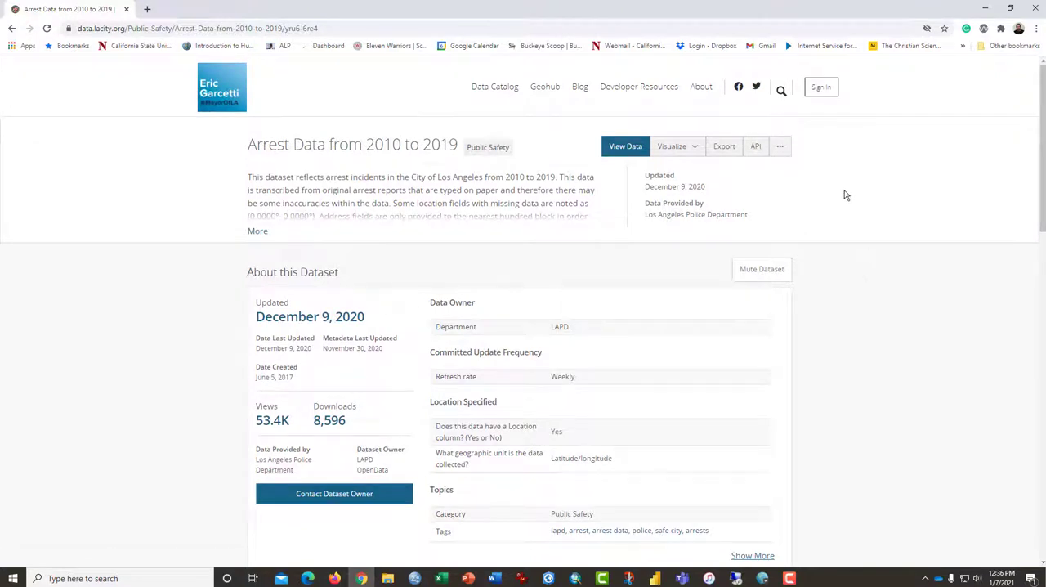
pyautogui.moveTo(624, 146)
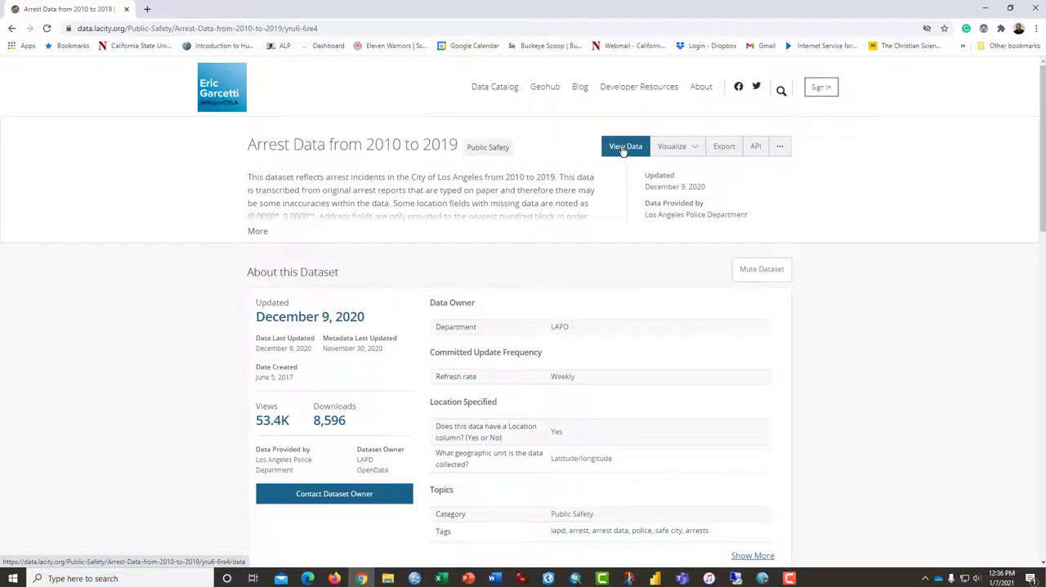
# - View the arrest records as a table and start a filter condition on the Arrest Date column
pyautogui.click(624, 145)
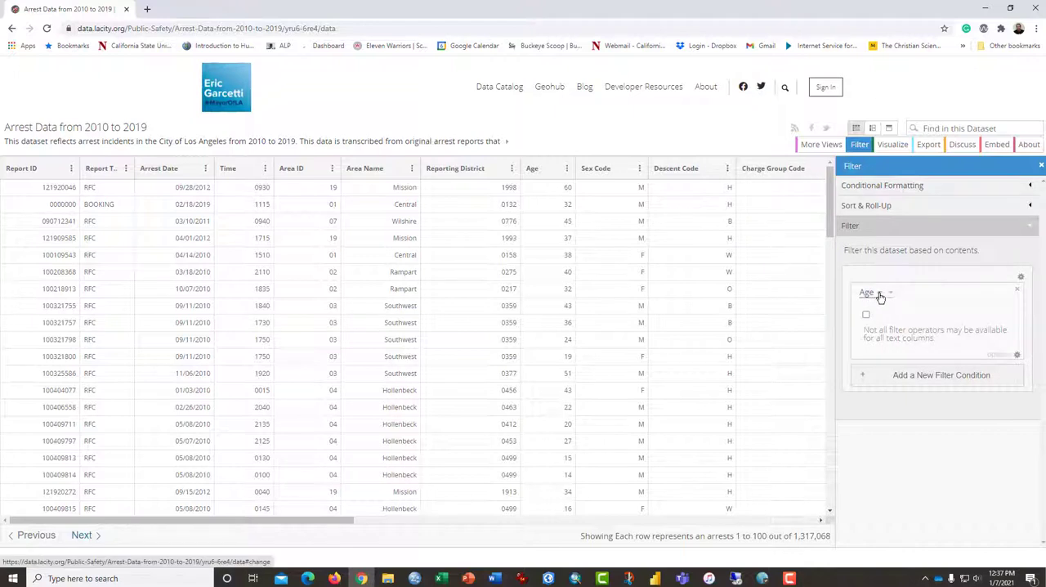
pyautogui.click(870, 291)
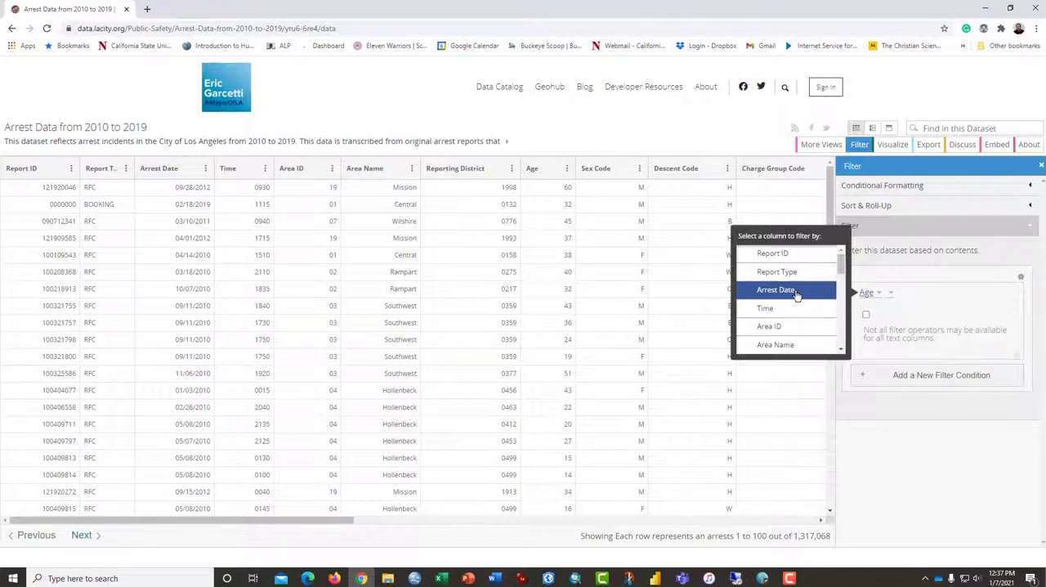
pyautogui.scroll(-3)
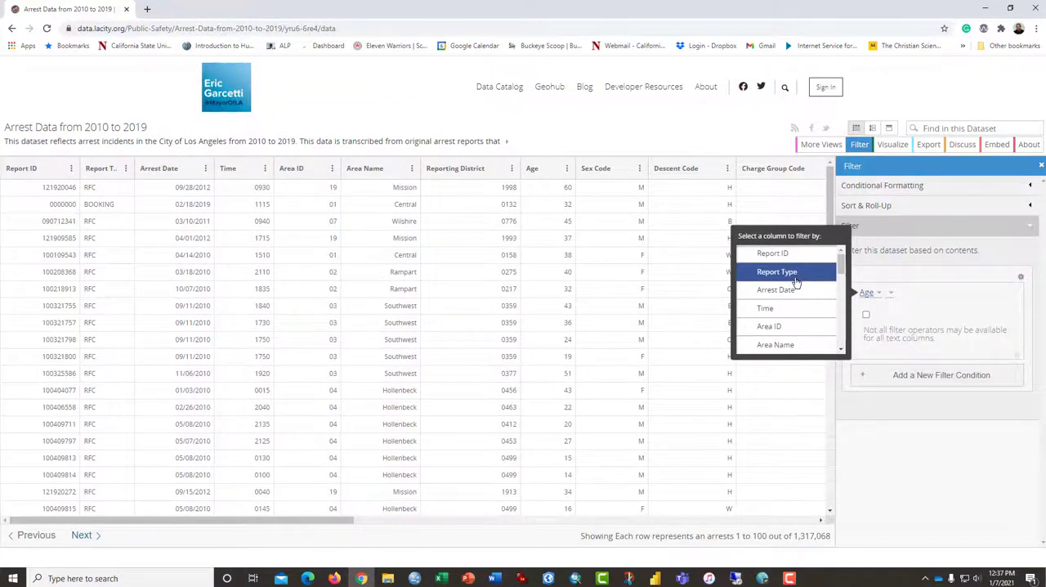
pyautogui.click(775, 289)
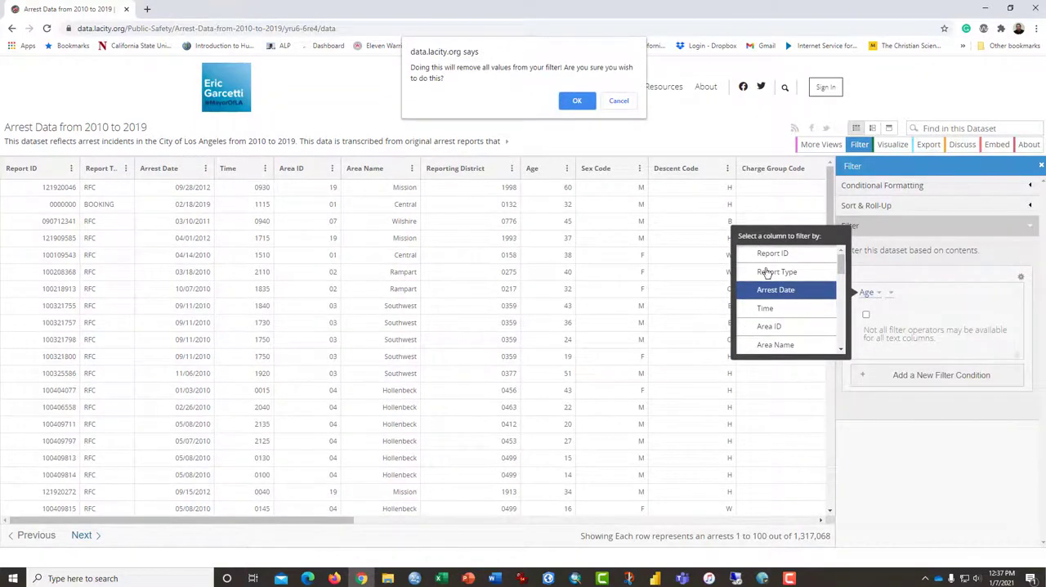
pyautogui.click(577, 101)
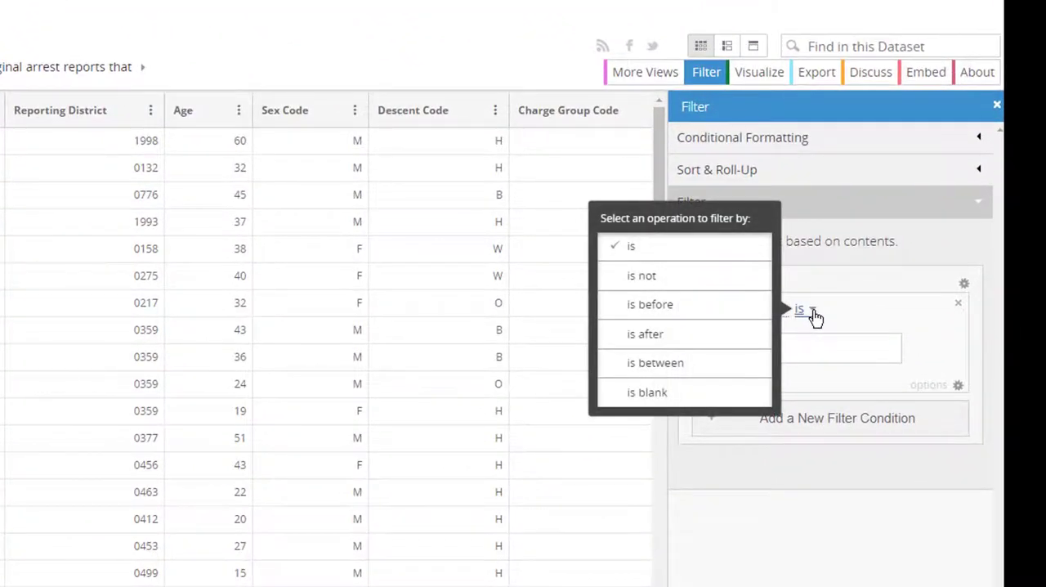
pyautogui.moveTo(654, 363)
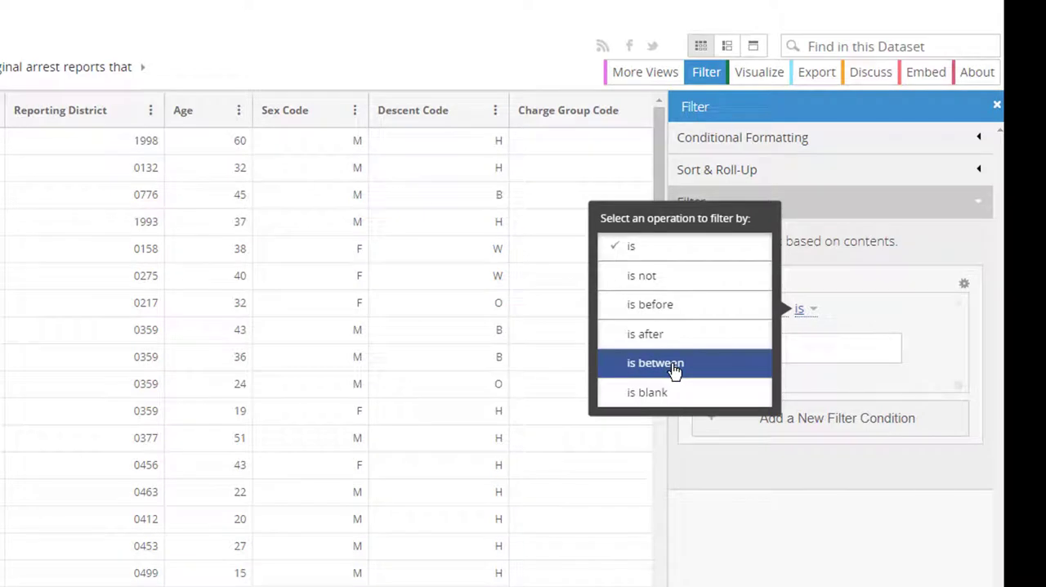
# - Set the Arrest Date filter to 'is between' with start date 01/01/2015
pyautogui.click(654, 363)
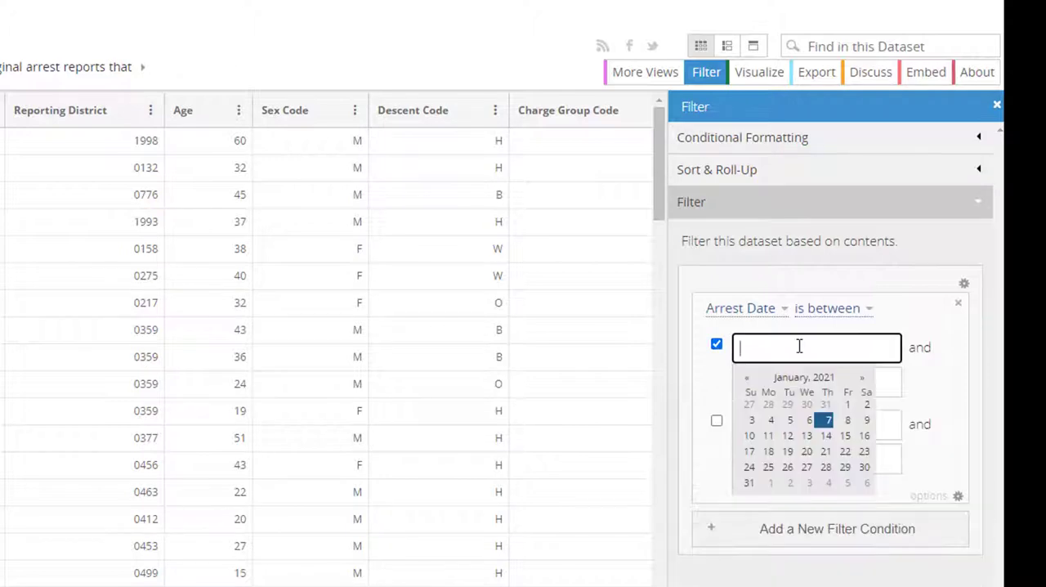
pyautogui.click(747, 376)
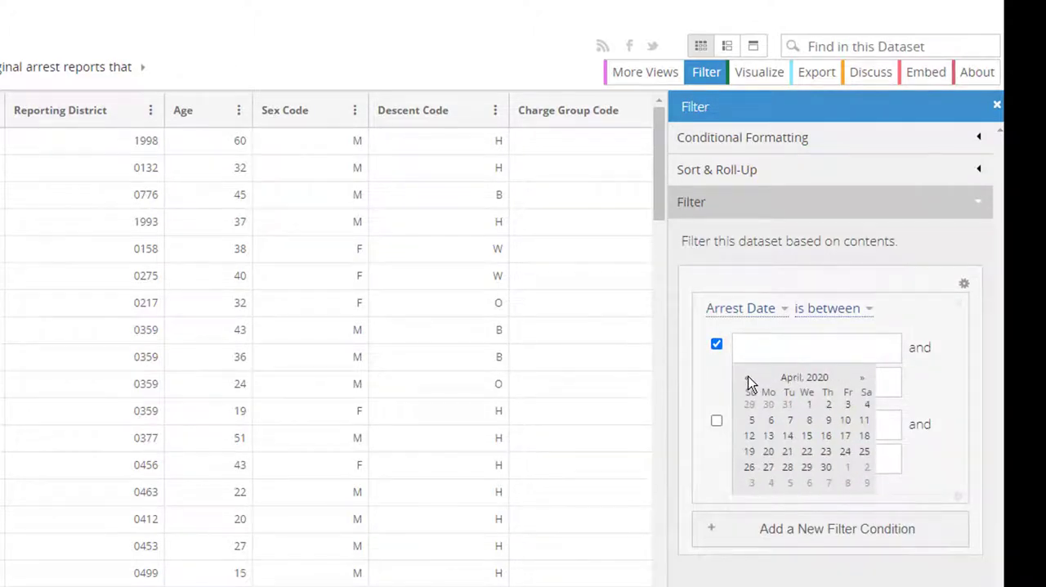
pyautogui.click(748, 375)
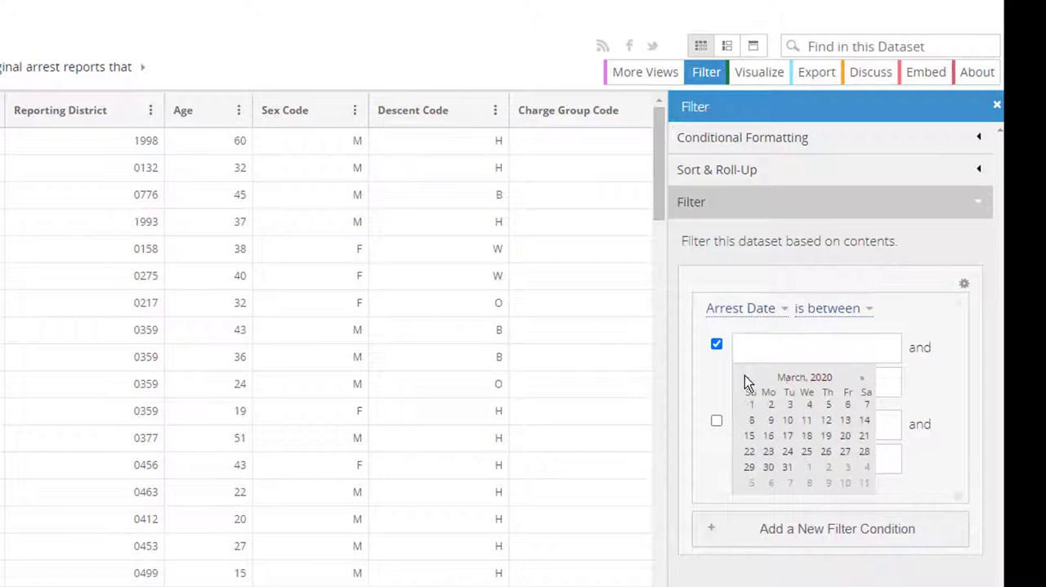
pyautogui.click(746, 376)
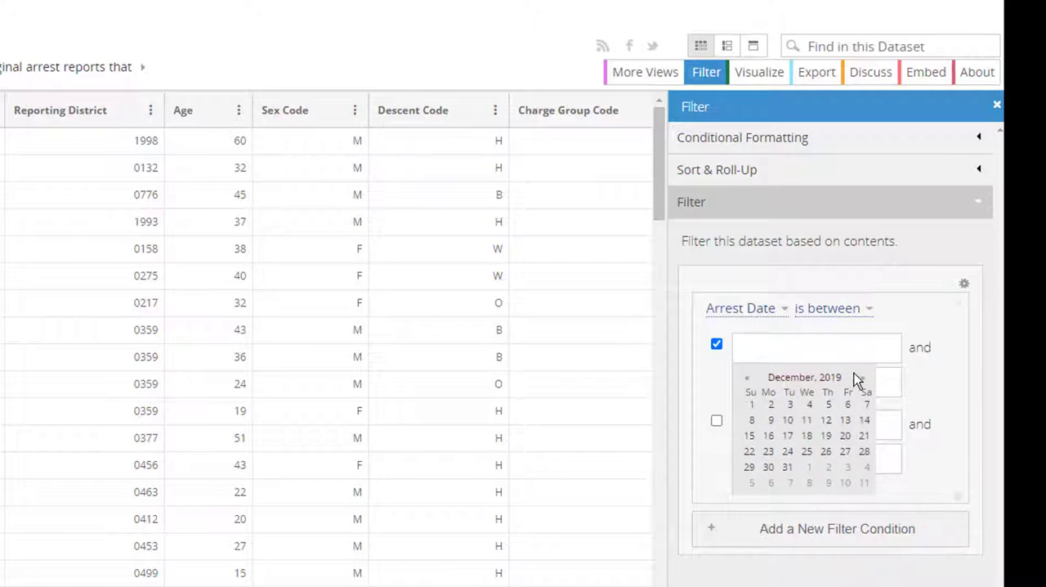
pyautogui.click(862, 376)
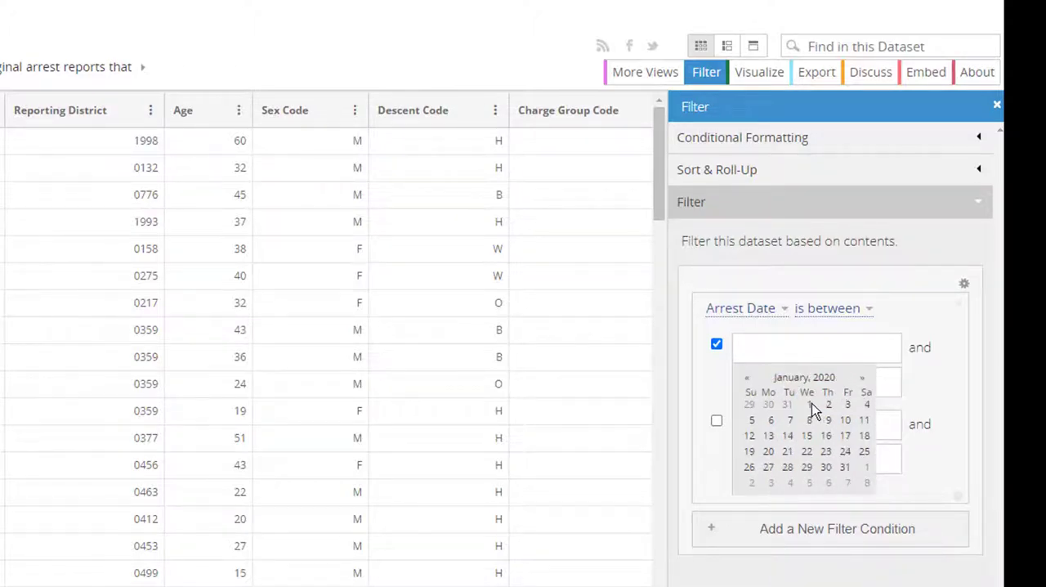
pyautogui.click(808, 403)
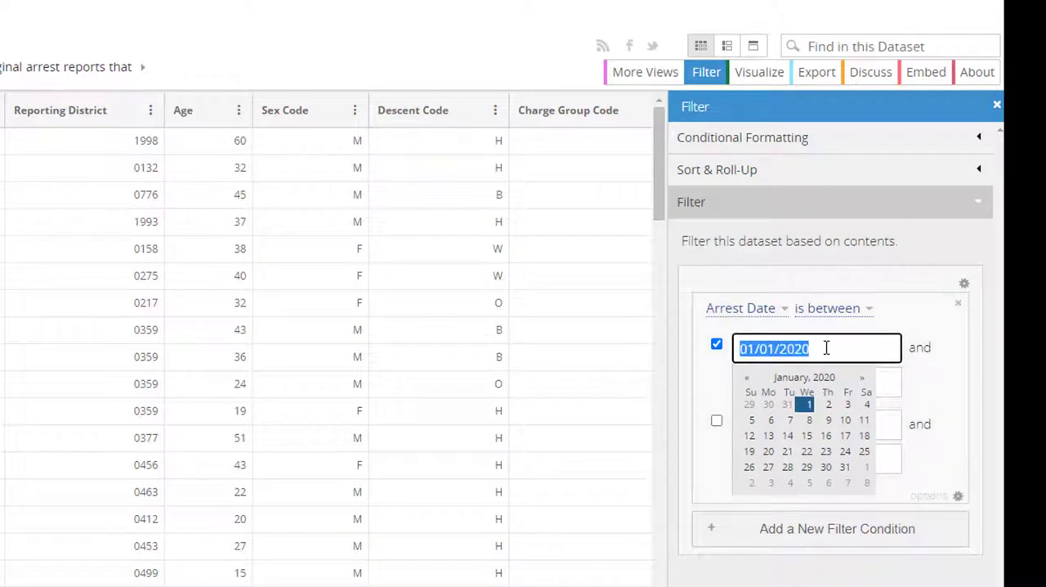
pyautogui.press('Backspace')
pyautogui.write('15')
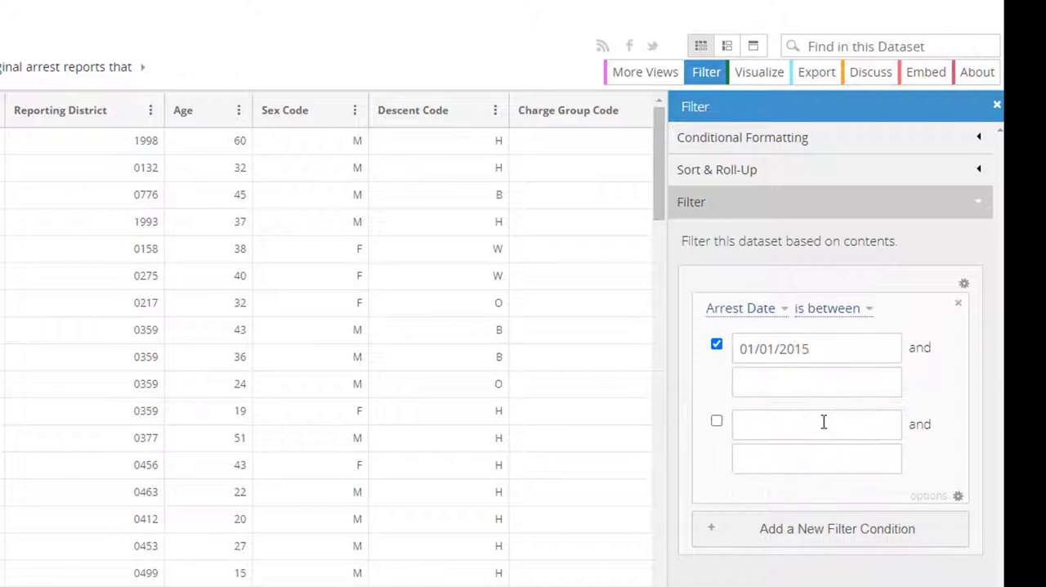
# - Set the filter's end date to 12/31/2020
pyautogui.click(816, 381)
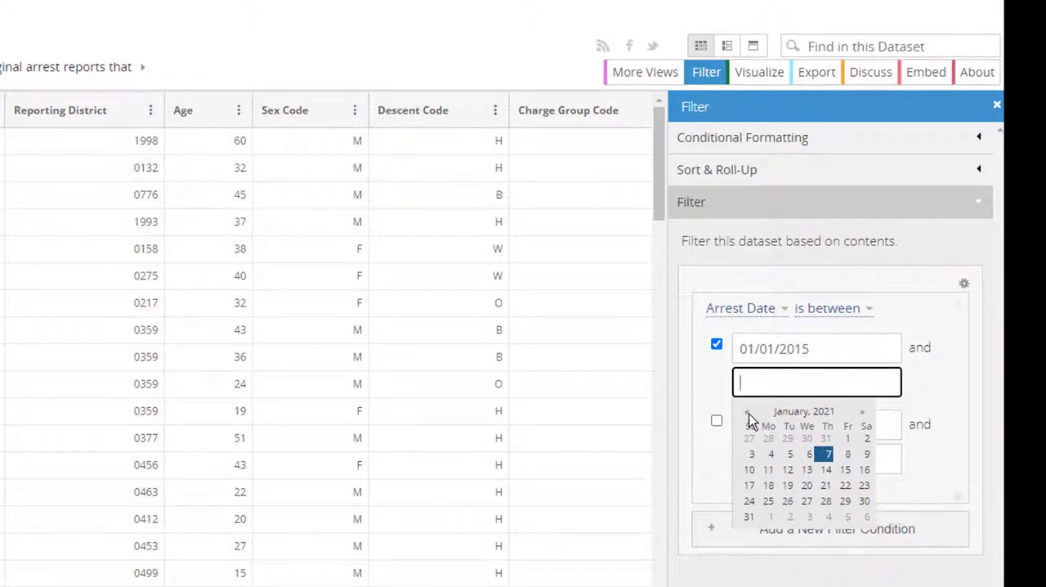
pyautogui.click(747, 412)
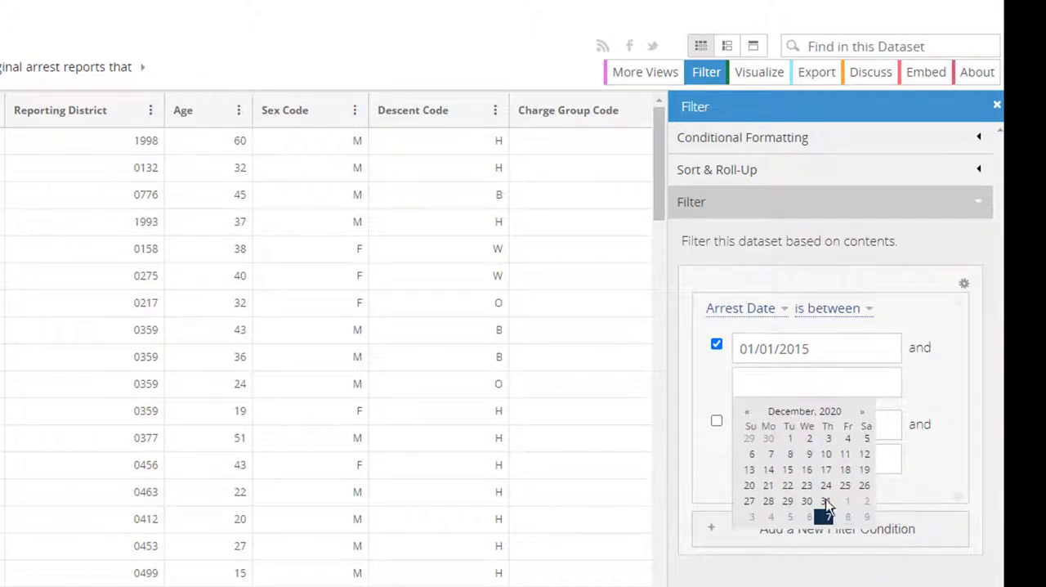
pyautogui.click(826, 500)
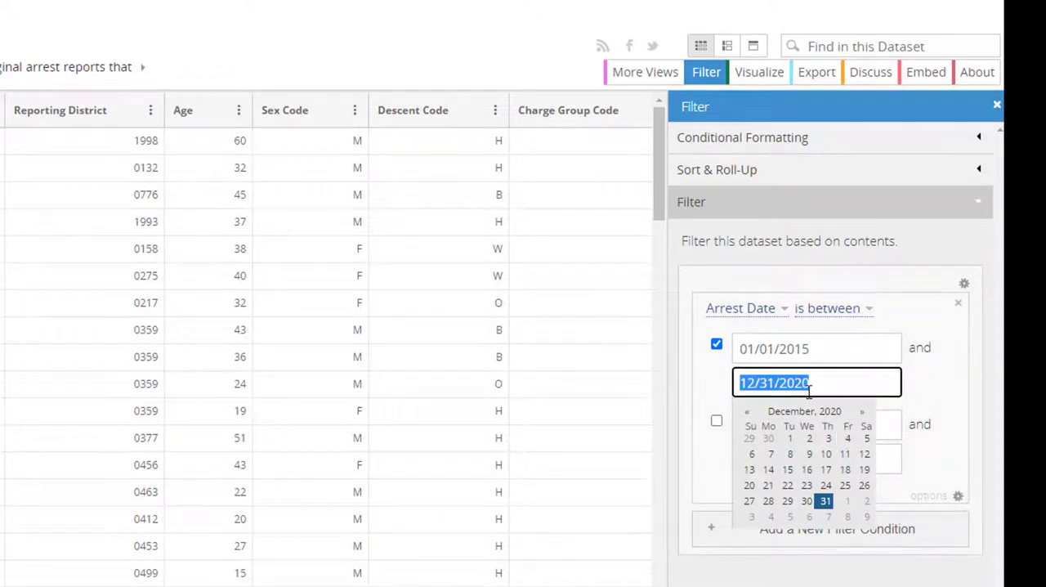
pyautogui.moveTo(827, 381)
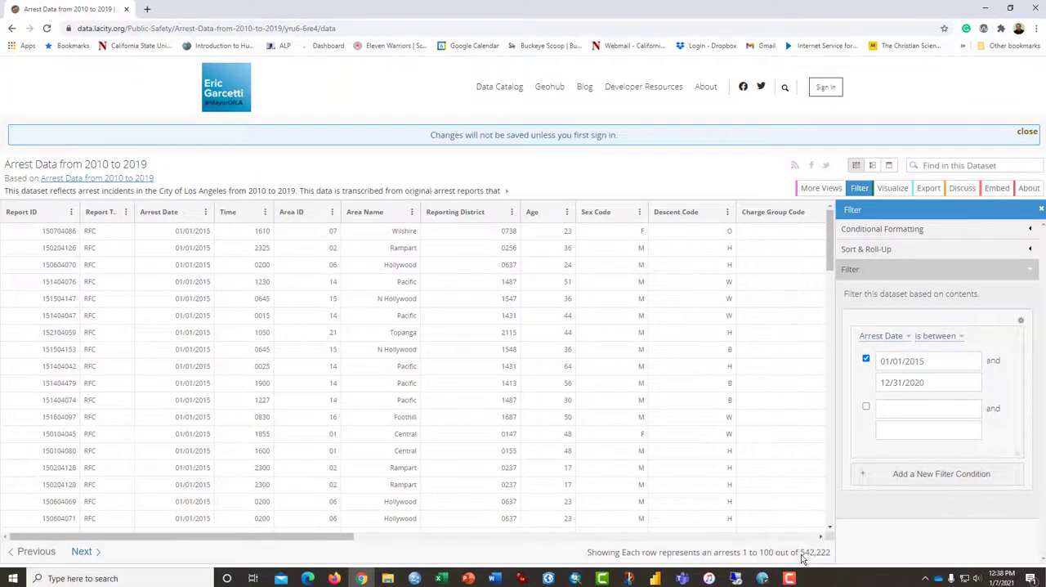
pyautogui.moveTo(816, 559)
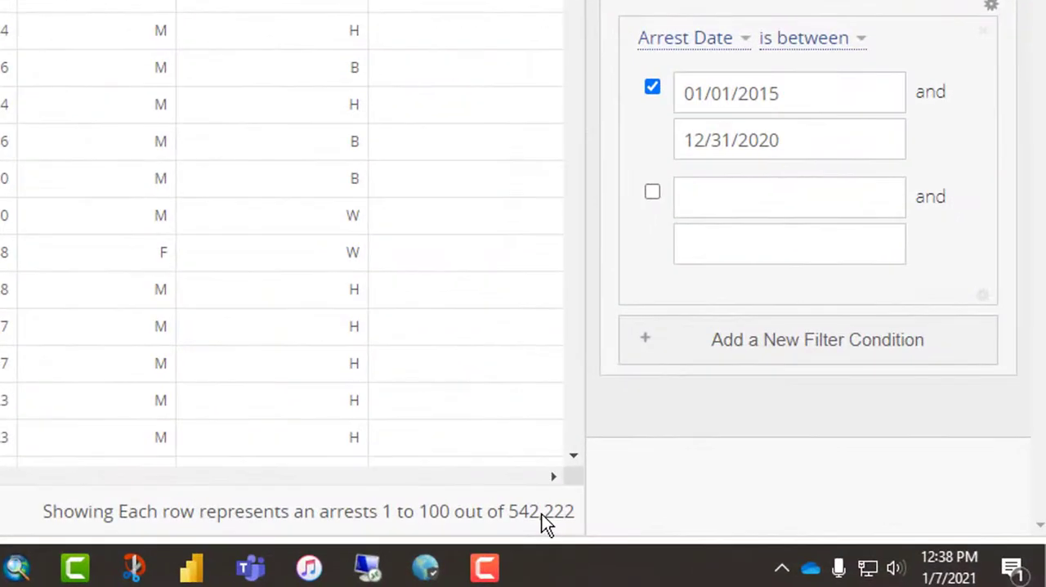
pyautogui.scroll(-3)
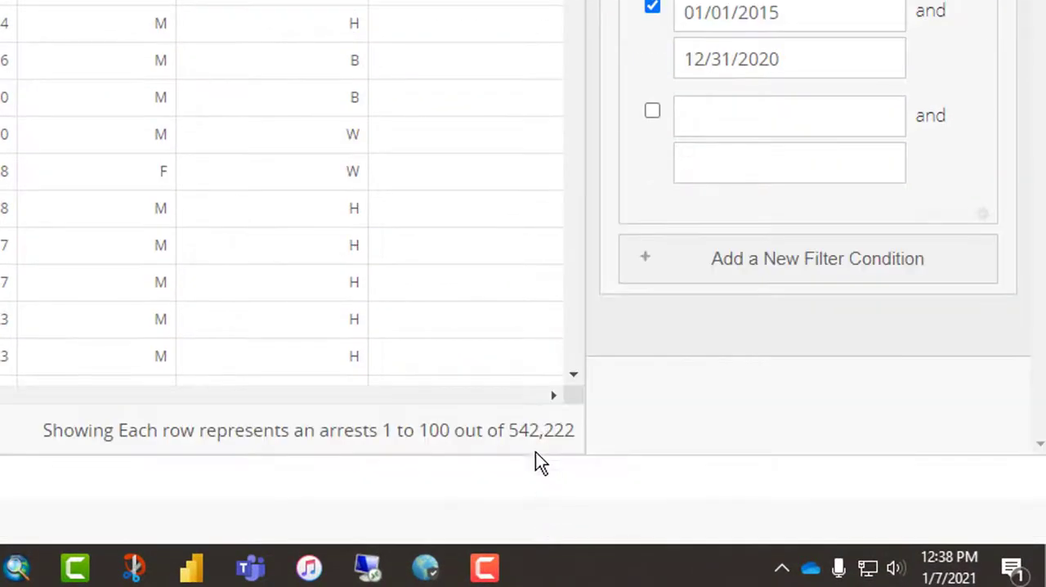
pyautogui.moveTo(302, 164)
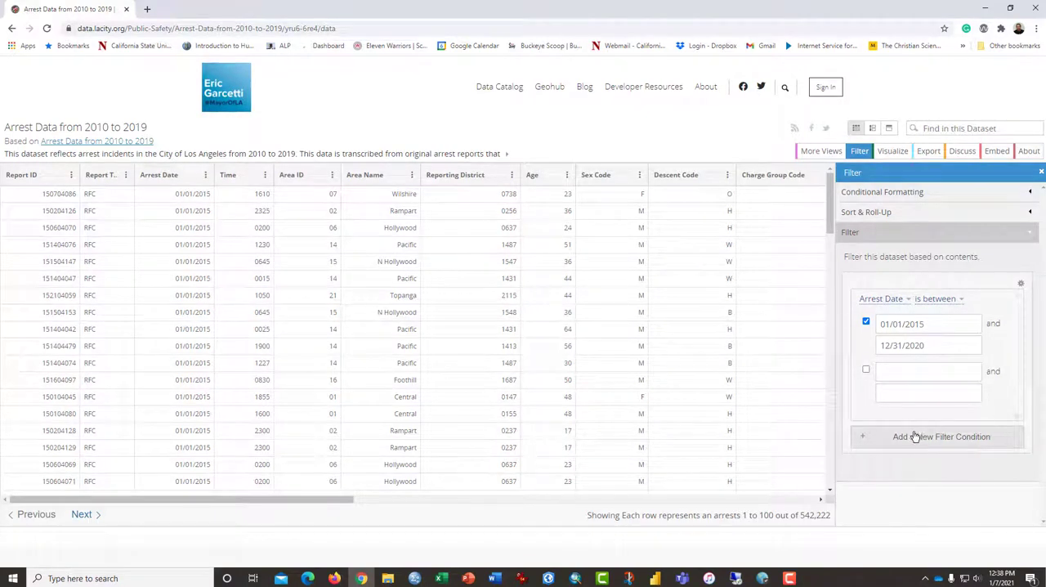
pyautogui.moveTo(565, 182)
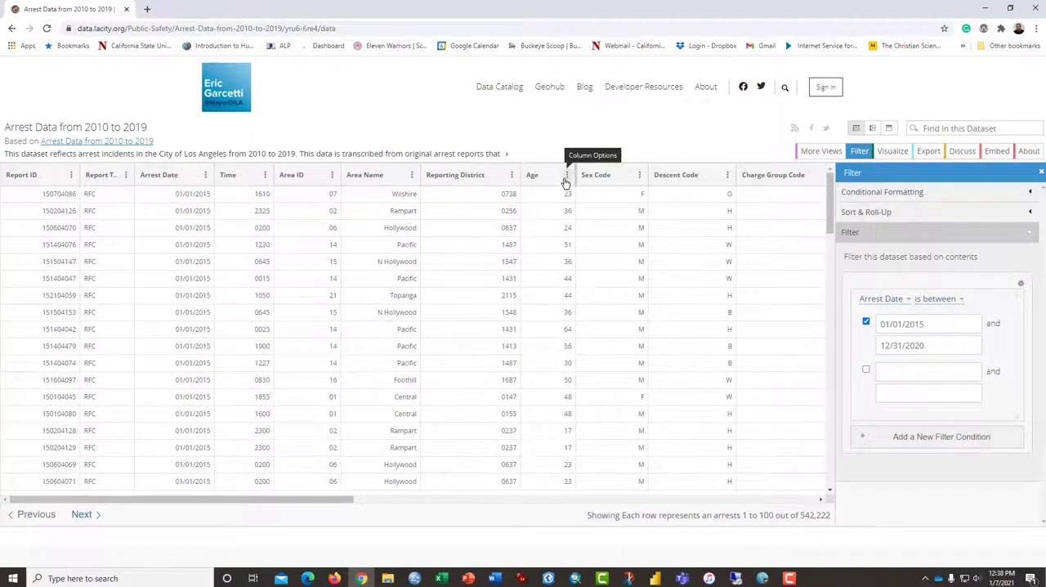
pyautogui.moveTo(372, 173)
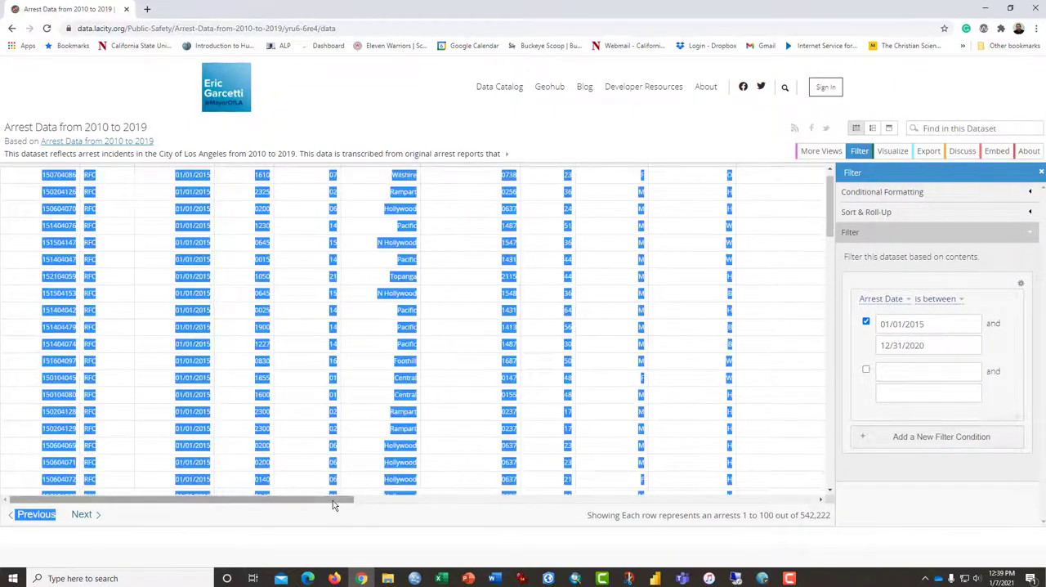
pyautogui.hscroll(3)
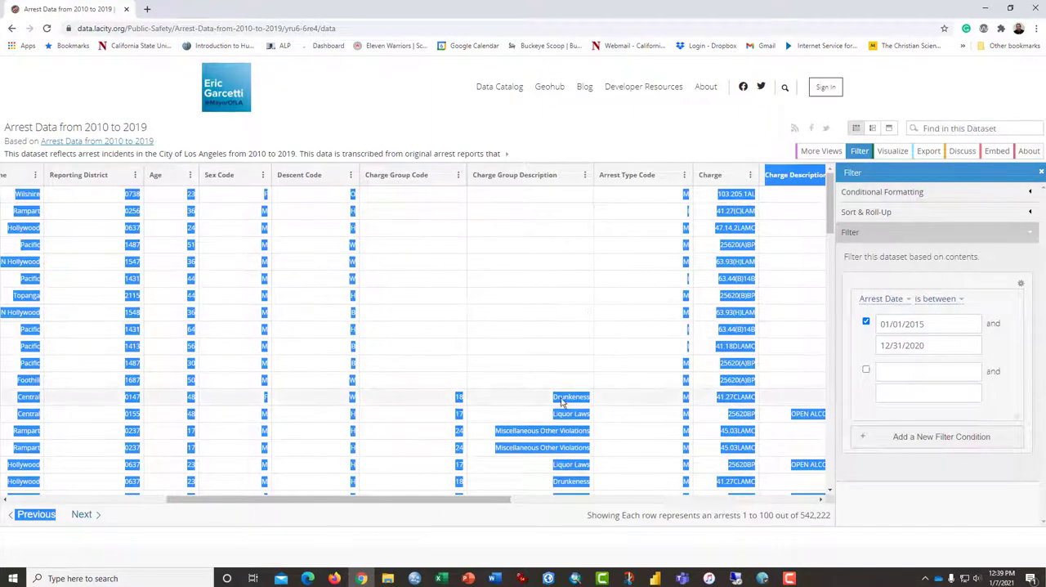
pyautogui.moveTo(539, 469)
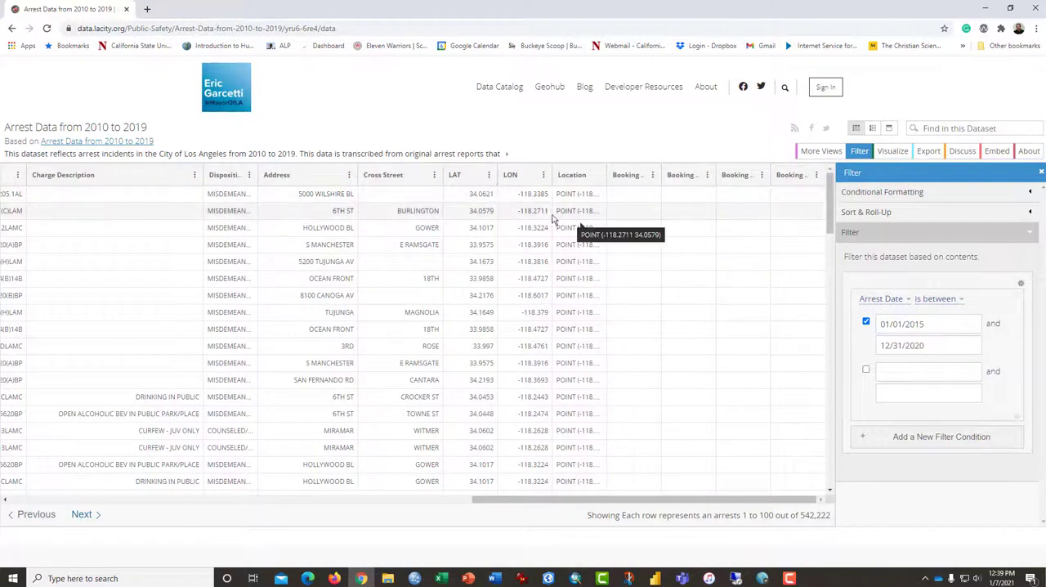
pyautogui.moveTo(608, 178)
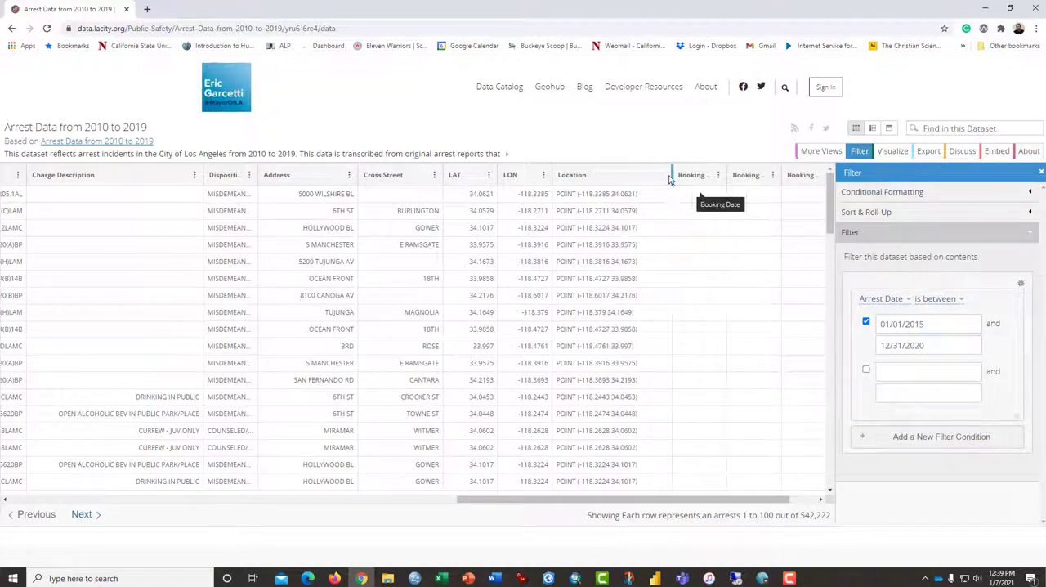
pyautogui.moveTo(342, 210)
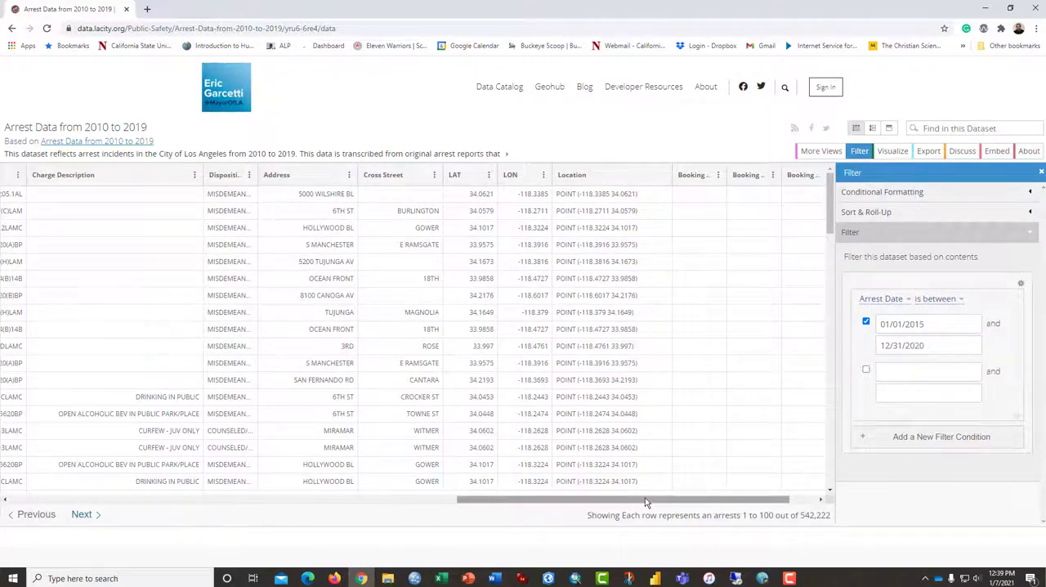
pyautogui.moveTo(646, 498); pyautogui.dragTo(605, 498)
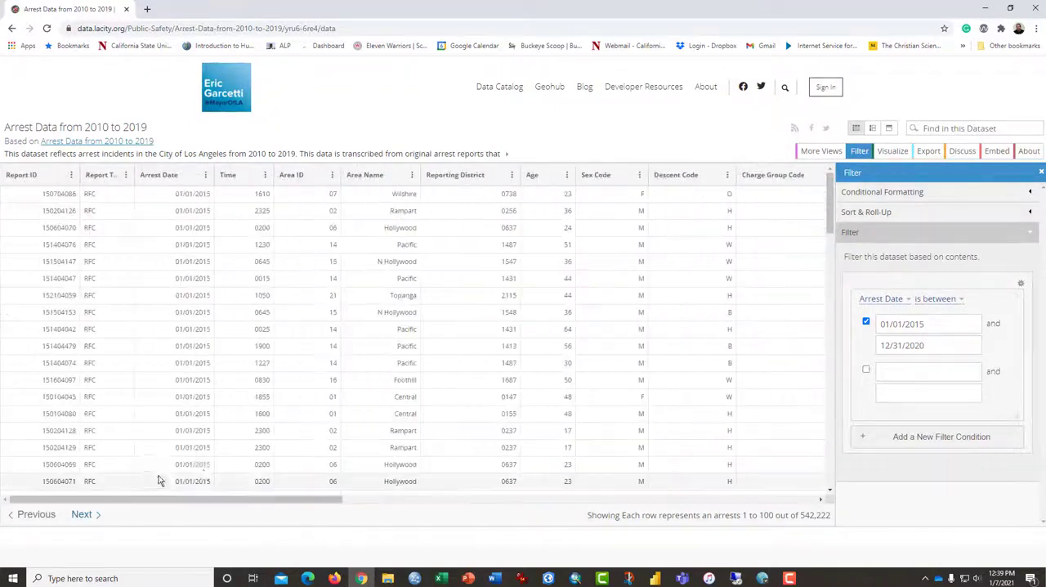
pyautogui.moveTo(929, 151)
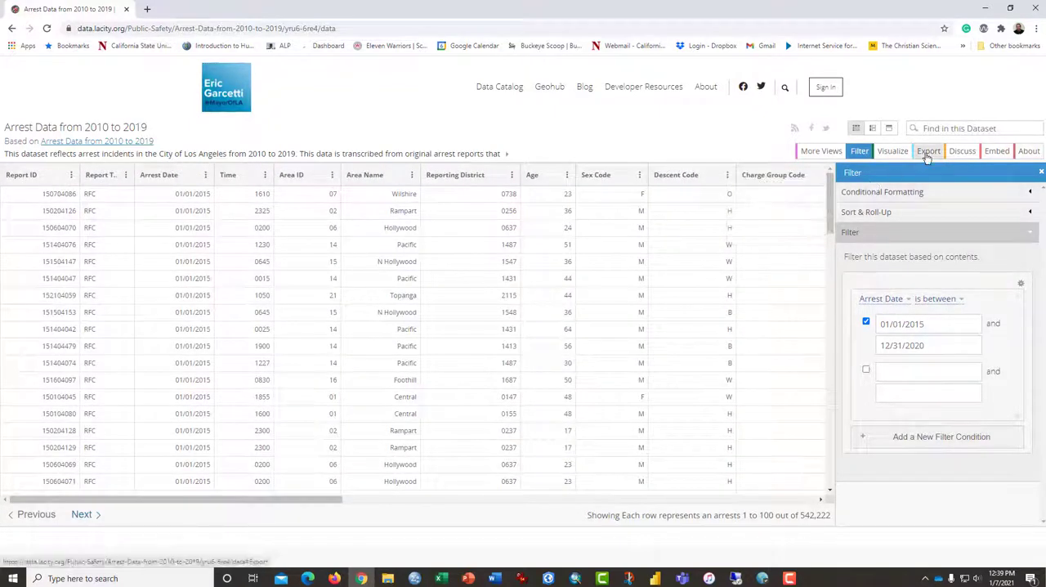
# - Show the Export panel's download formats such as CSV and JSON for the filtered arrest data
pyautogui.click(928, 151)
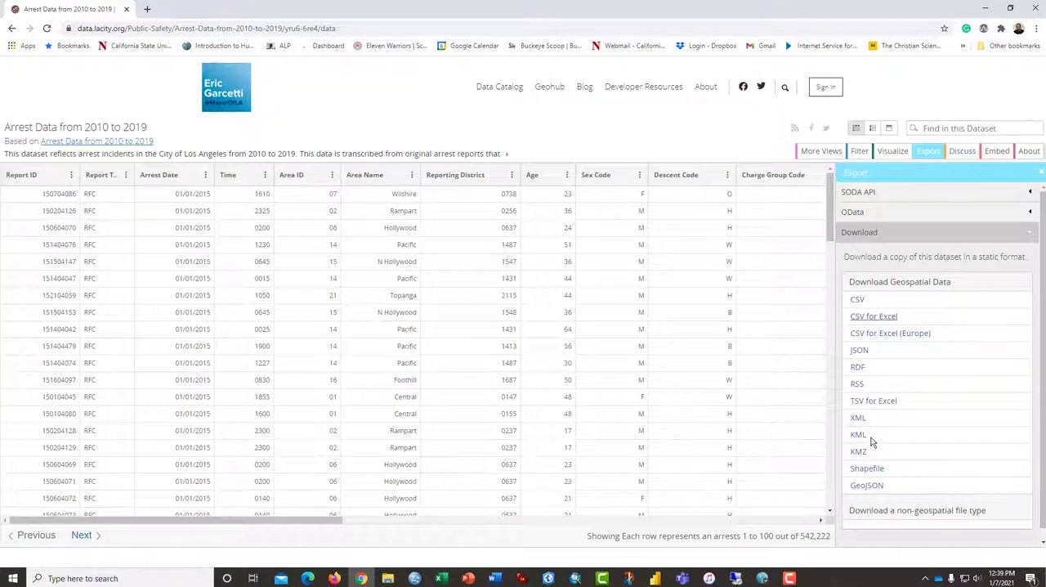
pyautogui.moveTo(881, 433)
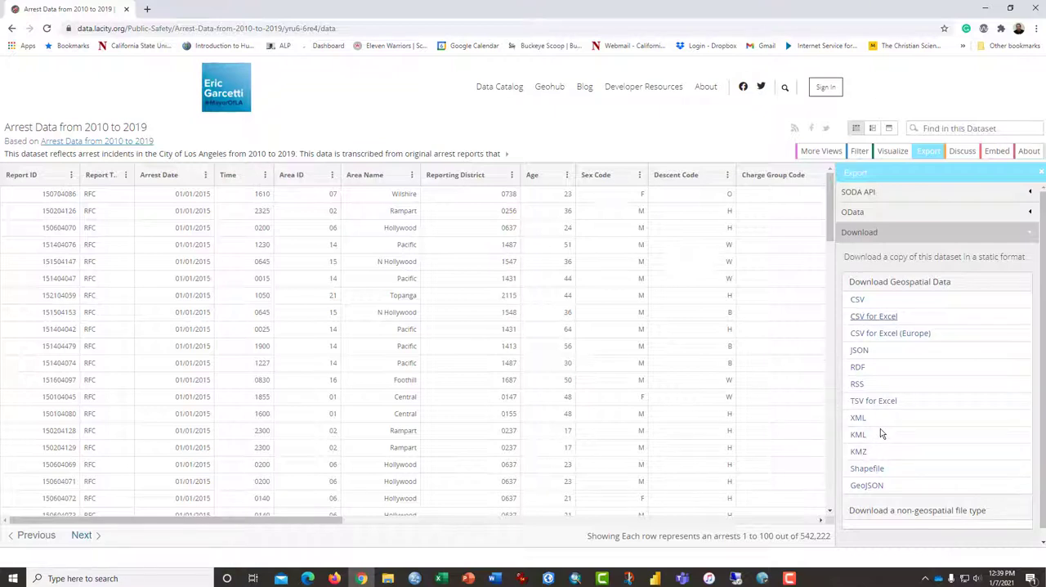
pyautogui.moveTo(857, 441)
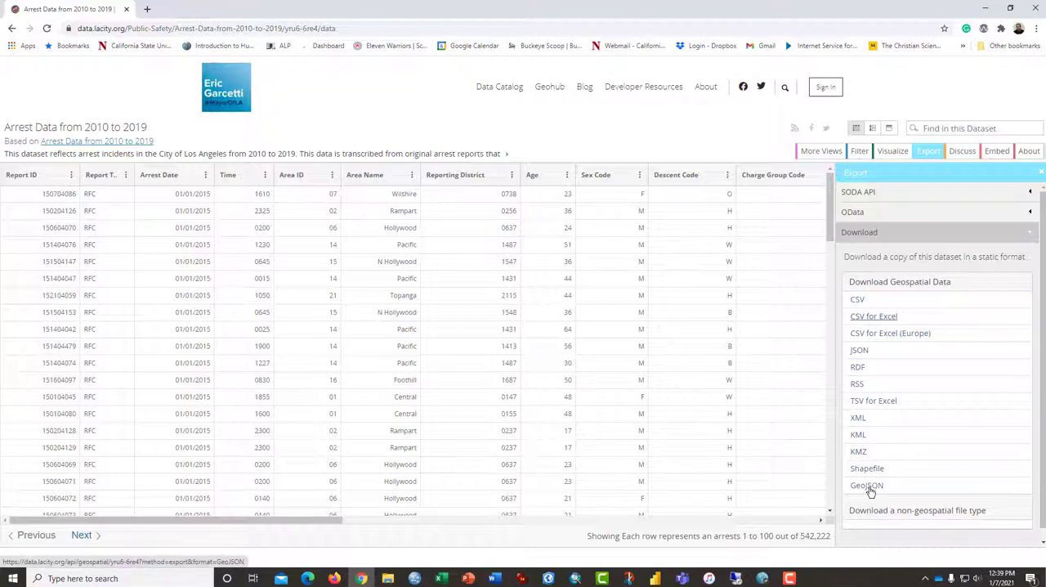
pyautogui.moveTo(899, 461)
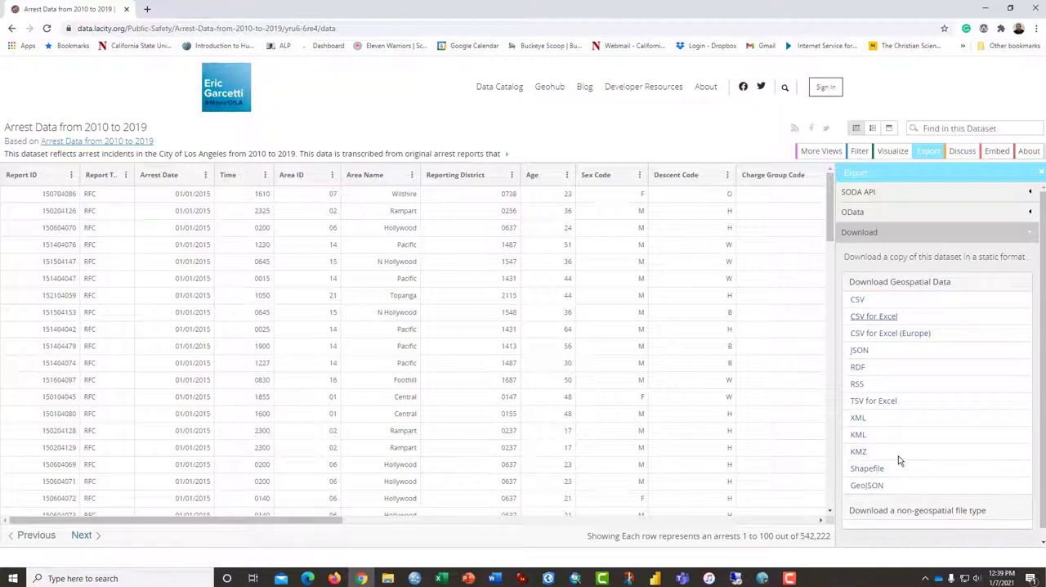
pyautogui.moveTo(932, 386)
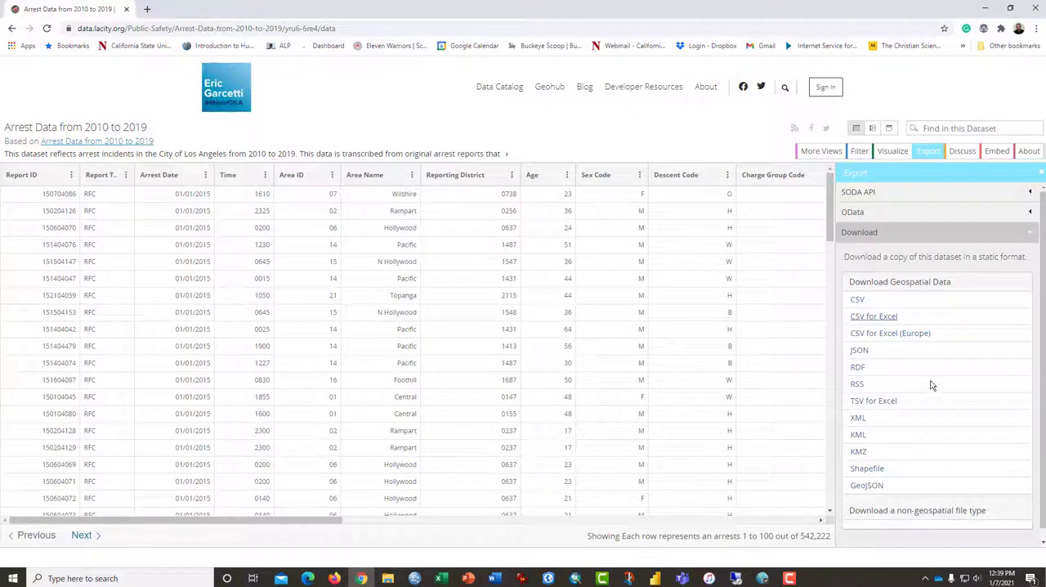
pyautogui.moveTo(873, 317)
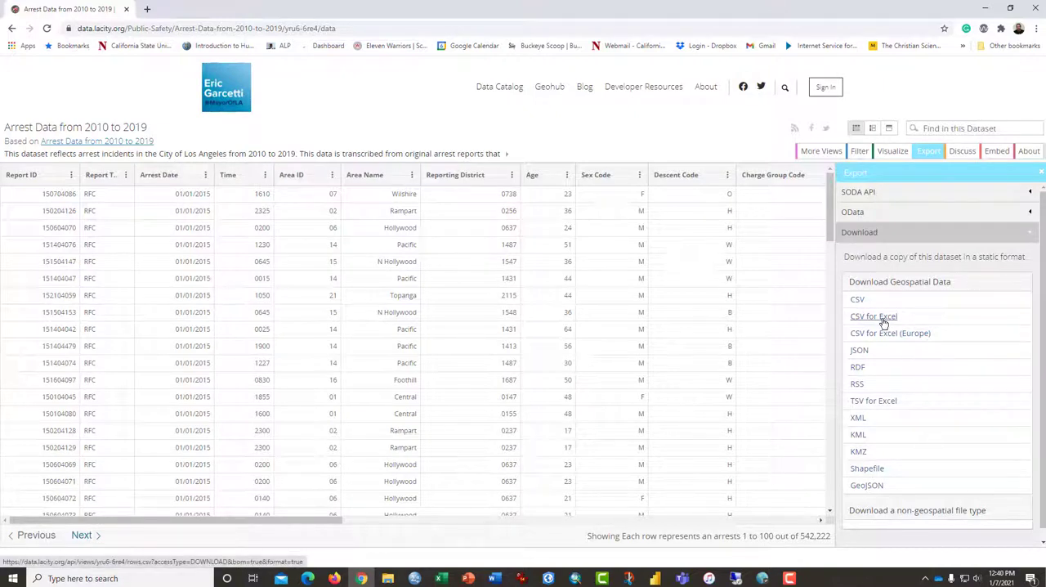
pyautogui.moveTo(842, 320)
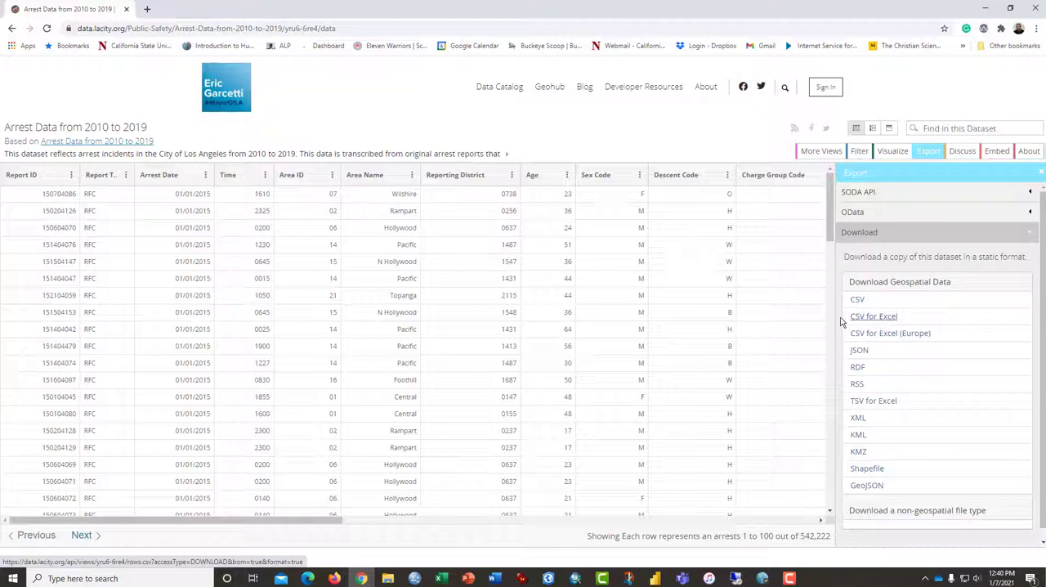
pyautogui.moveTo(886, 318)
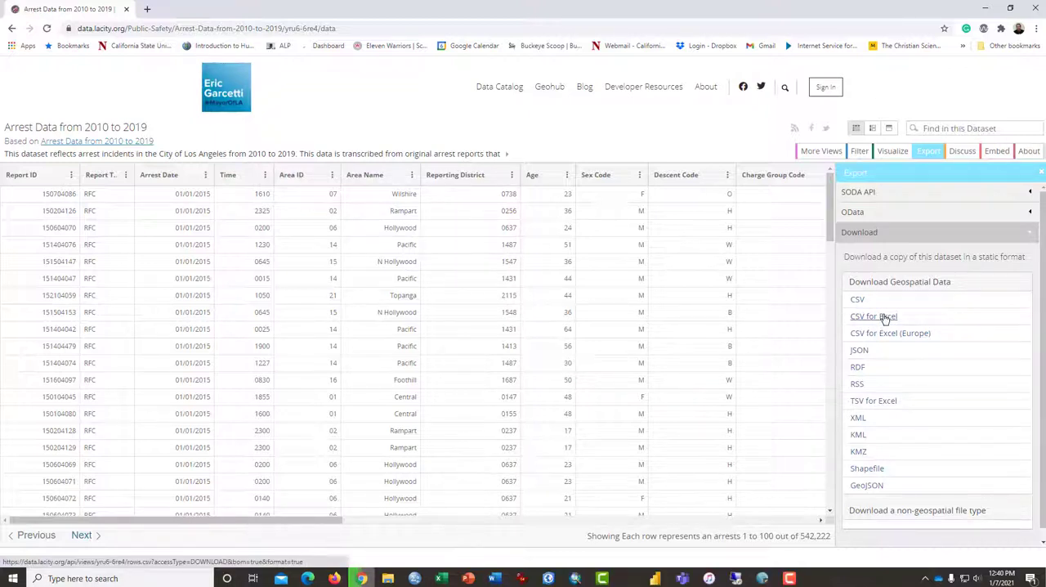
# - Download the filtered data as CSV for Excel, naming the file LAPD_Arrest_Data_2015_2020
pyautogui.click(856, 297)
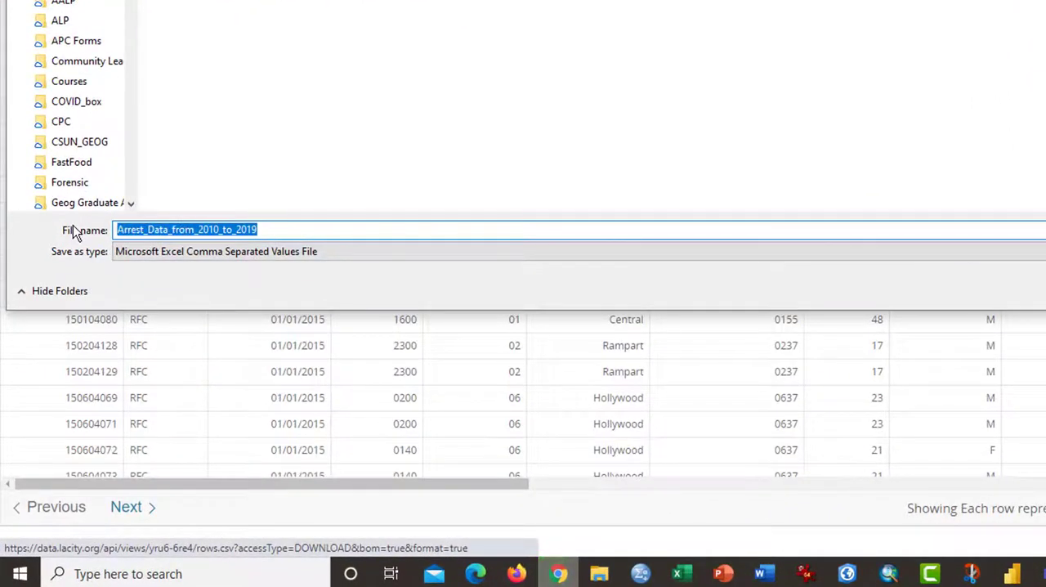
pyautogui.write('LAP')
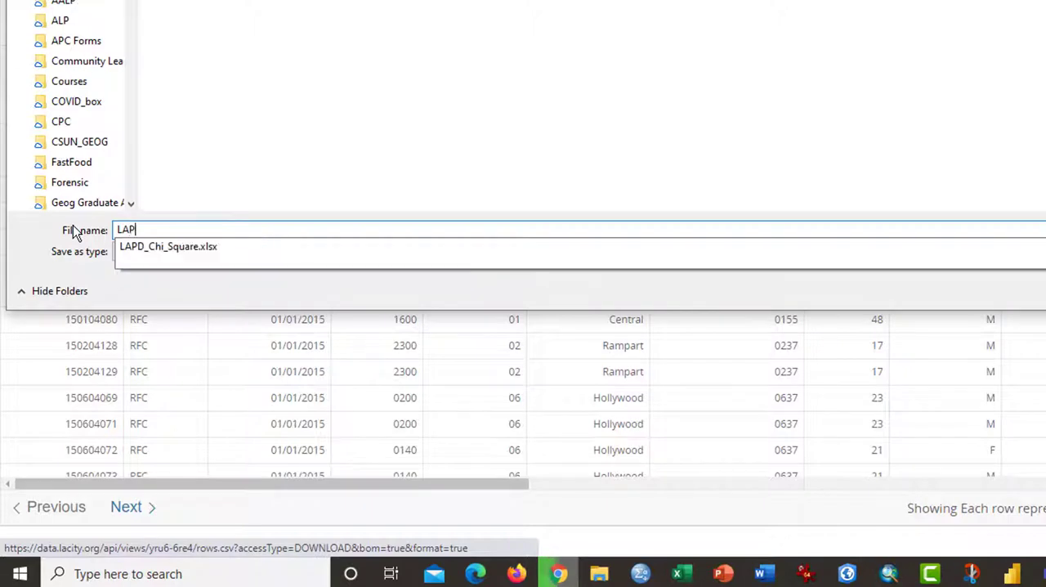
pyautogui.write('D_')
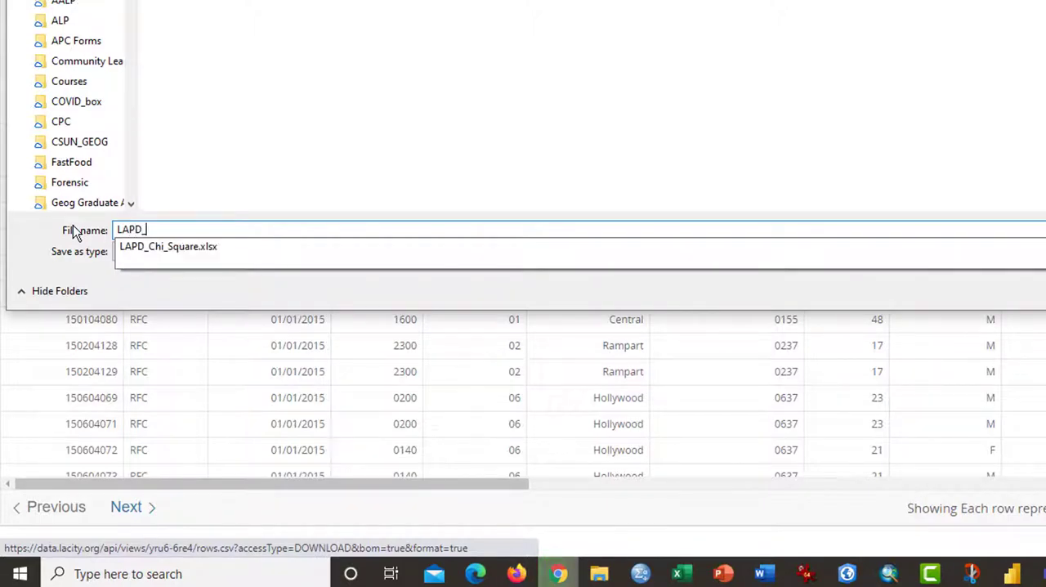
pyautogui.write('Ar')
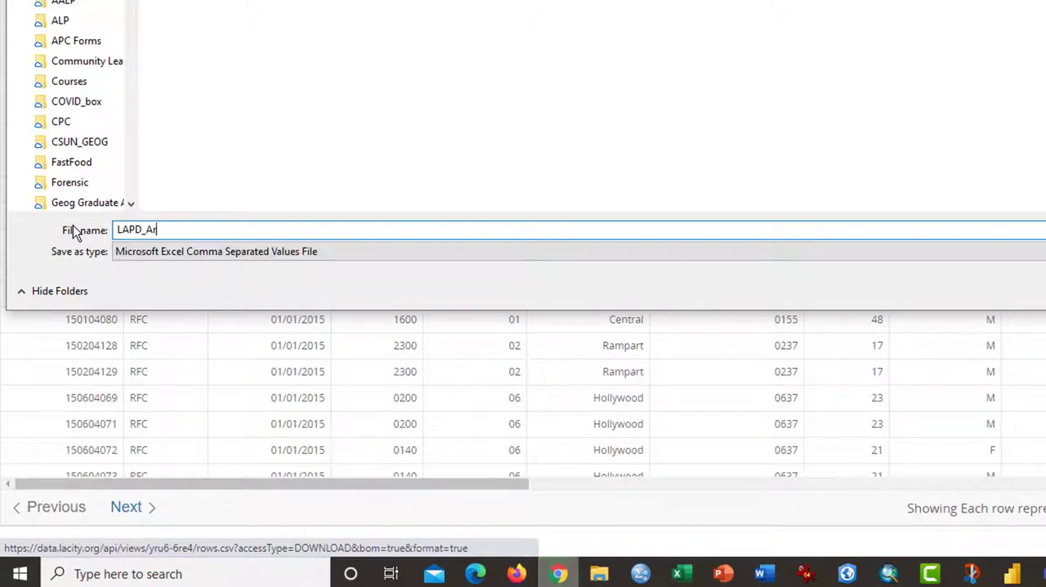
pyautogui.write('rest_Dat')
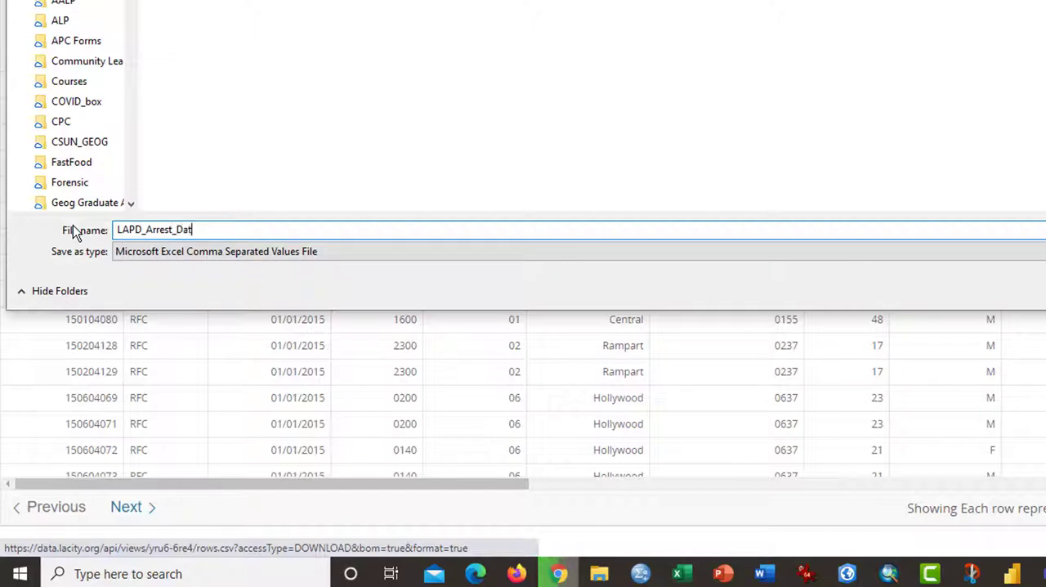
pyautogui.write('a_201')
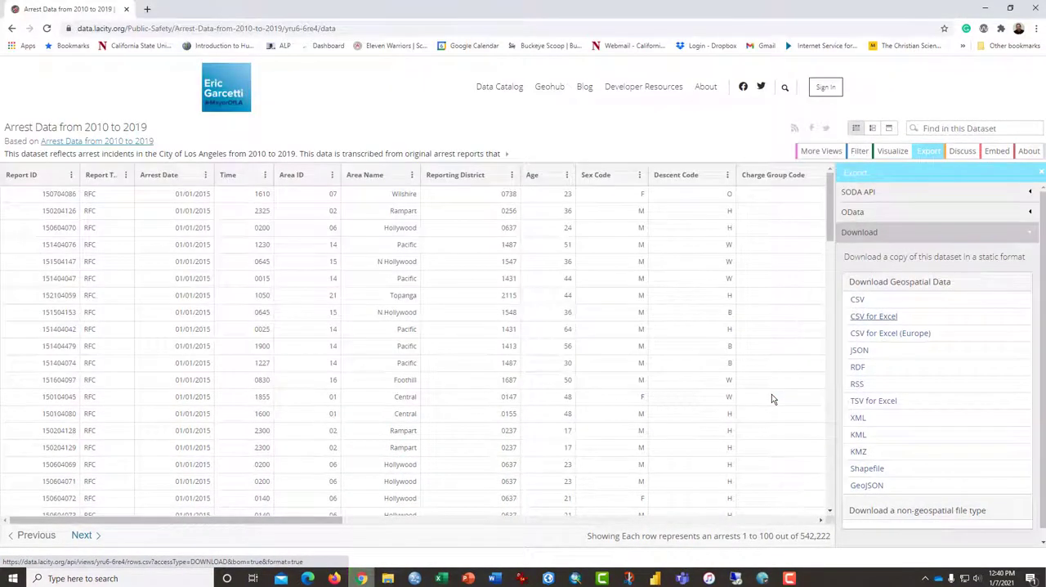
# - Open the downloaded LAPD_Arrest_Data_2015_2020.csv from Chrome's download bar into Excel
pyautogui.click(857, 297)
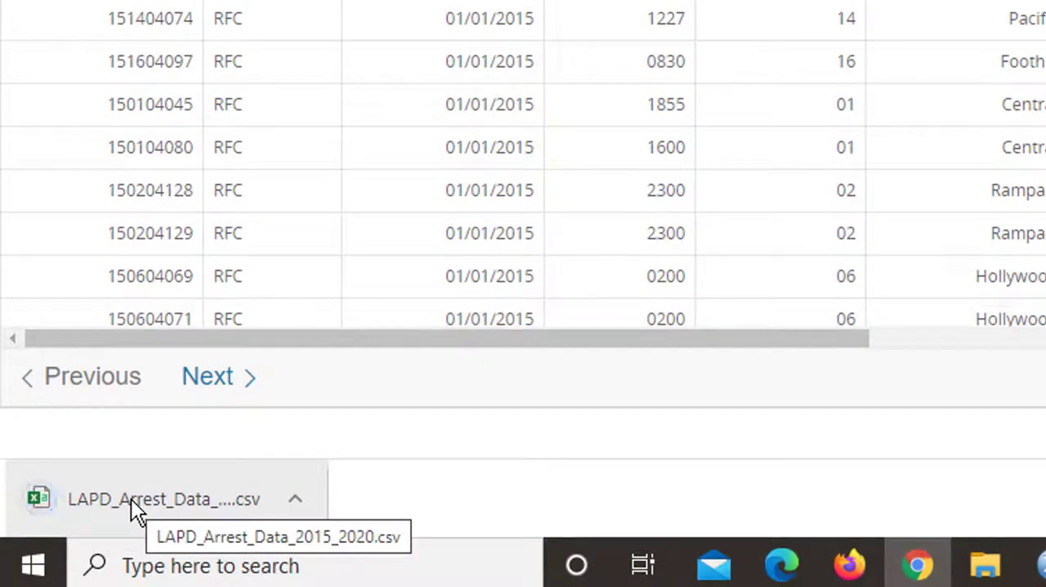
pyautogui.moveTo(157, 500)
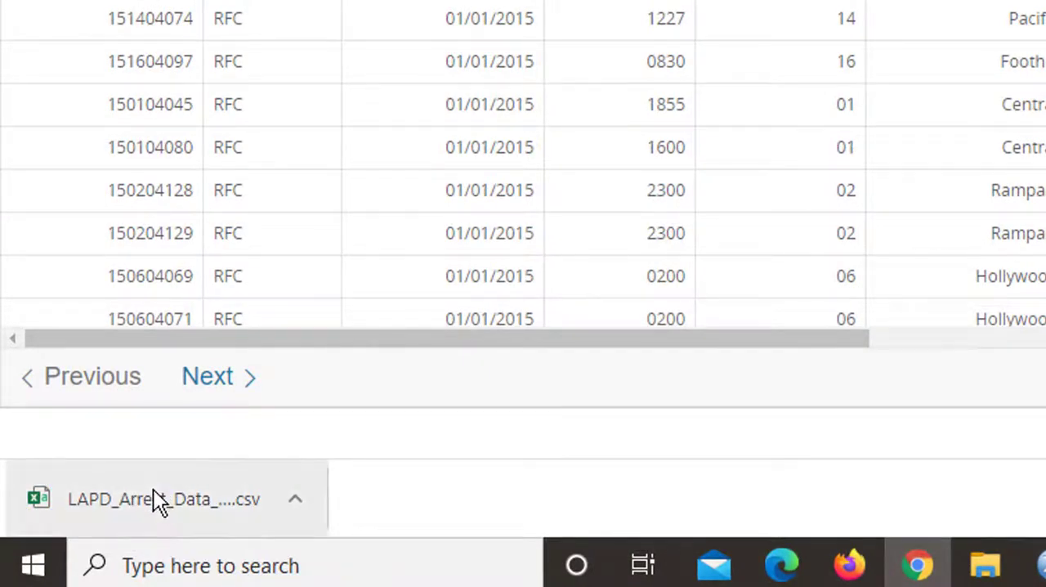
pyautogui.moveTo(155, 498)
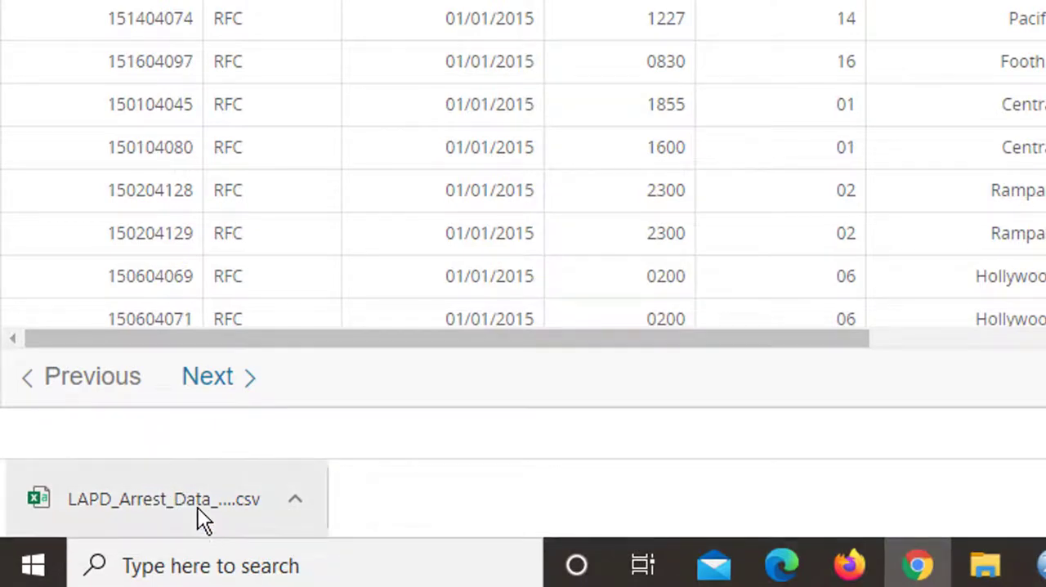
pyautogui.moveTo(330, 471)
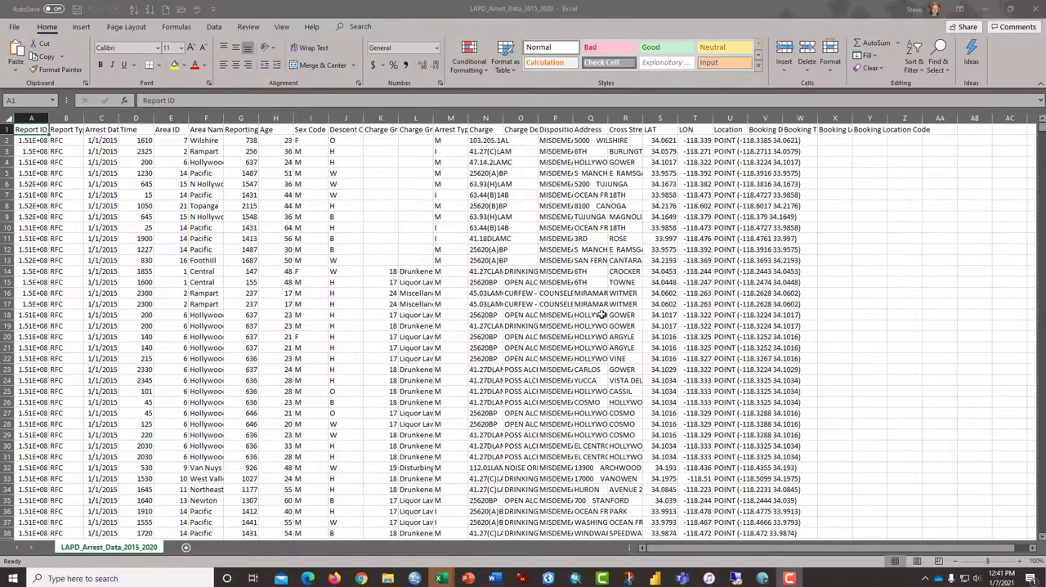
pyautogui.moveTo(645, 328)
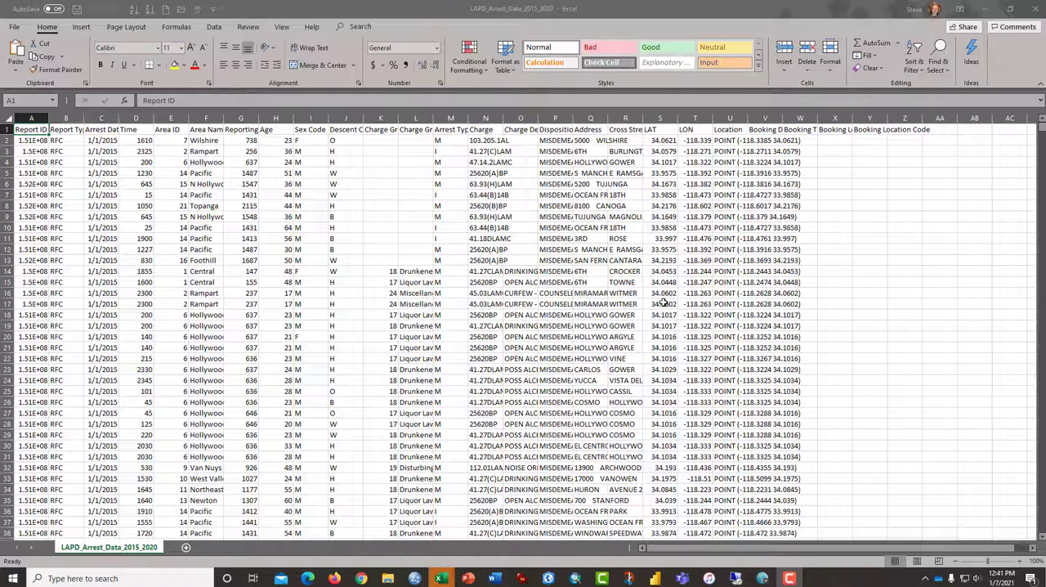
pyautogui.moveTo(595, 315)
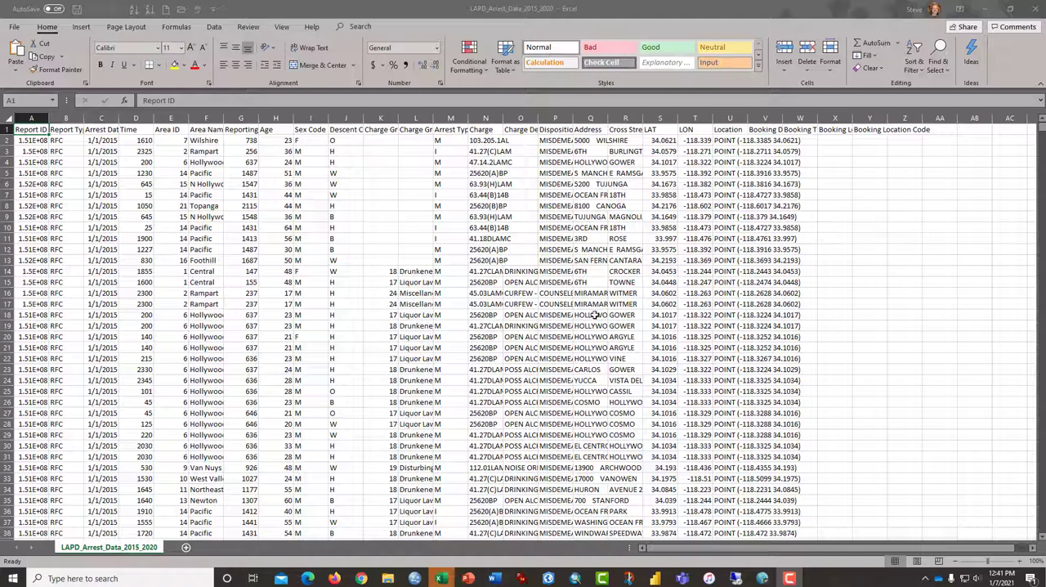
pyautogui.moveTo(85, 18)
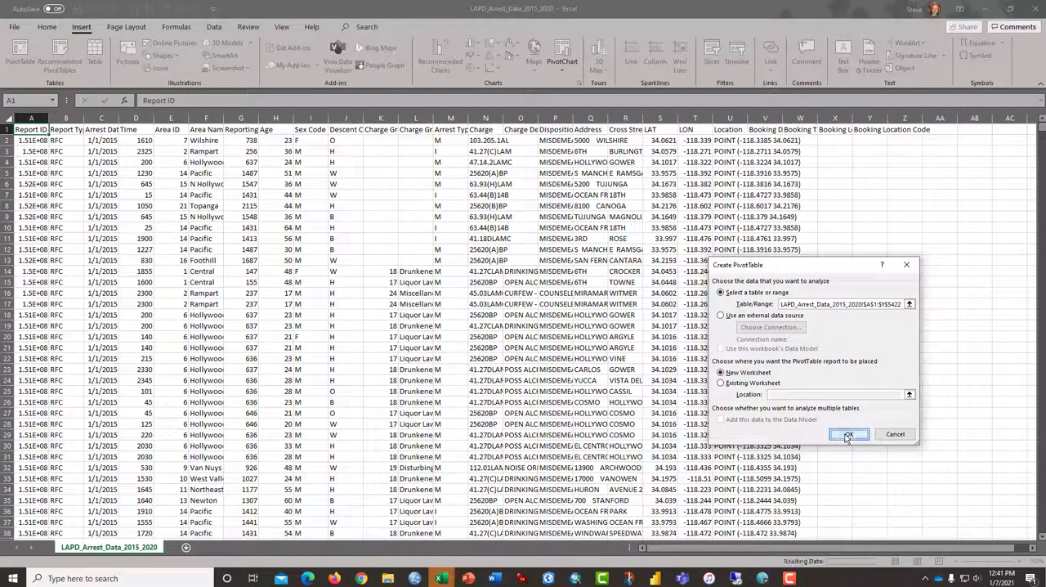
# - Create the pivot table on a new sheet and browse its field list past Charge Description, Address and LAT
pyautogui.click(848, 435)
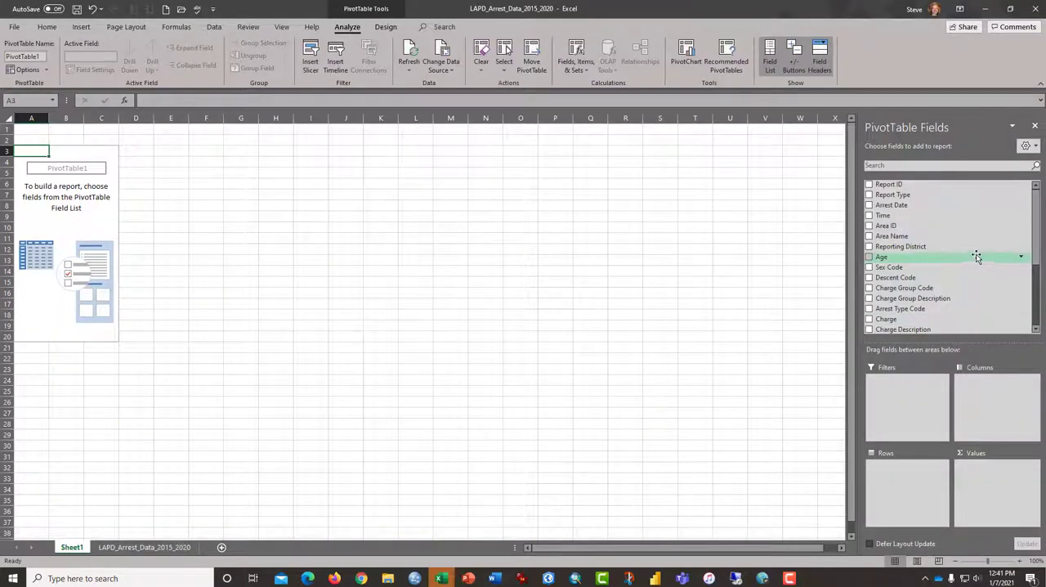
pyautogui.moveTo(943, 215)
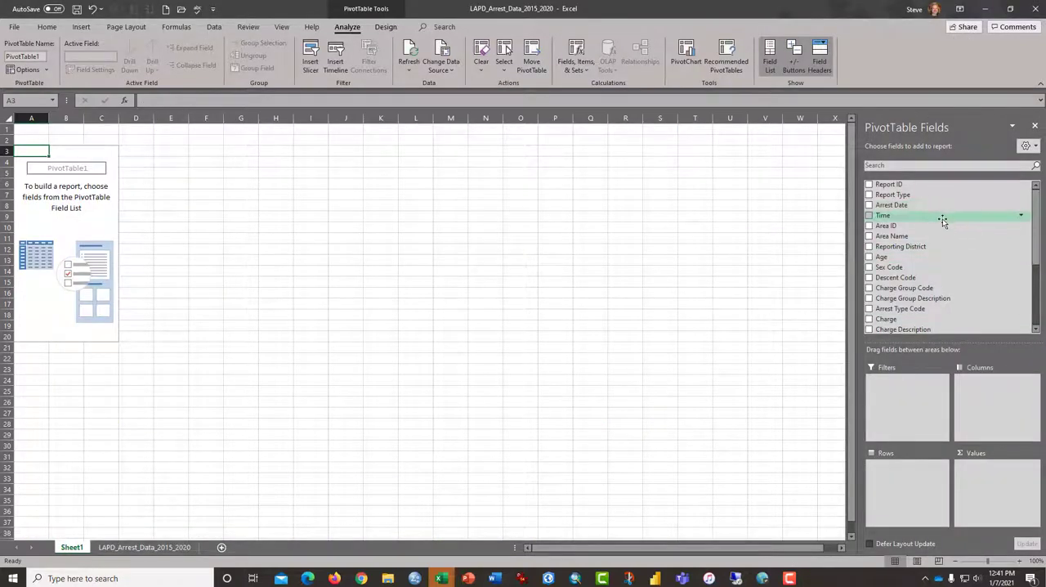
pyautogui.scroll(-3)
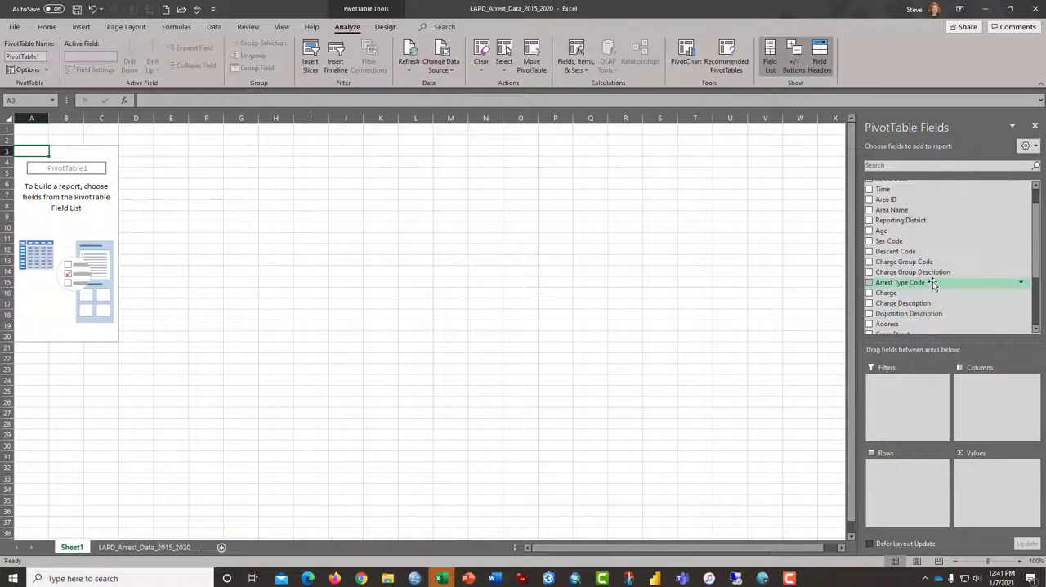
pyautogui.scroll(-3)
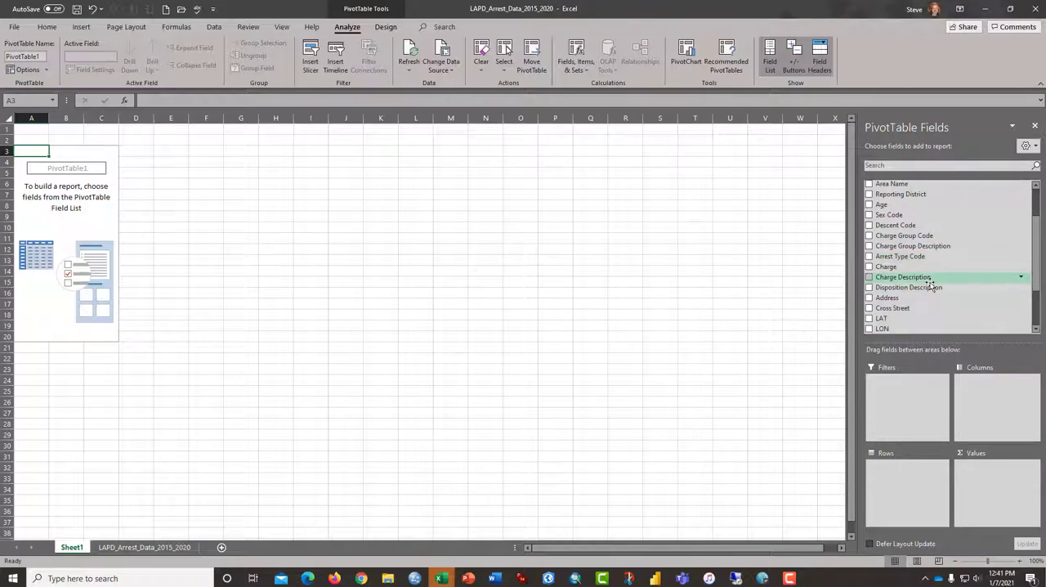
pyautogui.scroll(3)
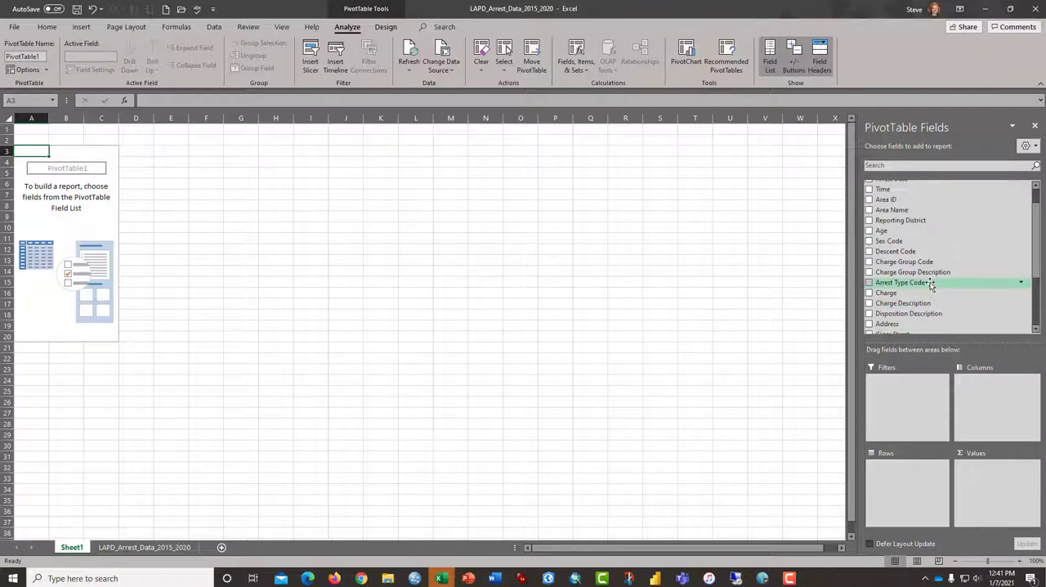
pyautogui.scroll(3)
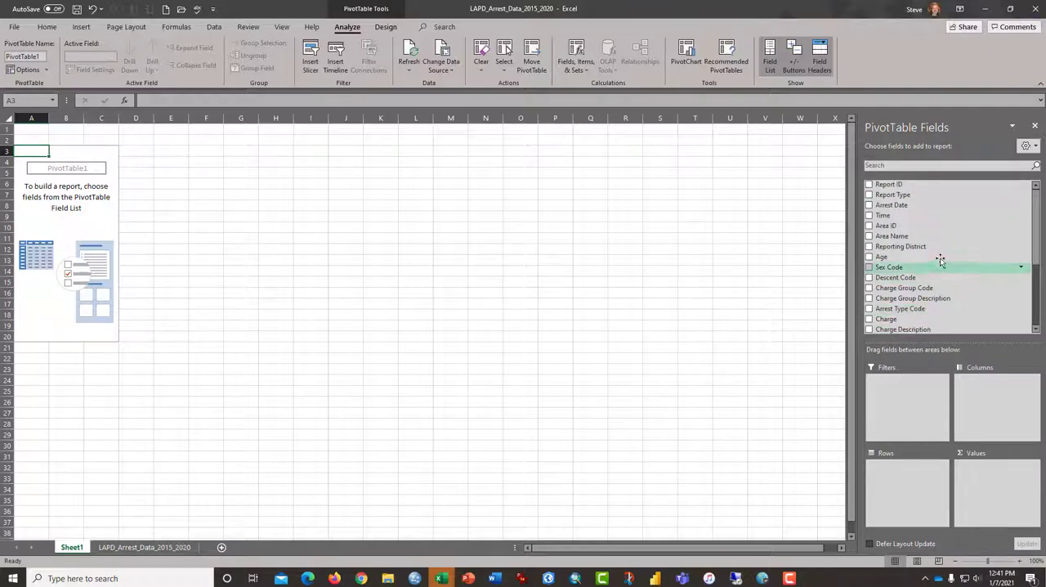
pyautogui.moveTo(928, 245)
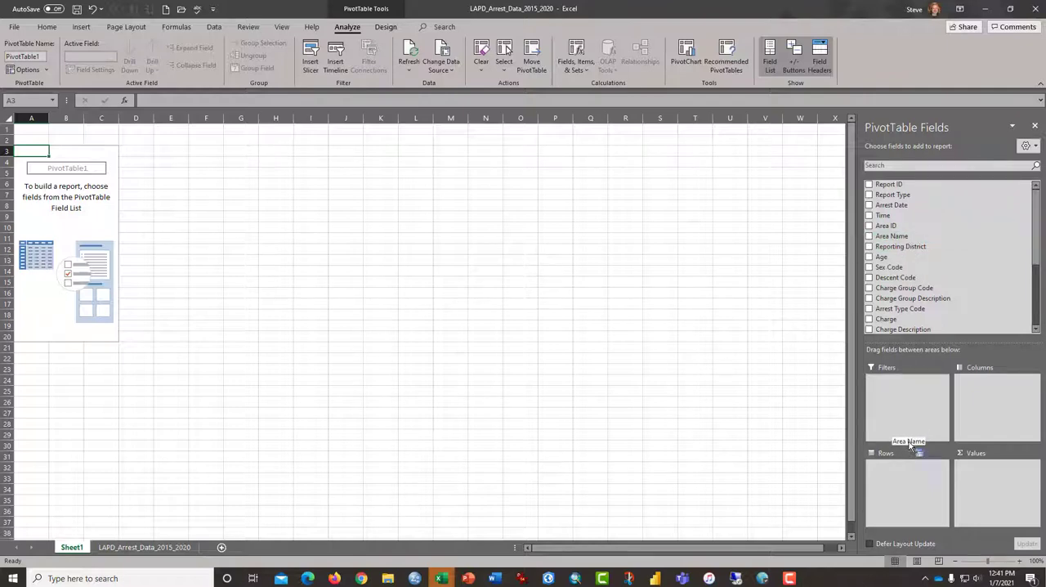
# - Place Area Name in the pivot rows and Charge Group Description across the columns
pyautogui.click(869, 236)
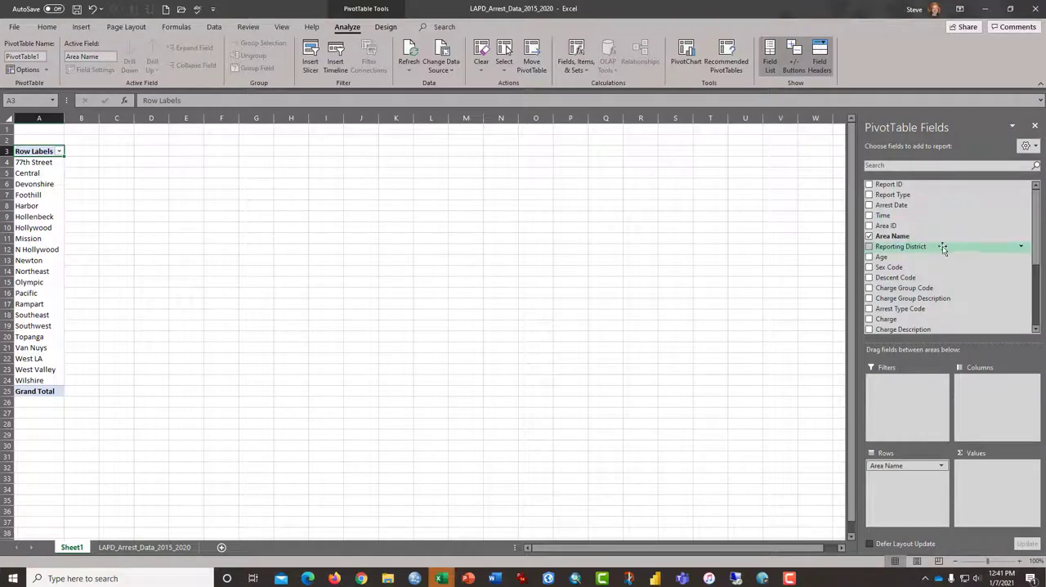
pyautogui.scroll(-3)
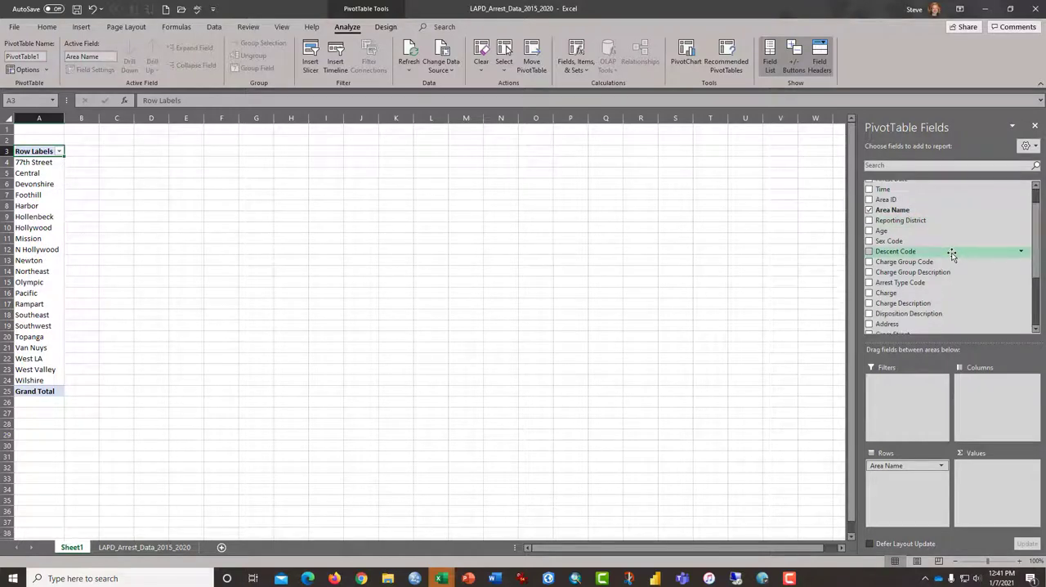
pyautogui.scroll(3)
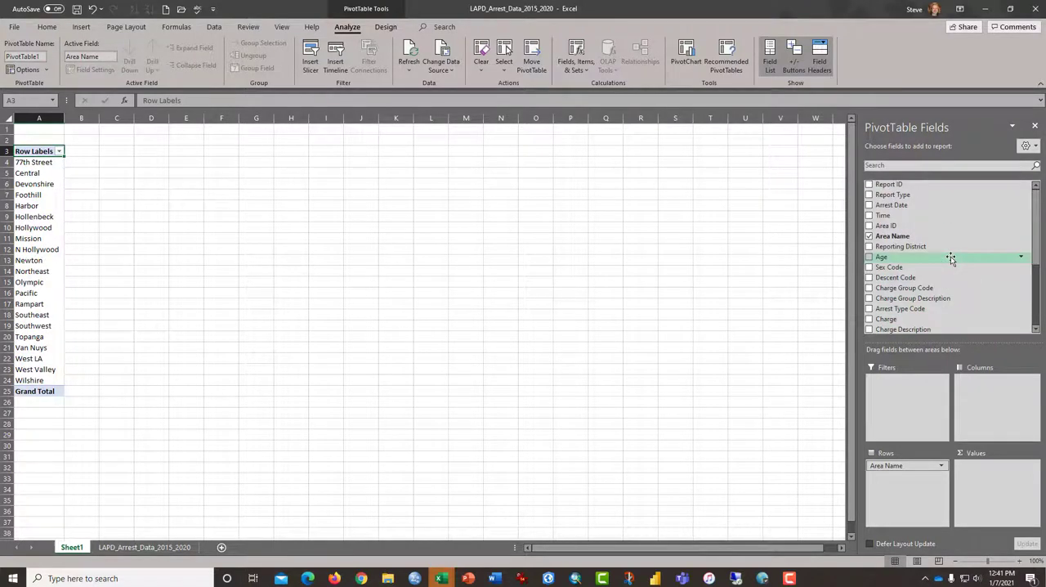
pyautogui.moveTo(906, 287)
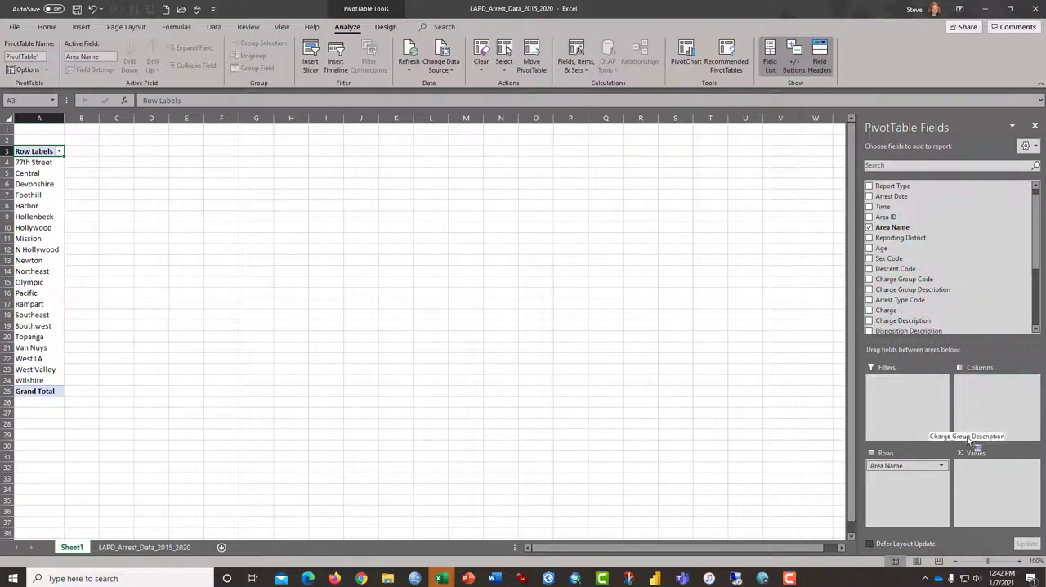
pyautogui.moveTo(968, 435); pyautogui.dragTo(995, 480)
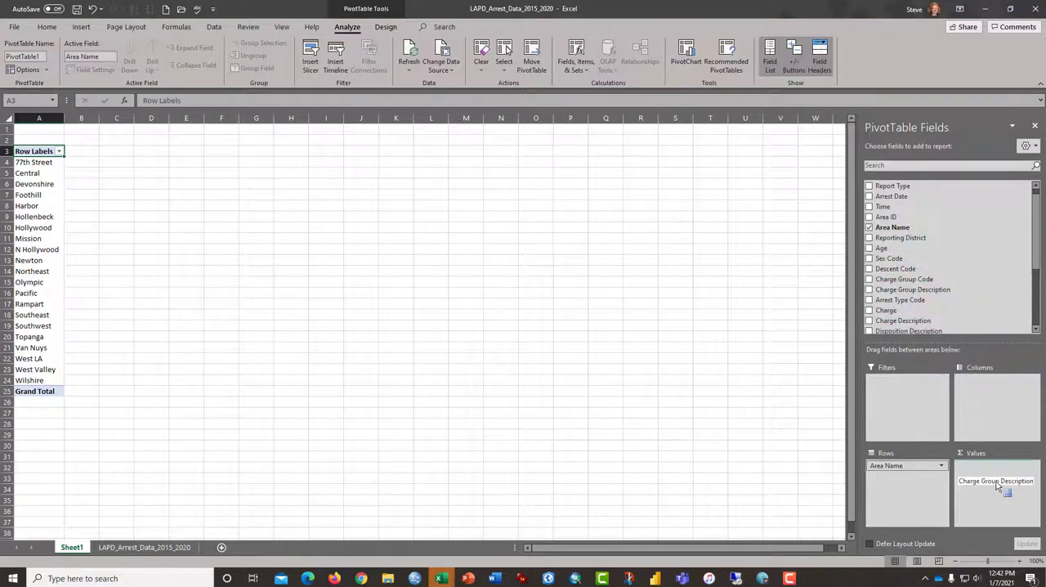
pyautogui.moveTo(996, 481); pyautogui.dragTo(995, 379)
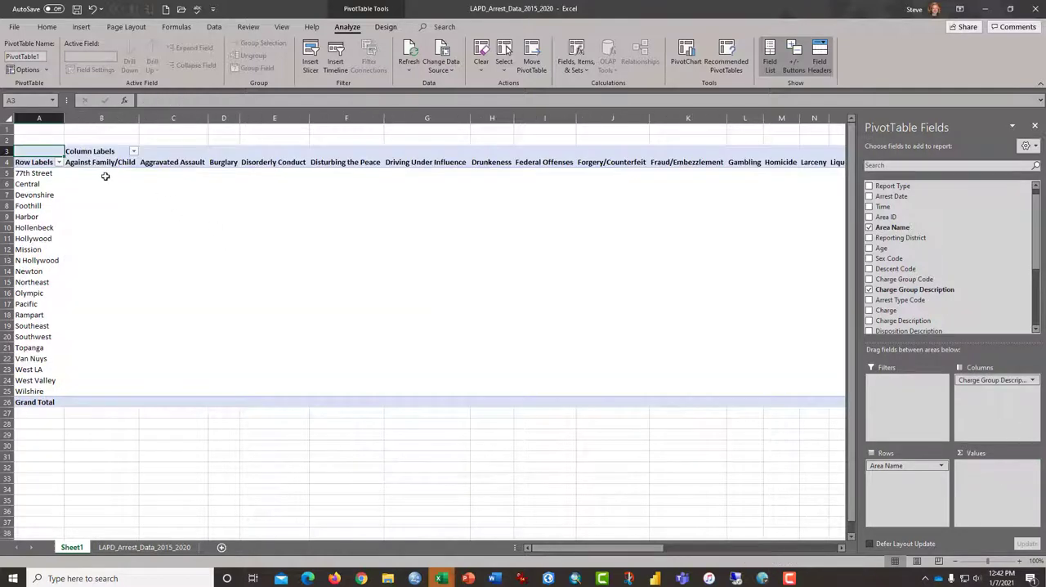
pyautogui.moveTo(265, 531)
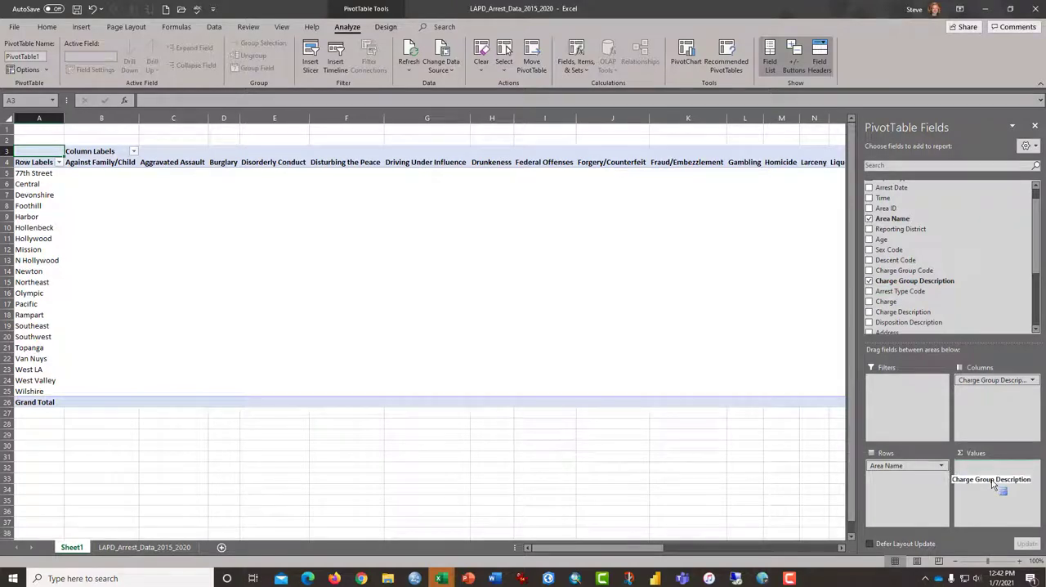
# - Add Count of Charge Group Description as the pivot values, giving counts per area with grand totals
pyautogui.moveTo(990, 478); pyautogui.dragTo(991, 479)
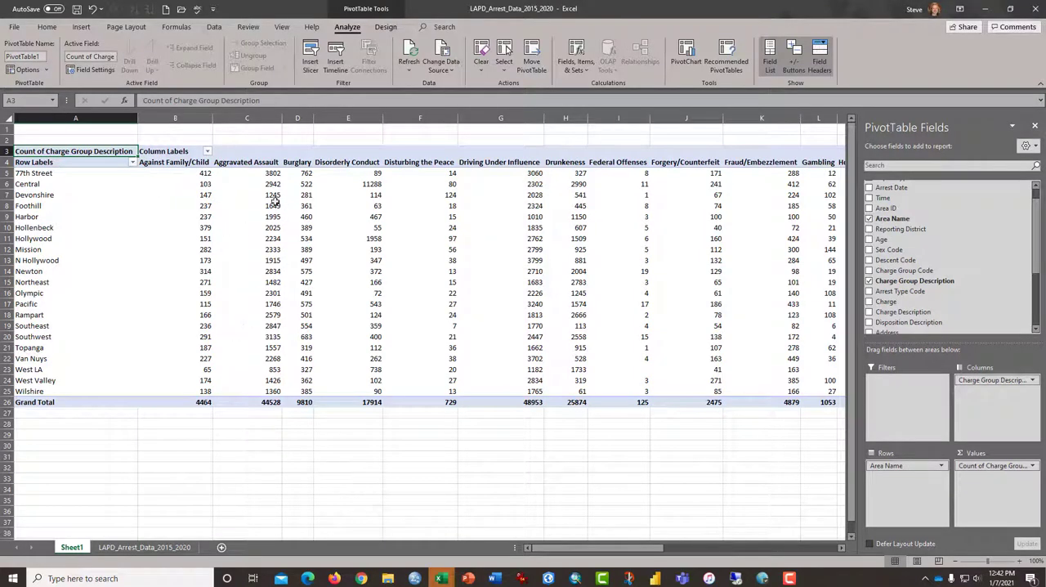
pyautogui.moveTo(373, 496)
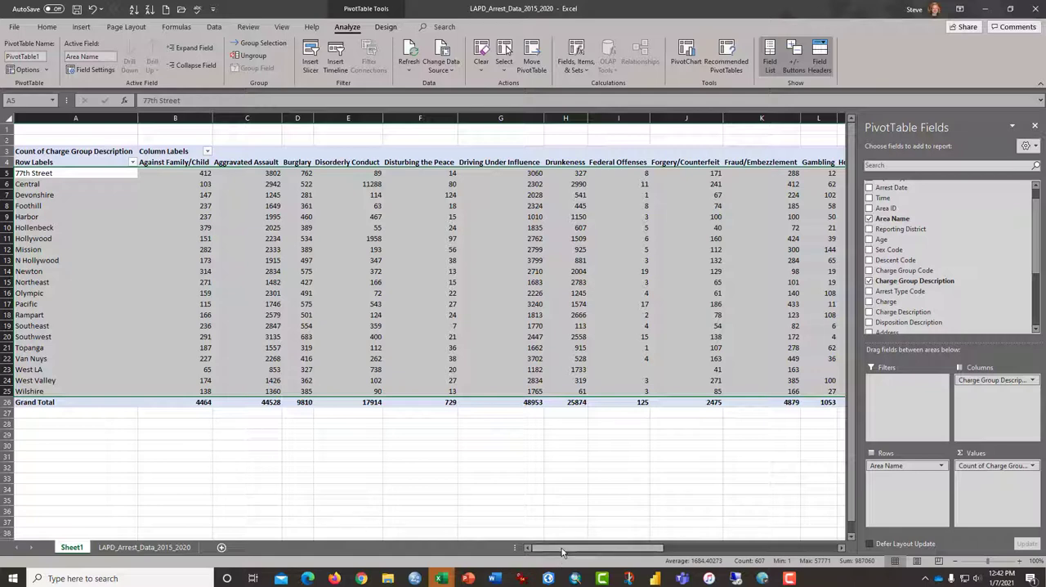
pyautogui.moveTo(696, 562)
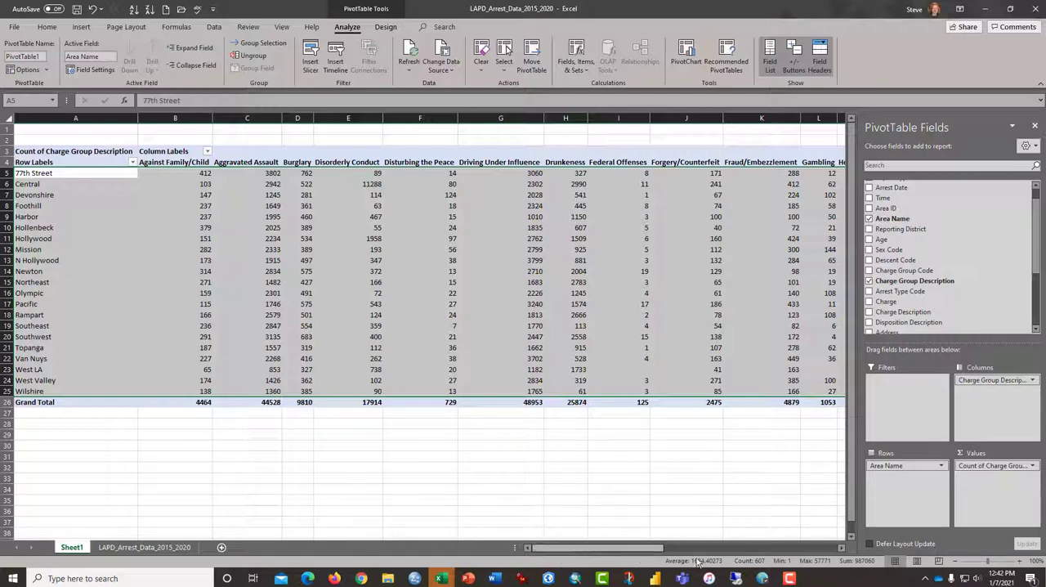
pyautogui.moveTo(431, 423)
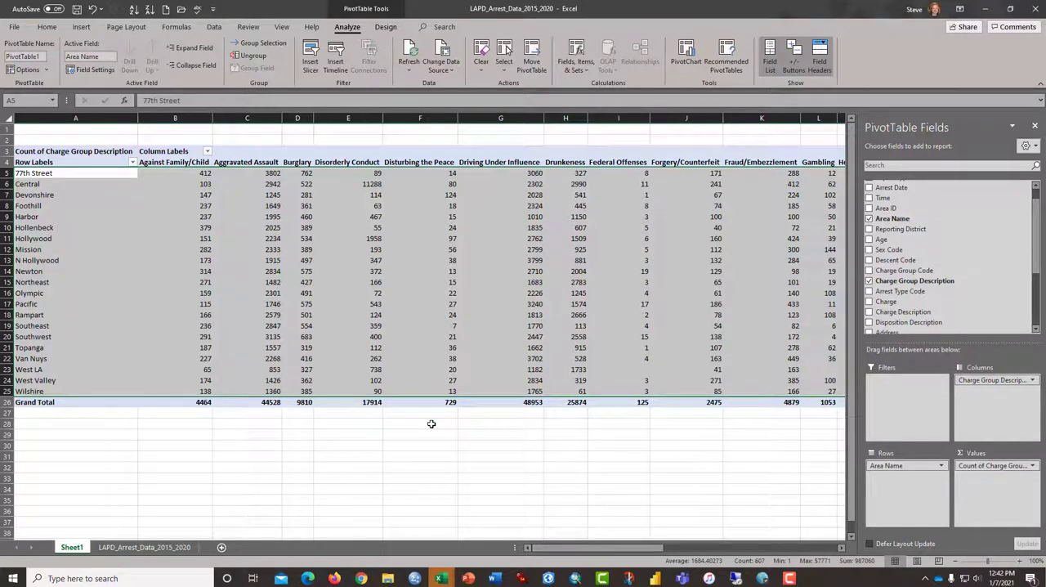
pyautogui.moveTo(516, 448)
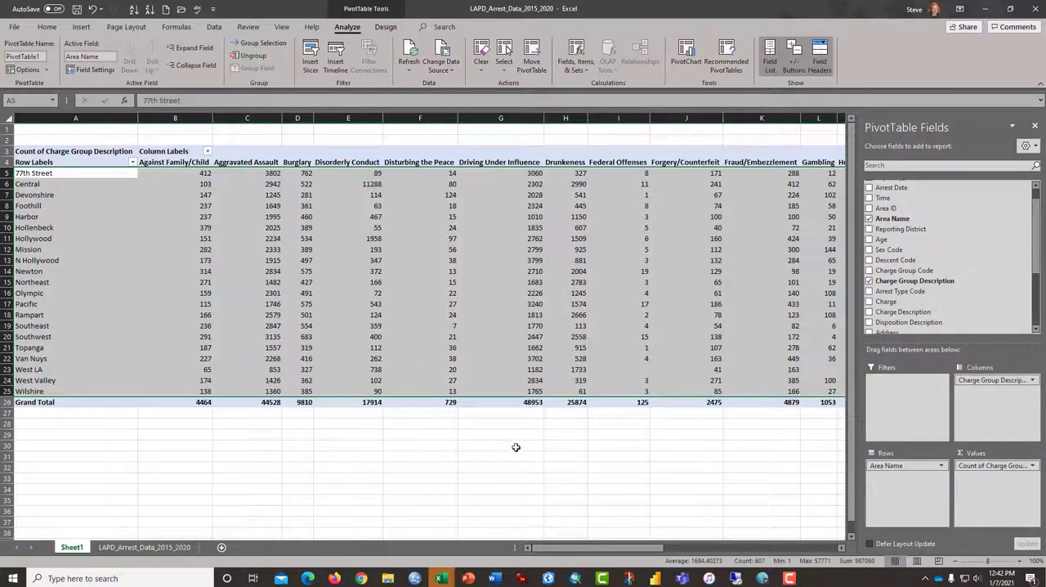